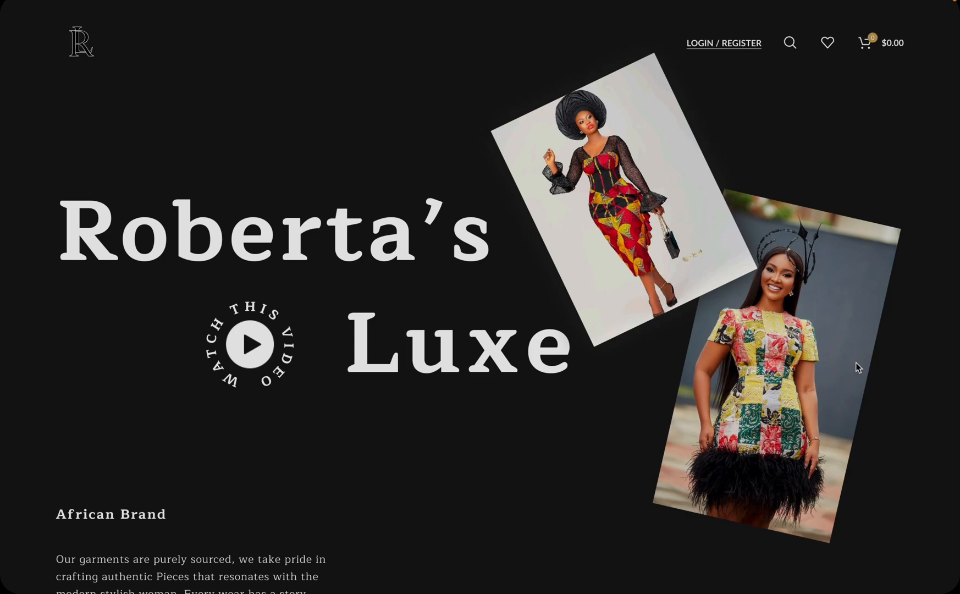
Exit the prototype preview and bring up the Frame tool's Desktop size presets.
scroll(down, 3)
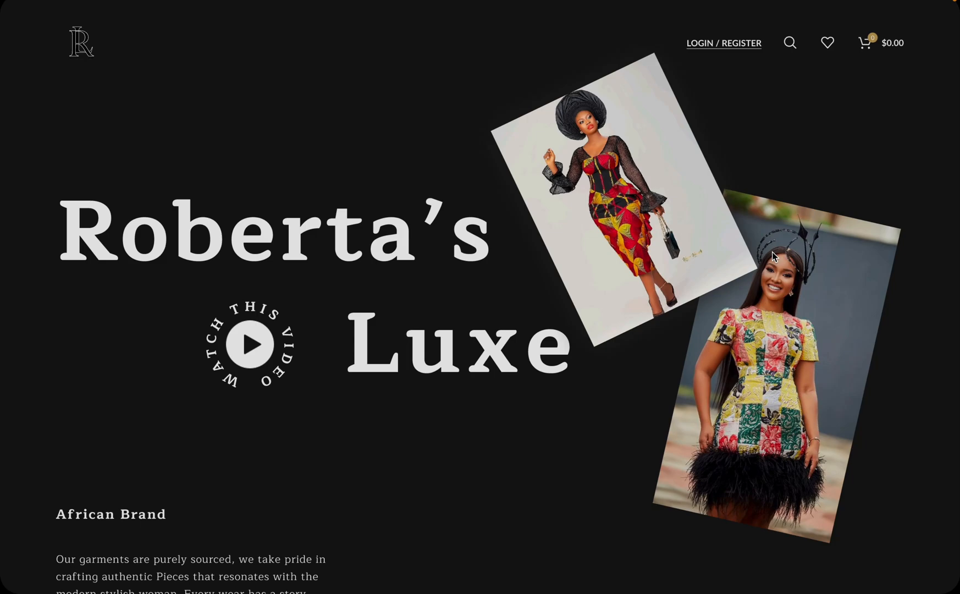
mouse_move(826, 277)
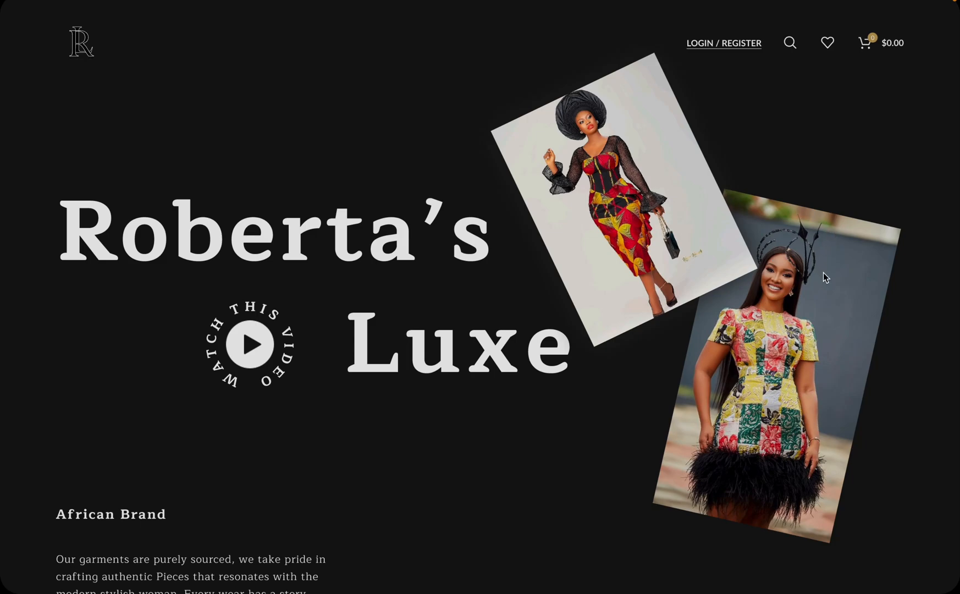
mouse_move(836, 276)
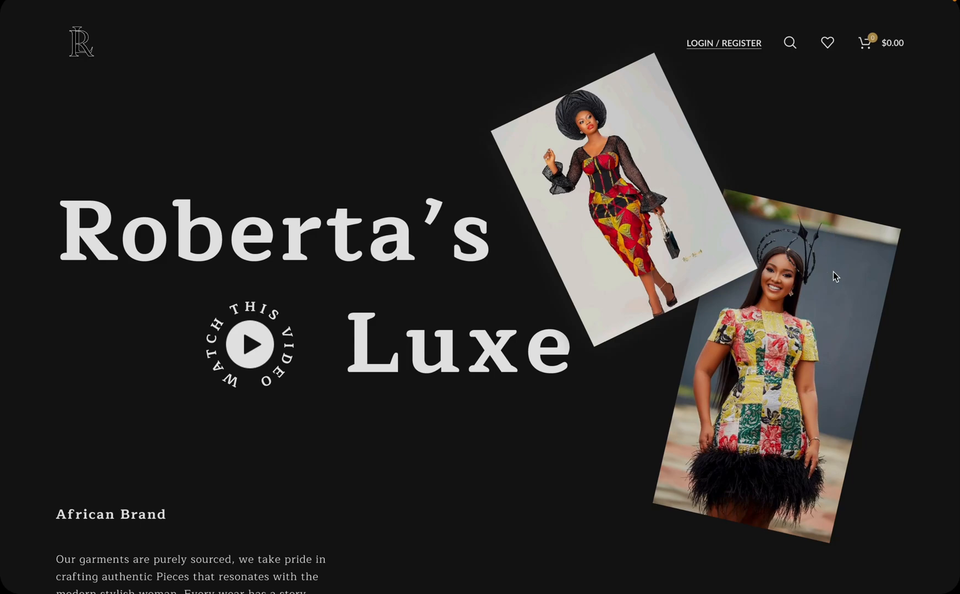
scroll(down, 3)
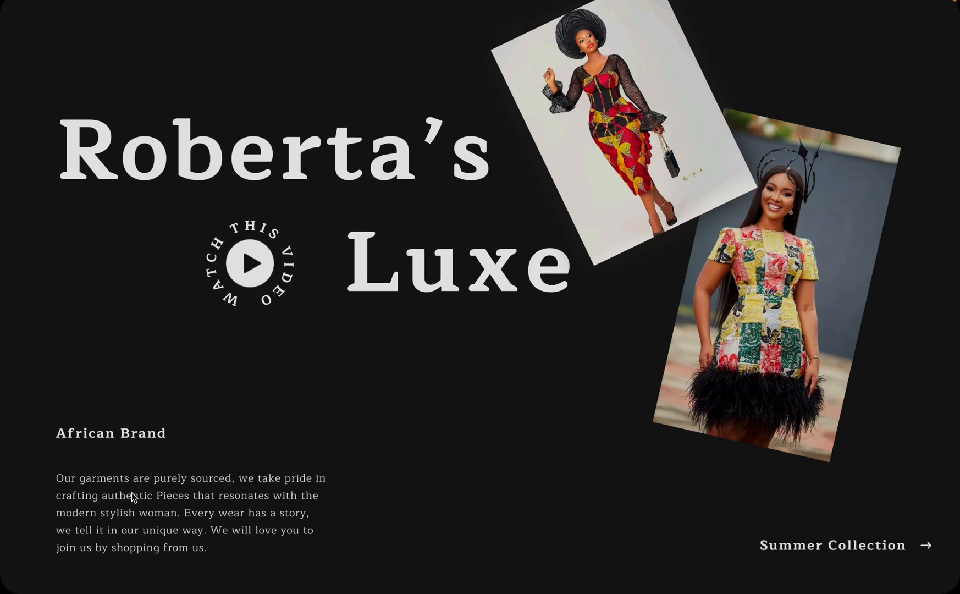
mouse_move(239, 504)
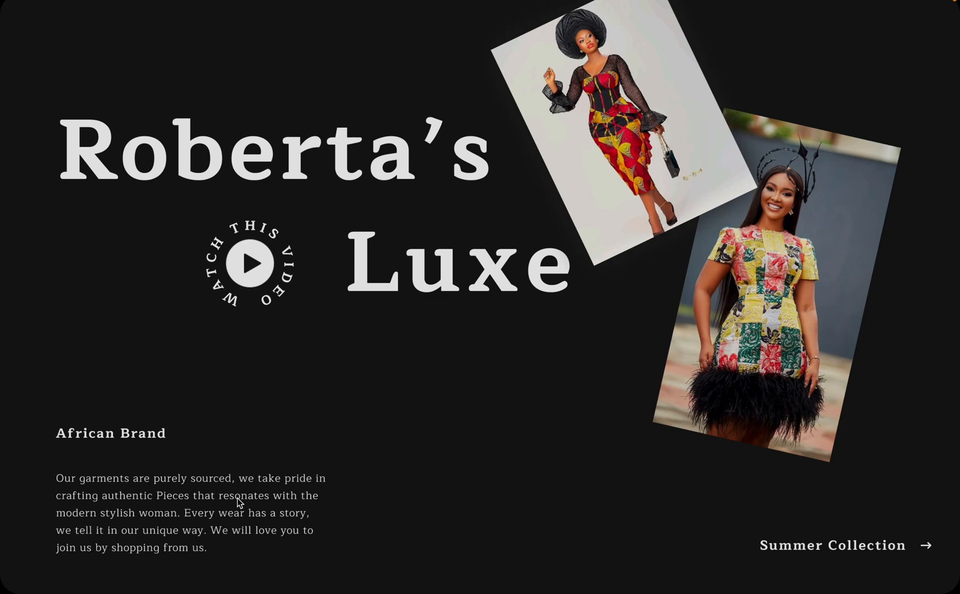
mouse_move(785, 517)
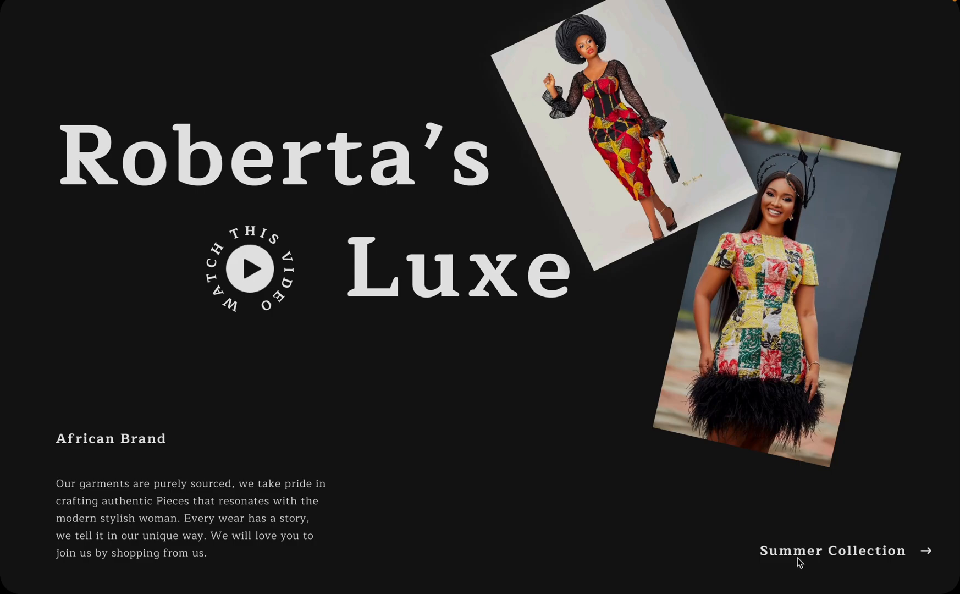
scroll(down, 3)
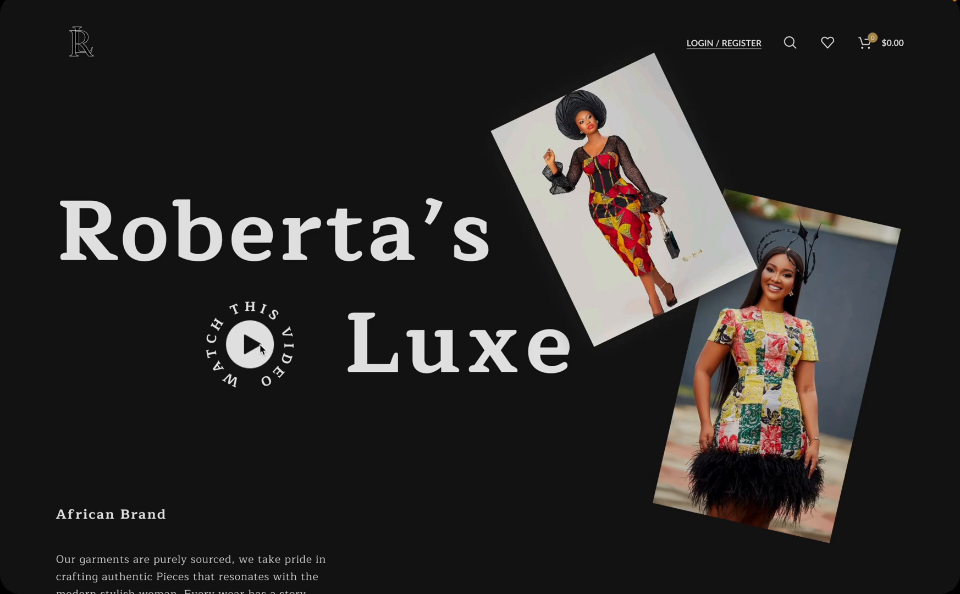
mouse_move(258, 344)
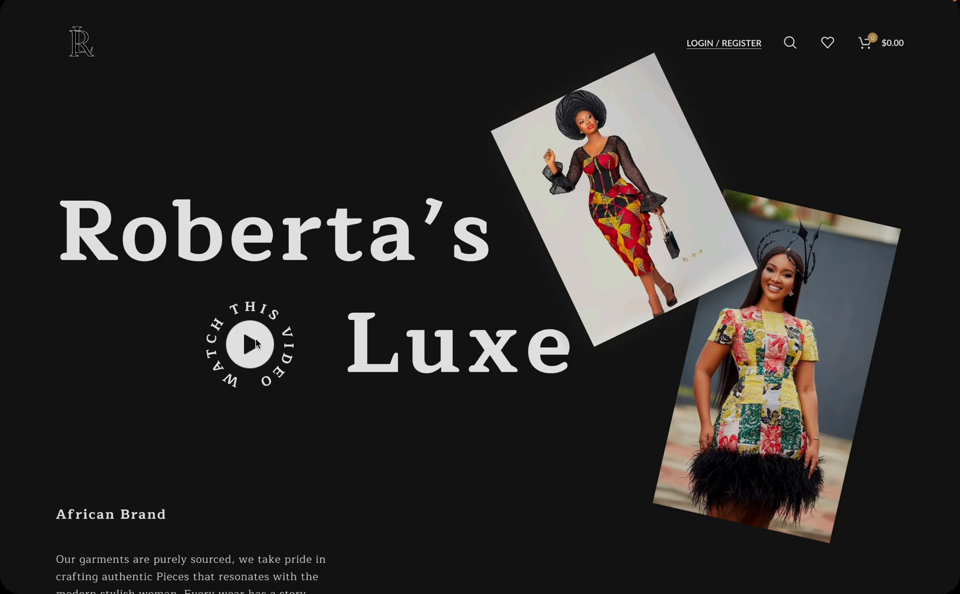
mouse_move(254, 335)
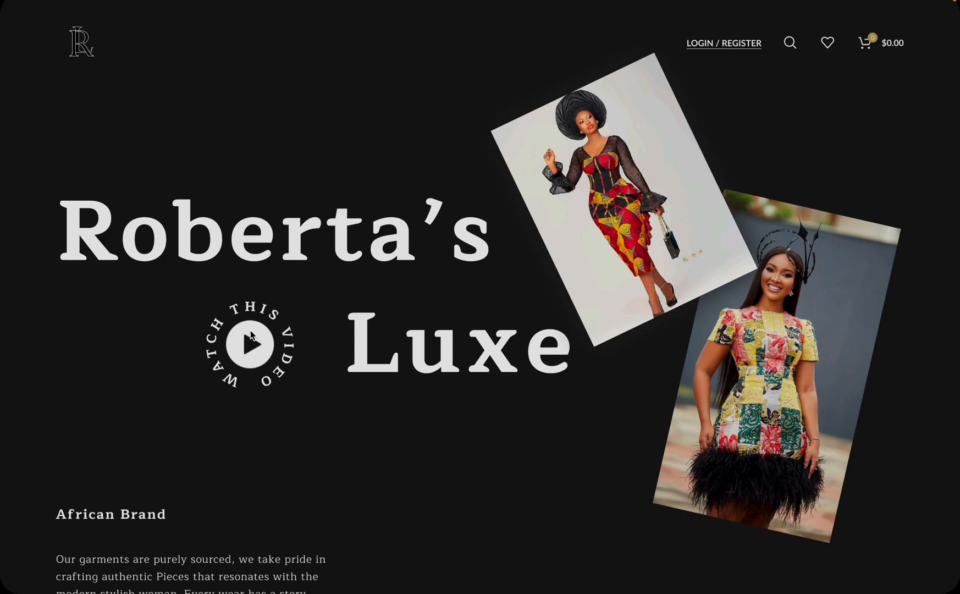
mouse_move(231, 331)
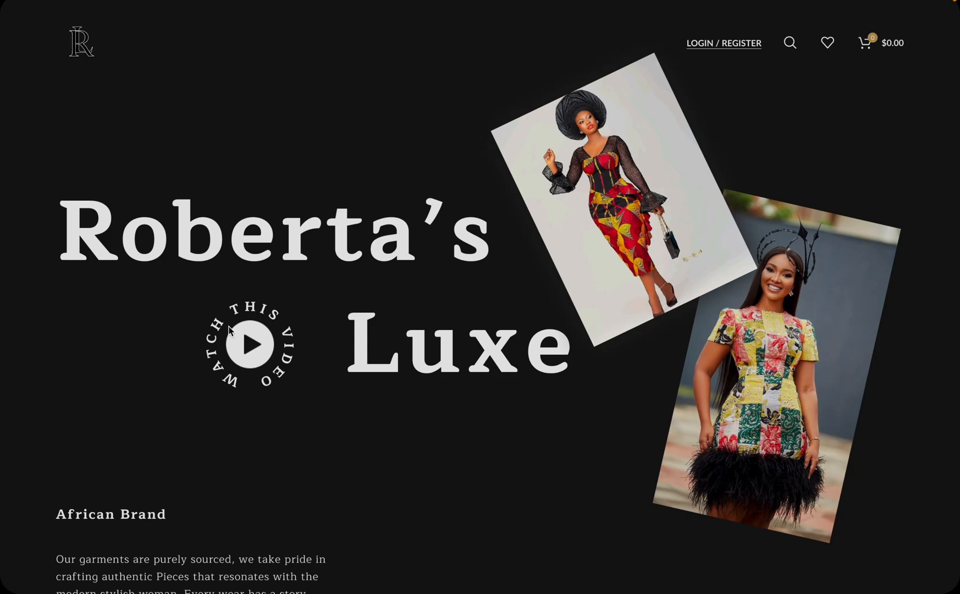
mouse_move(227, 359)
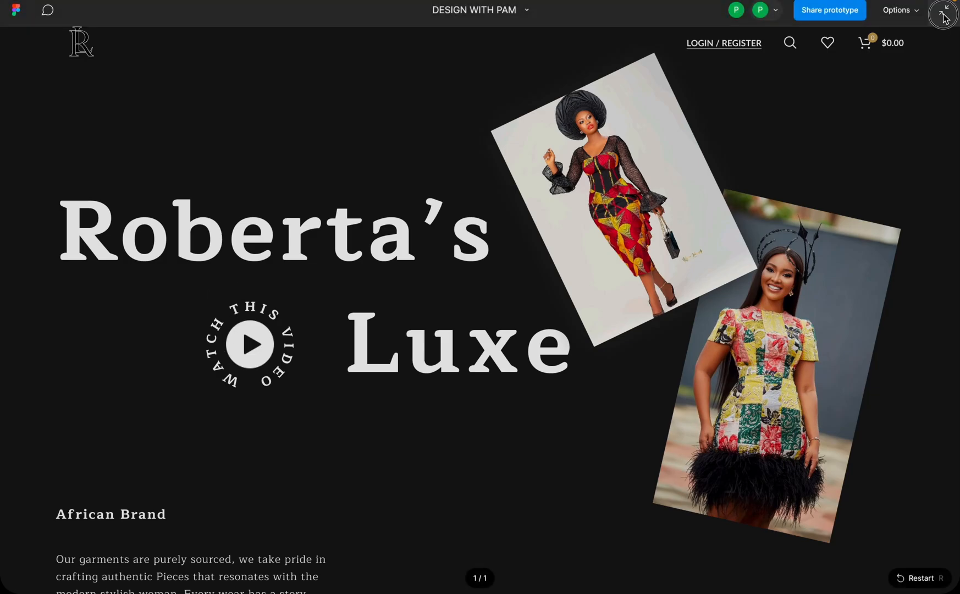
click(943, 10)
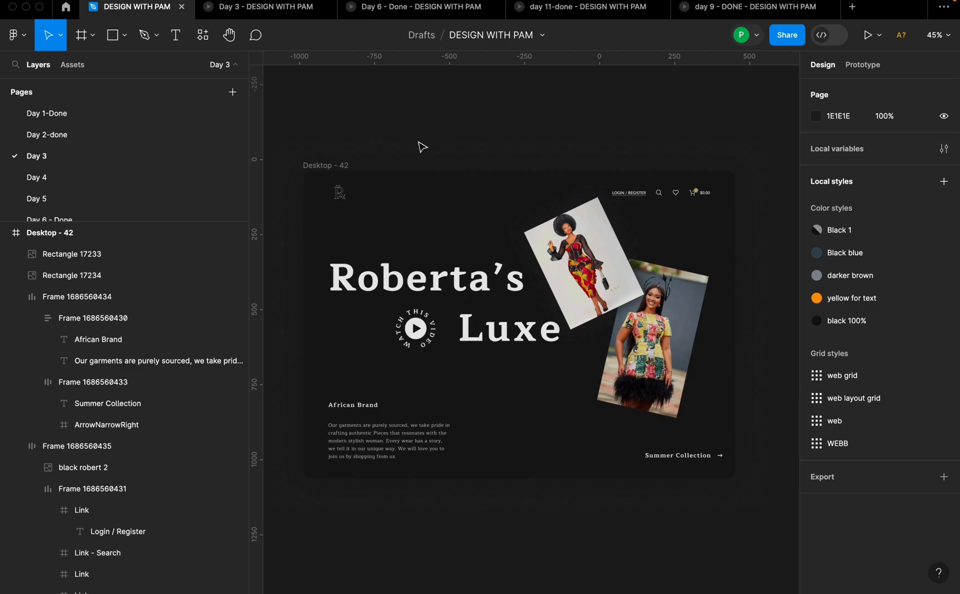
mouse_move(364, 169)
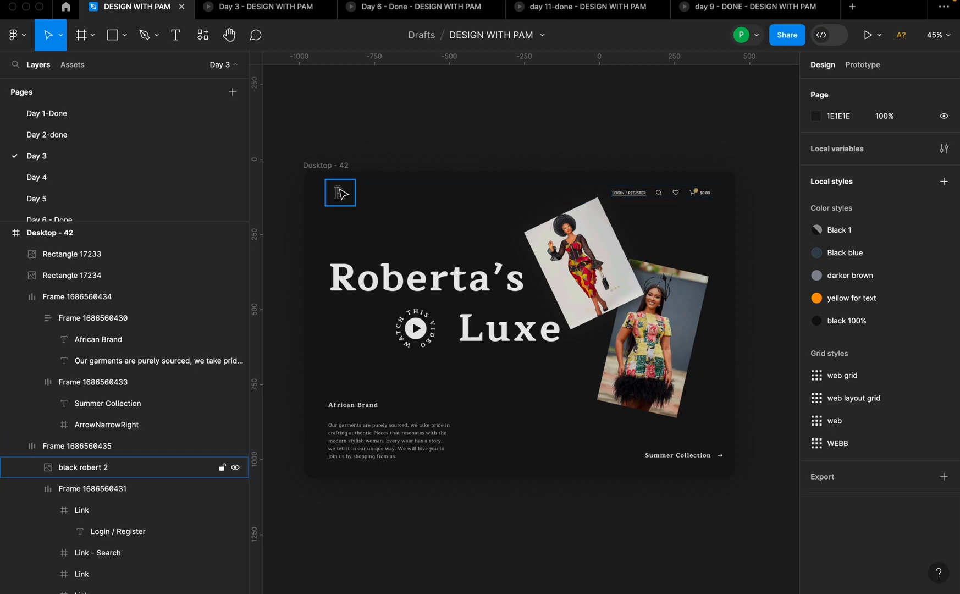
click(93, 36)
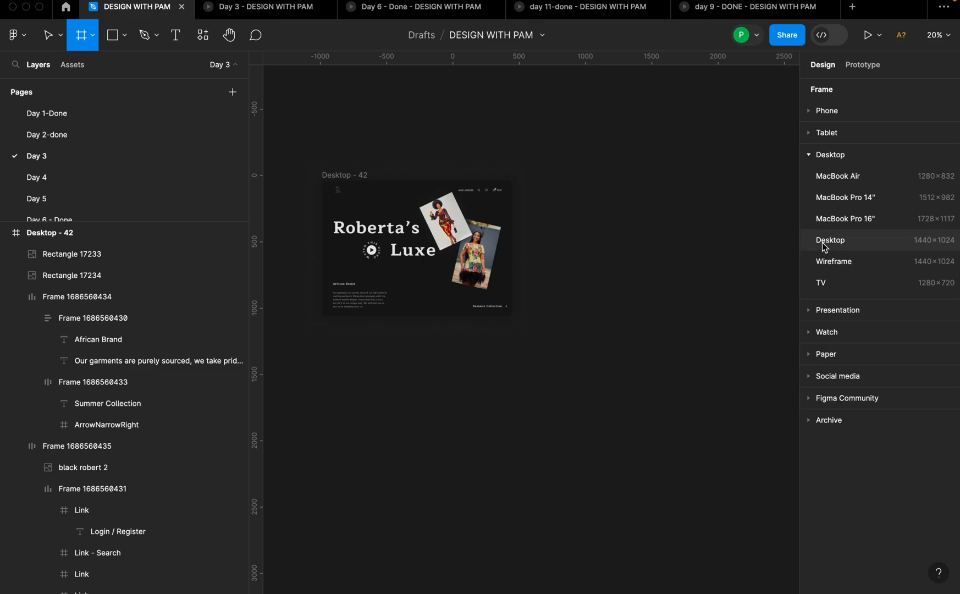
Create a Desktop 1440×1024 frame named 'Fashion brand' with near-black fill 161616.
click(829, 240)
text(Fs)
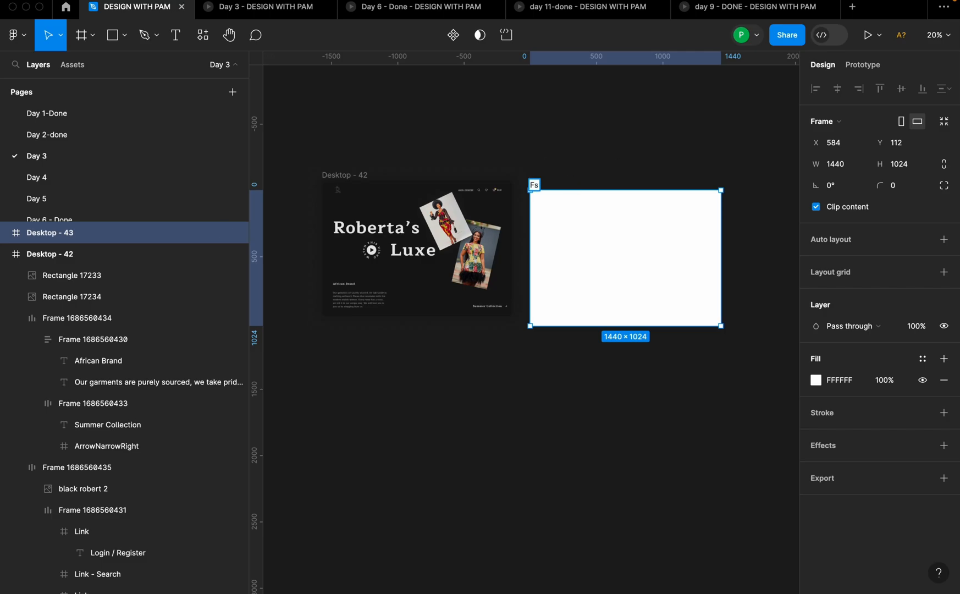
text(Fashion)
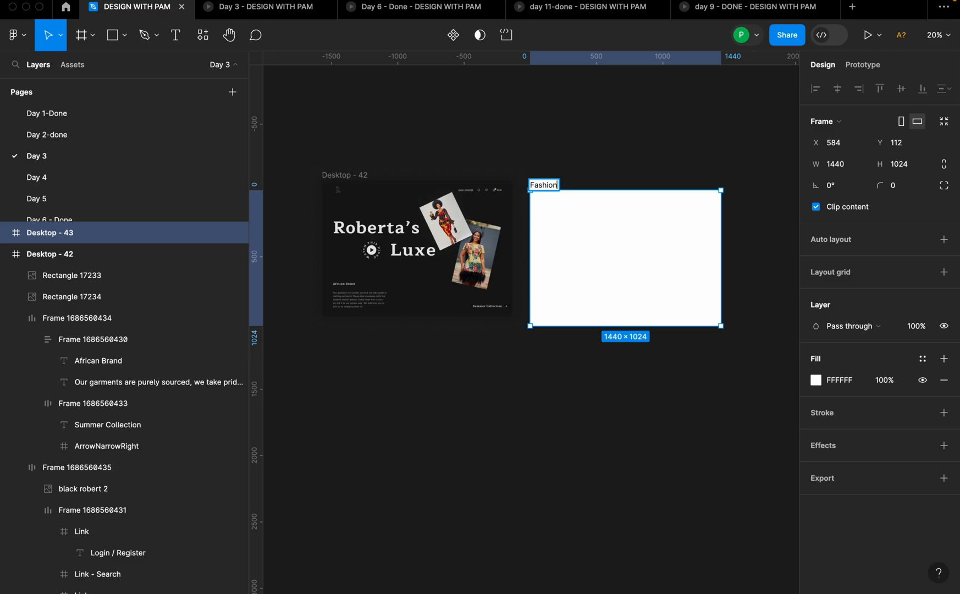
text(brand)
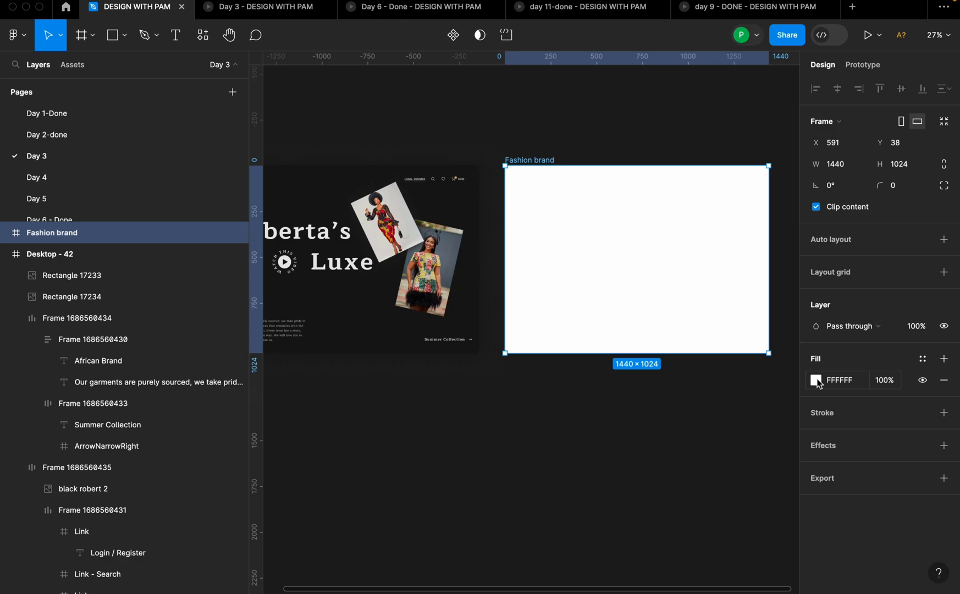
click(816, 379)
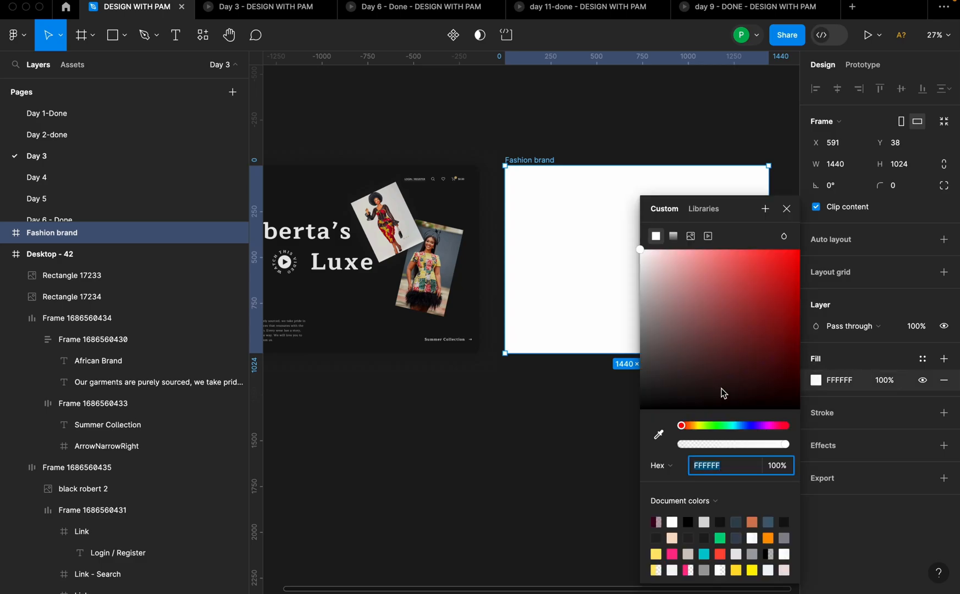
click(659, 433)
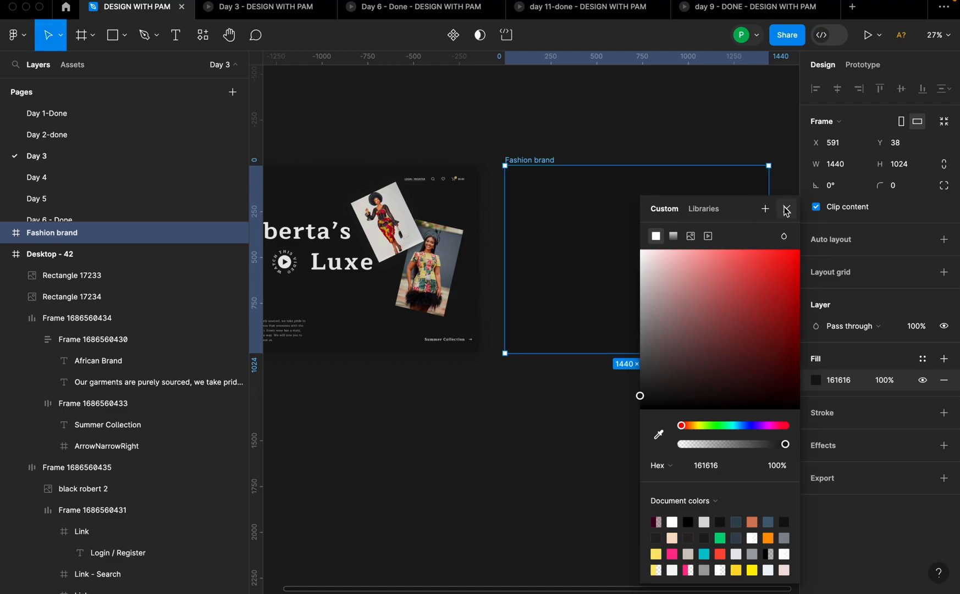
click(787, 209)
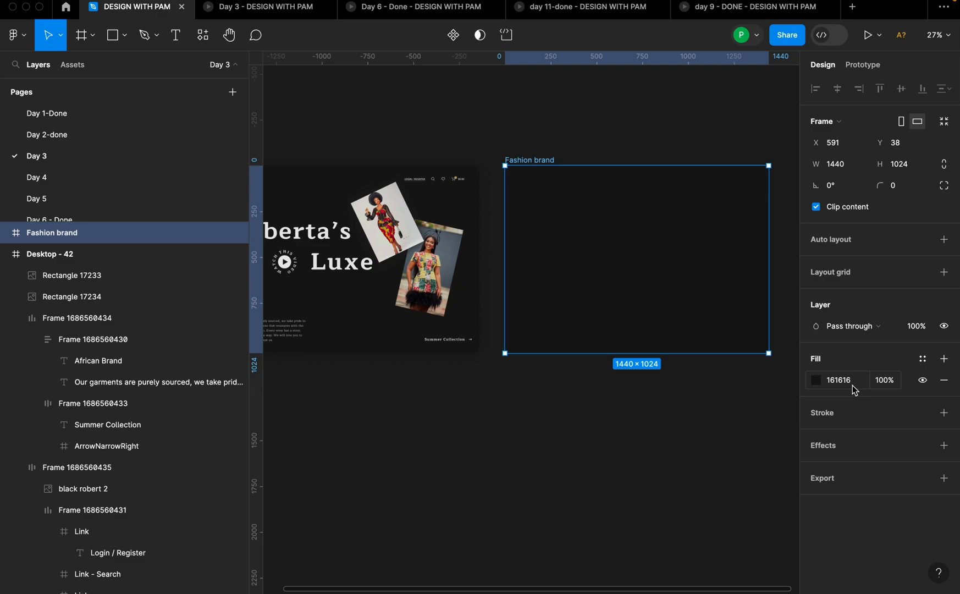
mouse_move(834, 386)
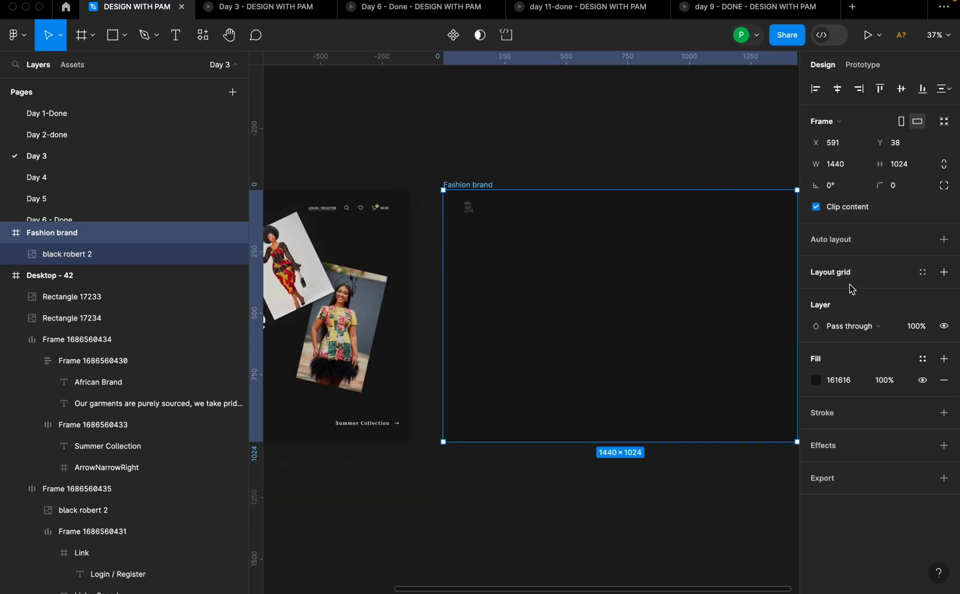
Apply the saved WEBB layout grid and move the R logo to the frame's top-left area.
click(944, 271)
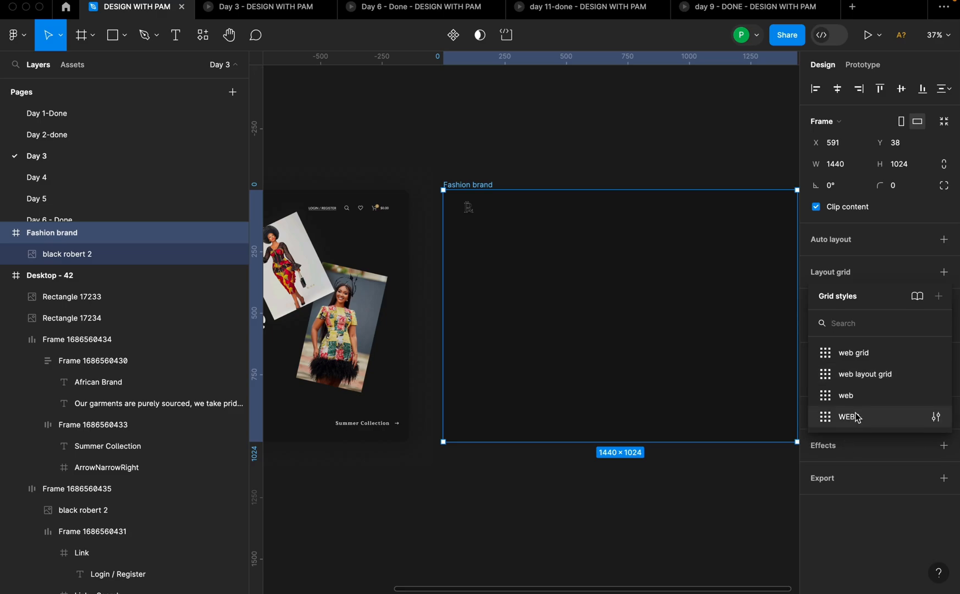
click(849, 417)
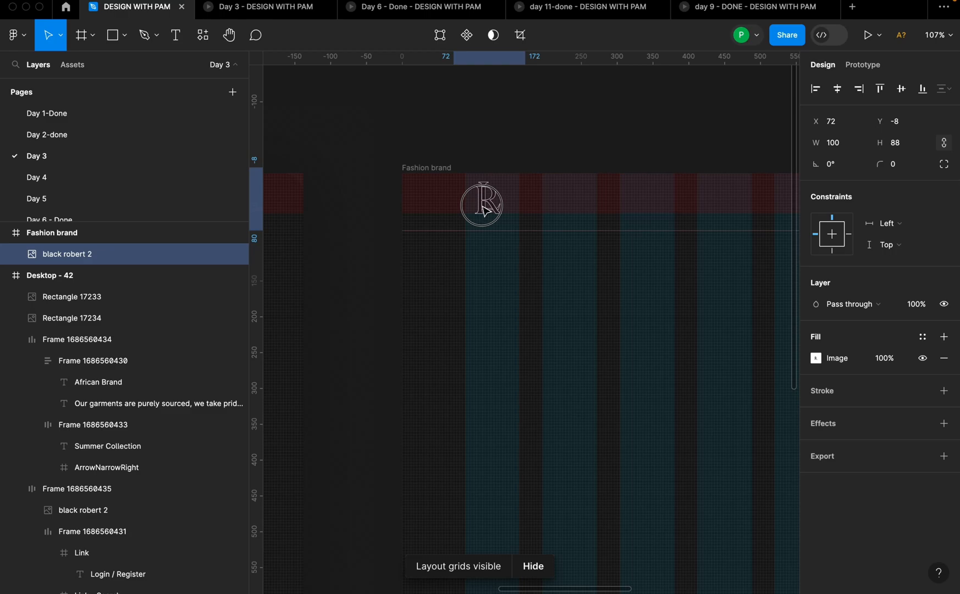
scroll(down, 3)
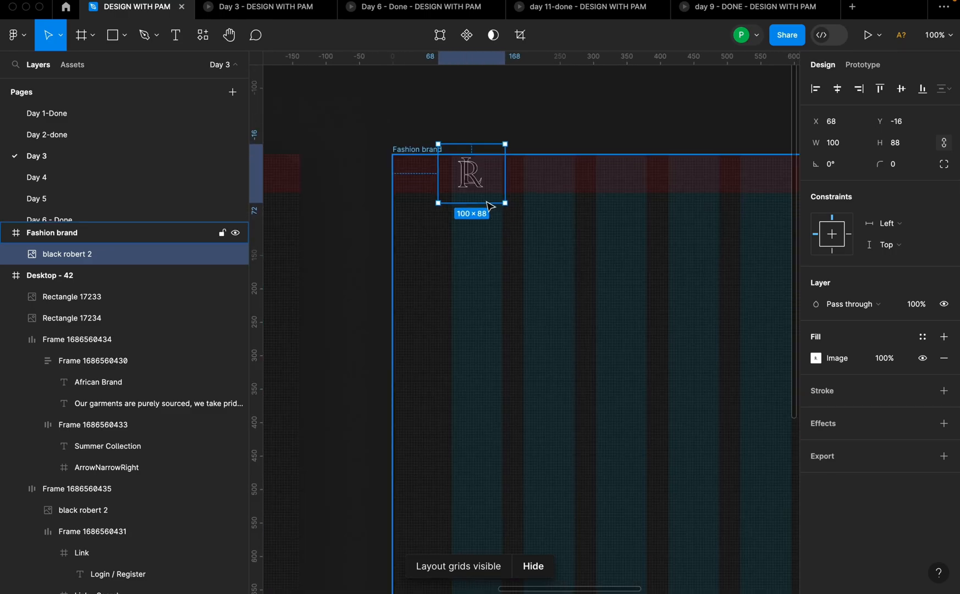
drag(472, 175, 472, 215)
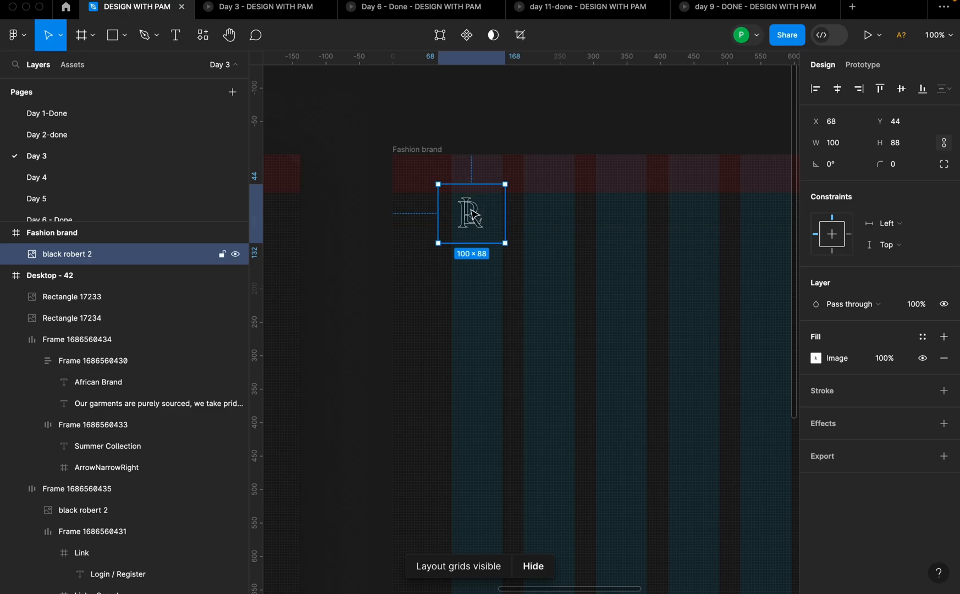
scroll(down, 3)
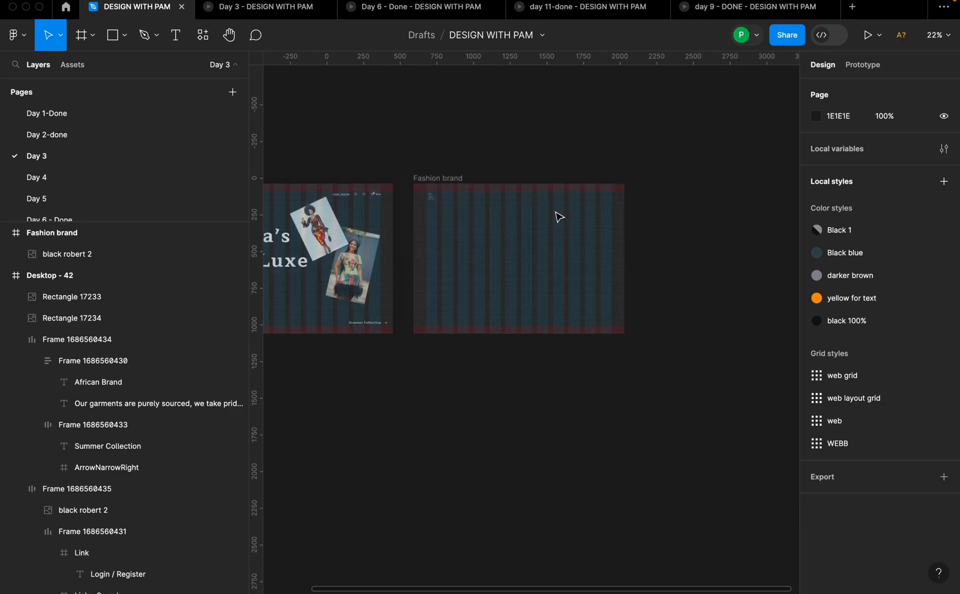
Restyle the Login/Register header text in Lato Bold with 6% letter spacing.
click(76, 489)
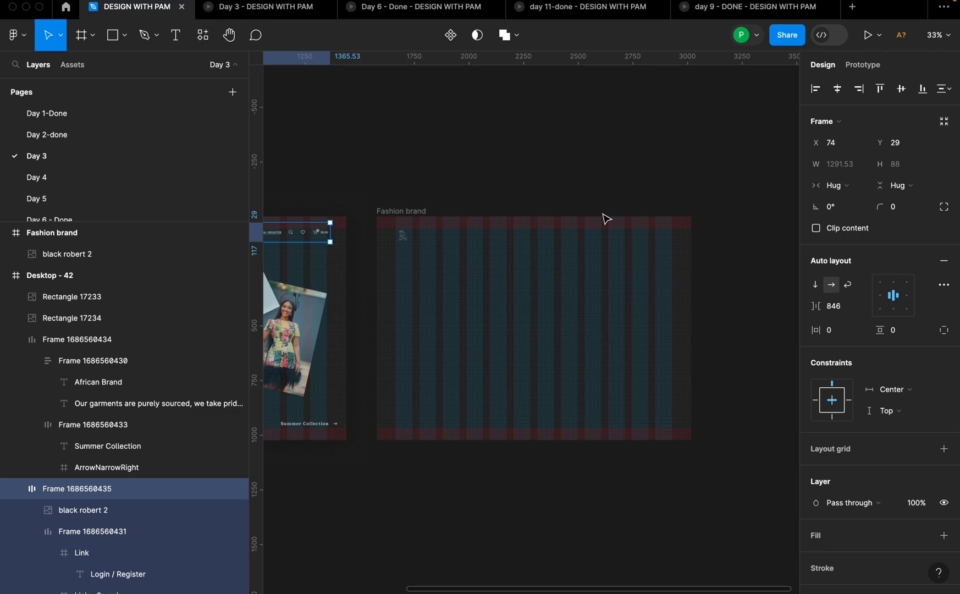
click(176, 35)
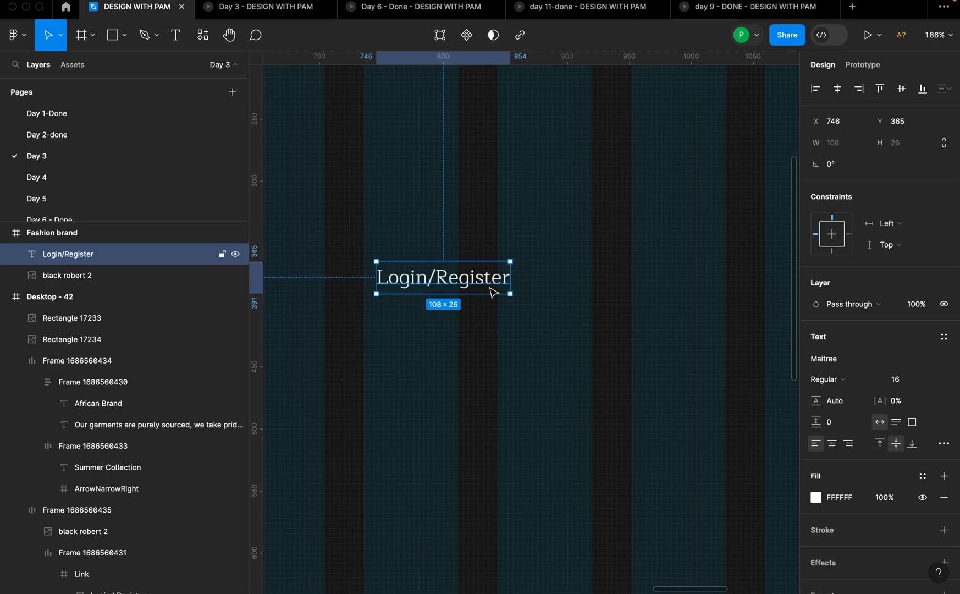
click(824, 358)
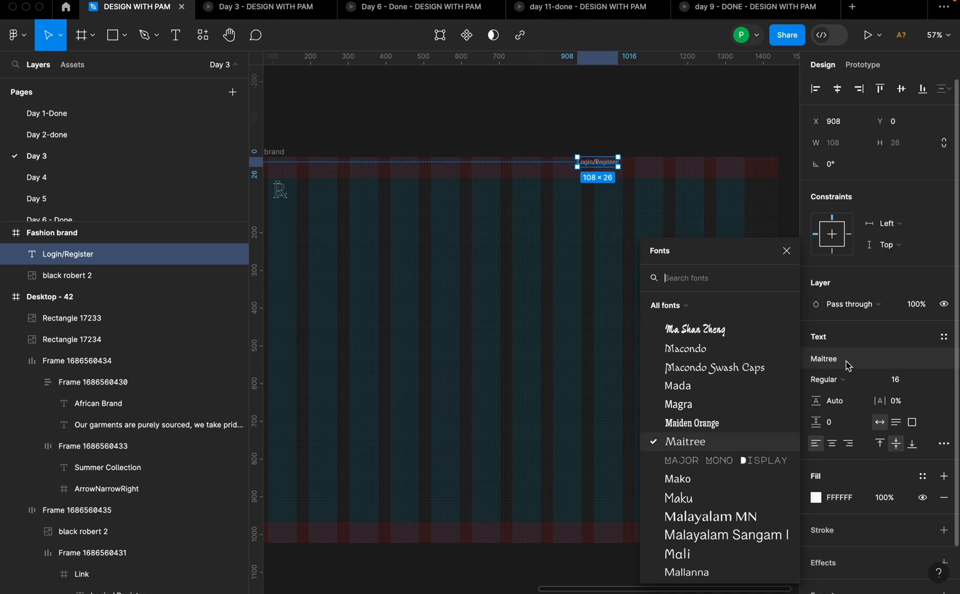
text(lato)
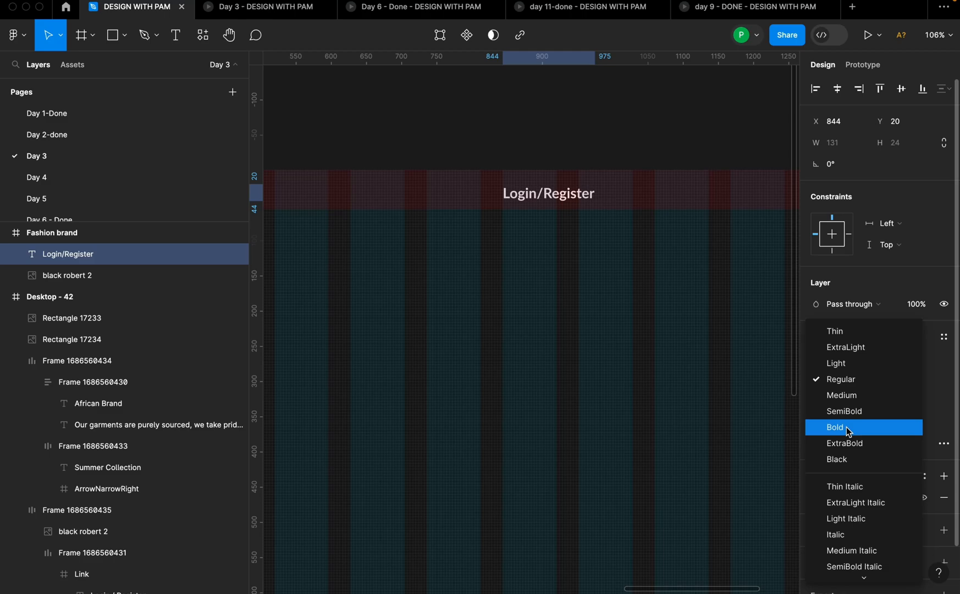
click(835, 428)
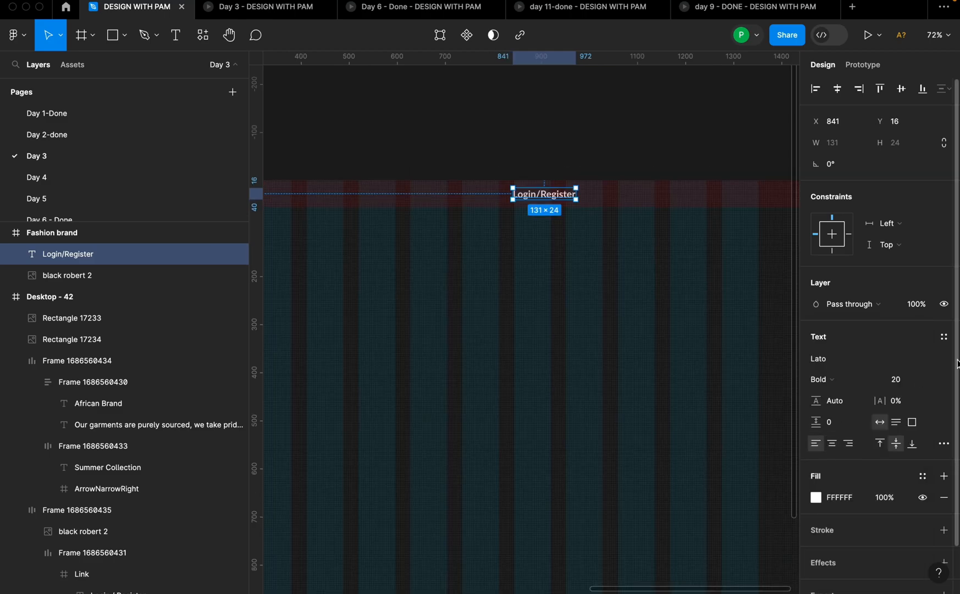
mouse_move(882, 400)
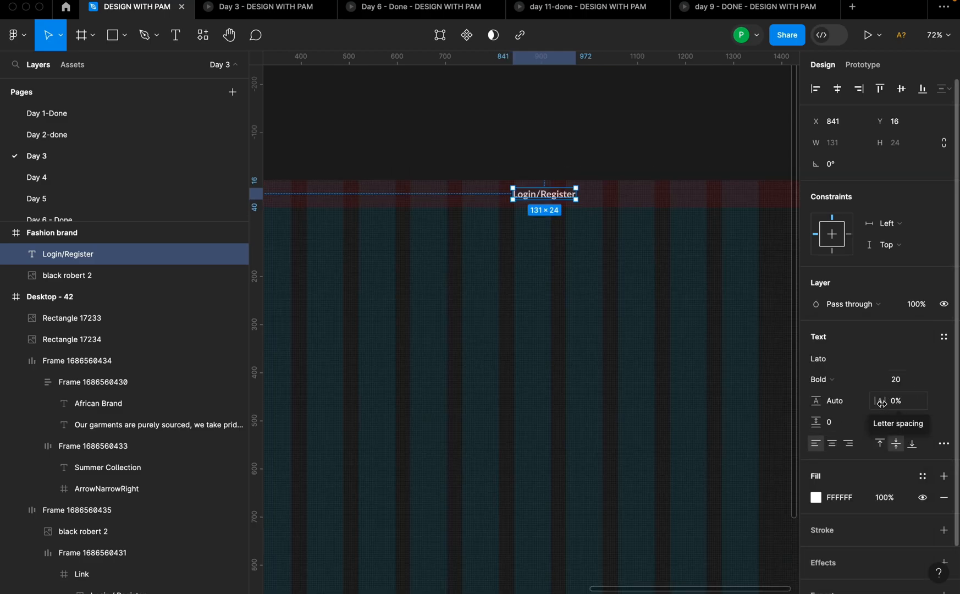
text(6%)
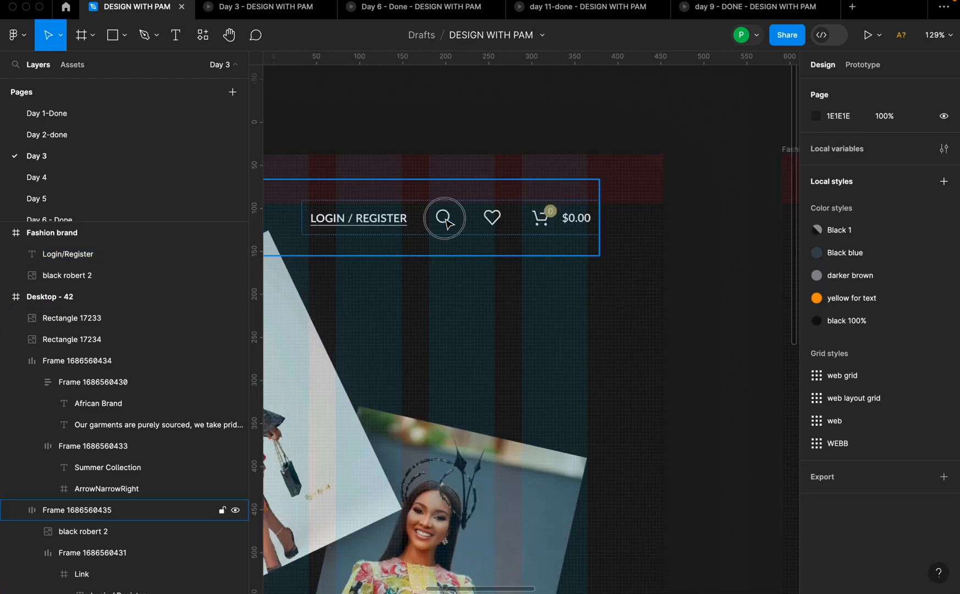
Insert the outlined search icon from the Heroicons plugin beside Login/Register.
click(492, 217)
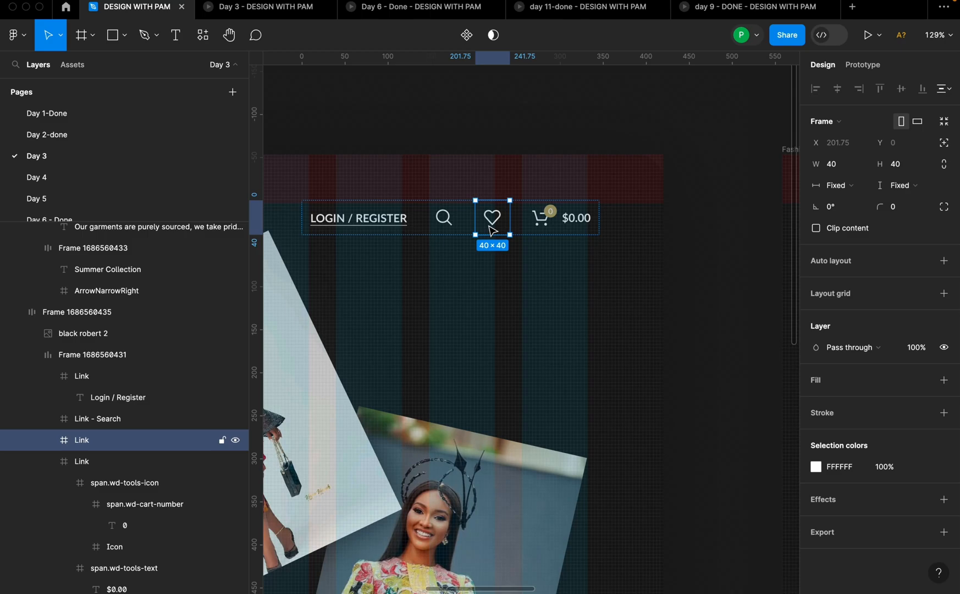
click(540, 218)
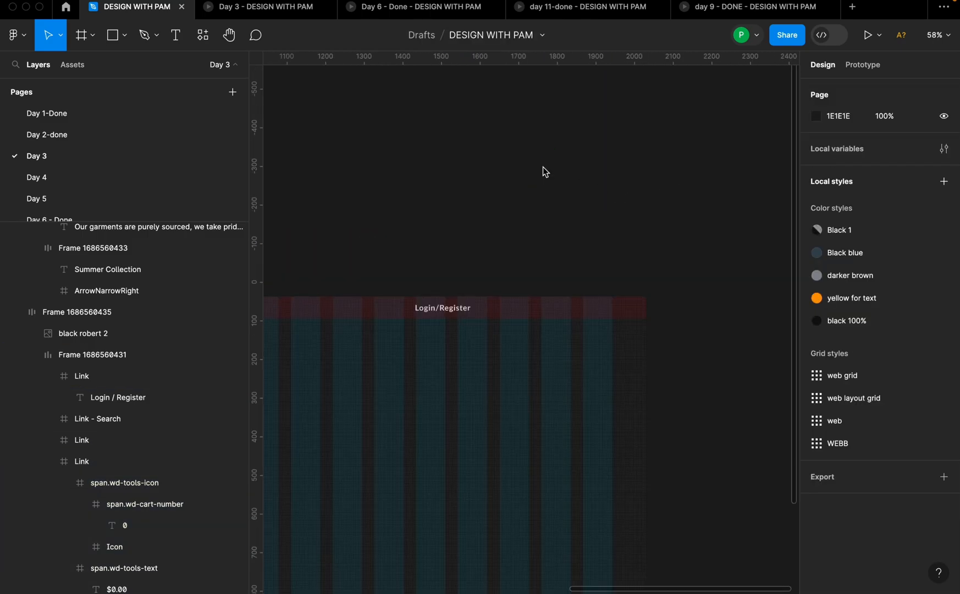
mouse_move(441, 240)
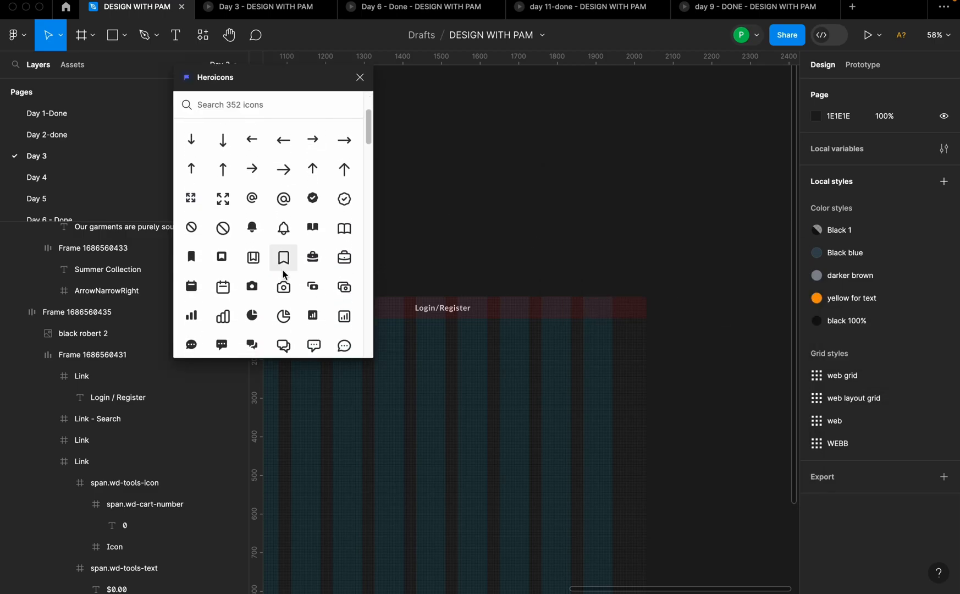
scroll(down, 3)
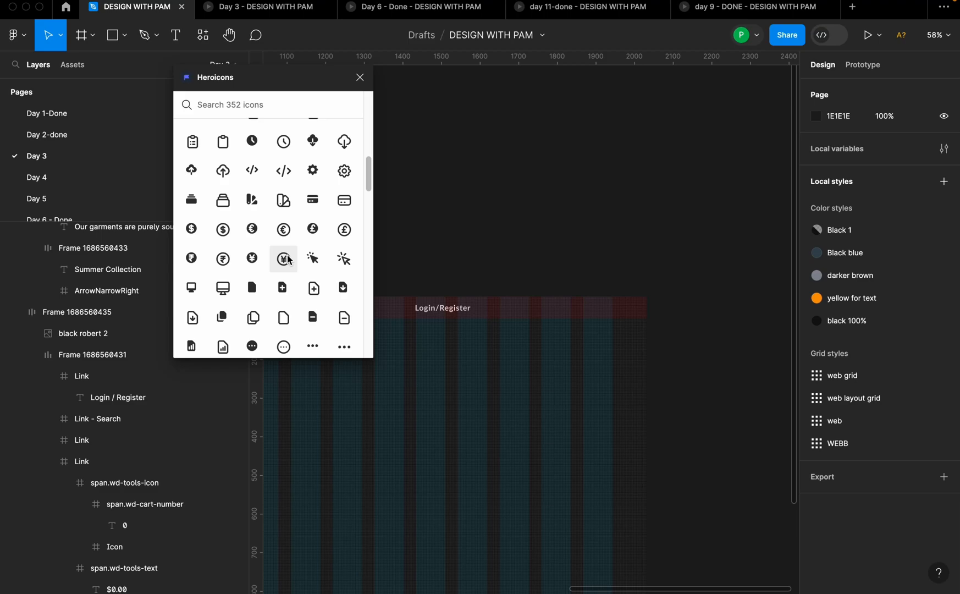
text(sea)
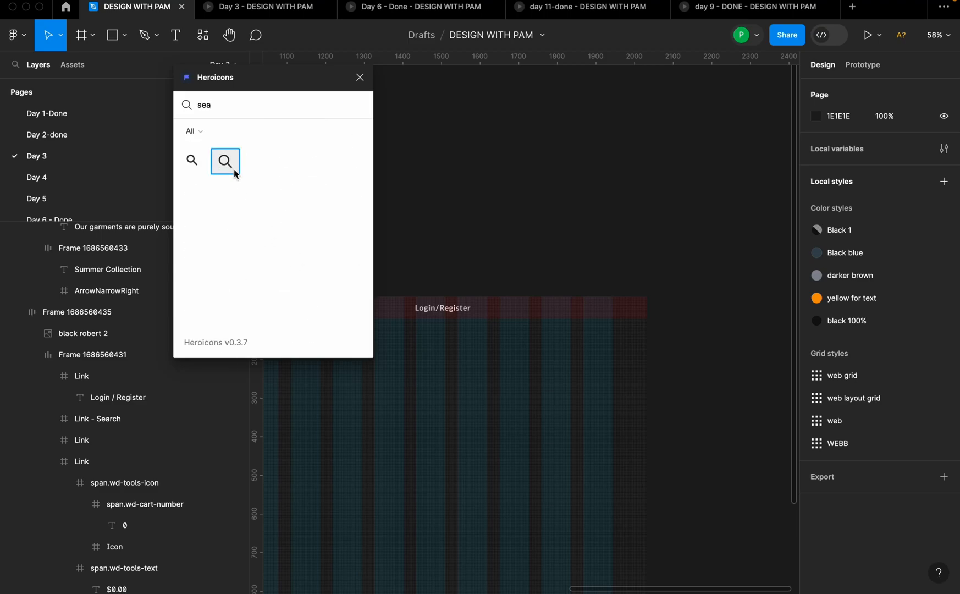
click(225, 160)
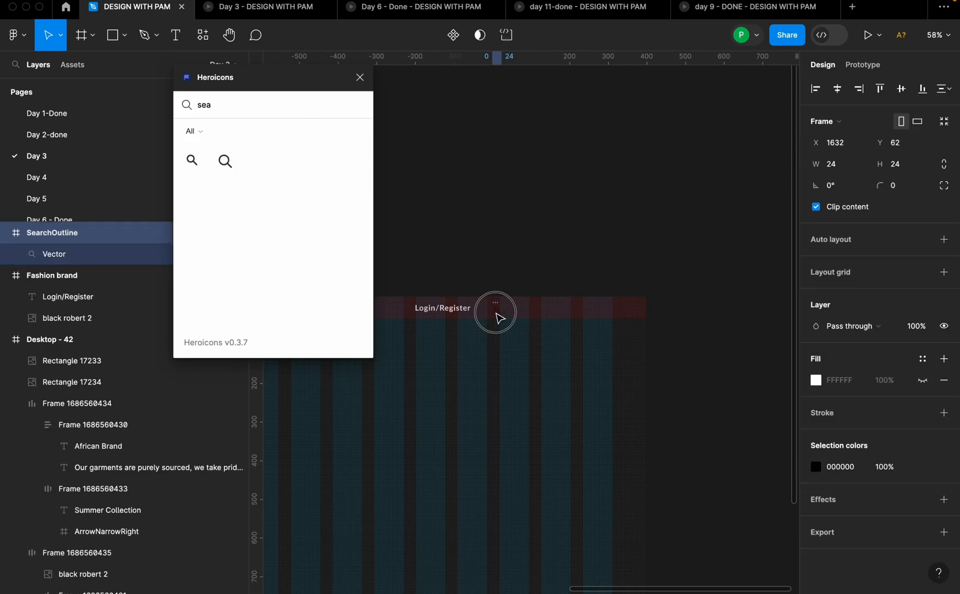
Insert the outlined heart icon and place it in line beside the search icon.
click(816, 379)
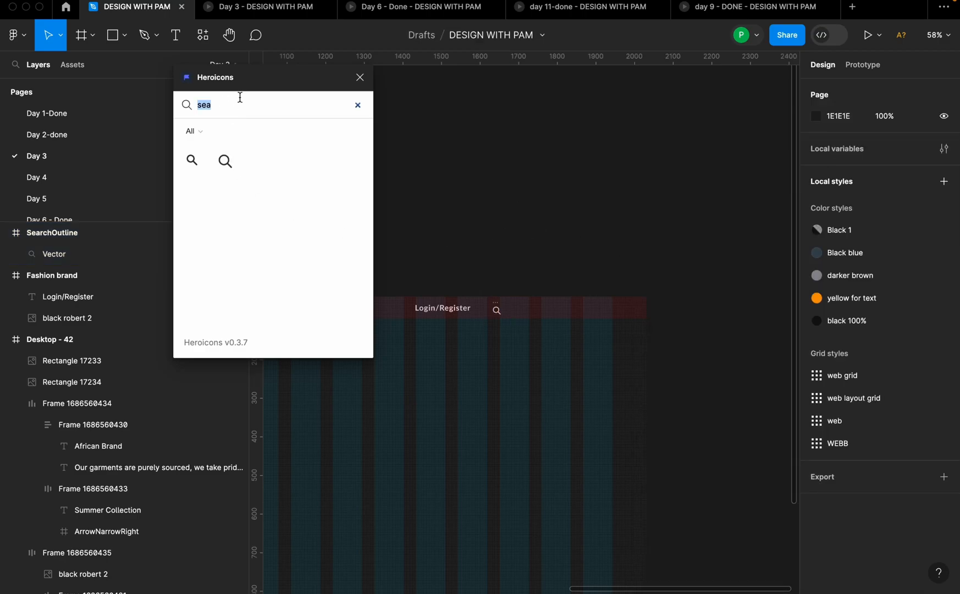
text(lo)
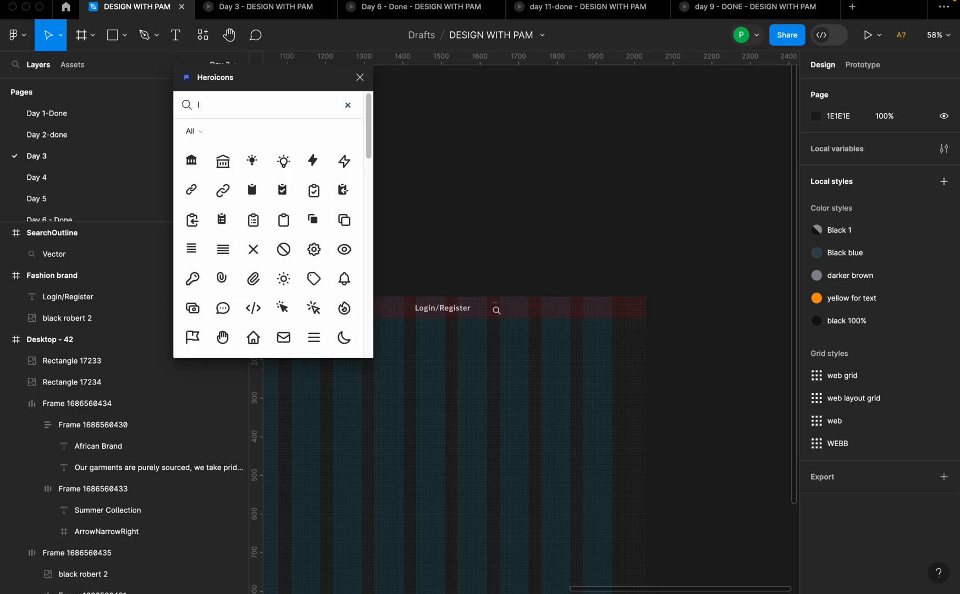
text(hea)
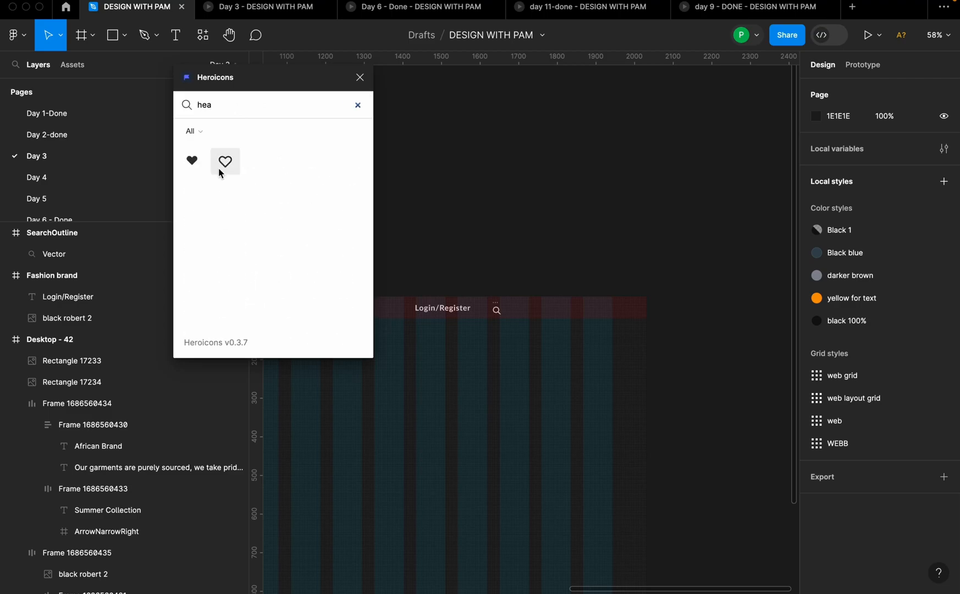
click(225, 161)
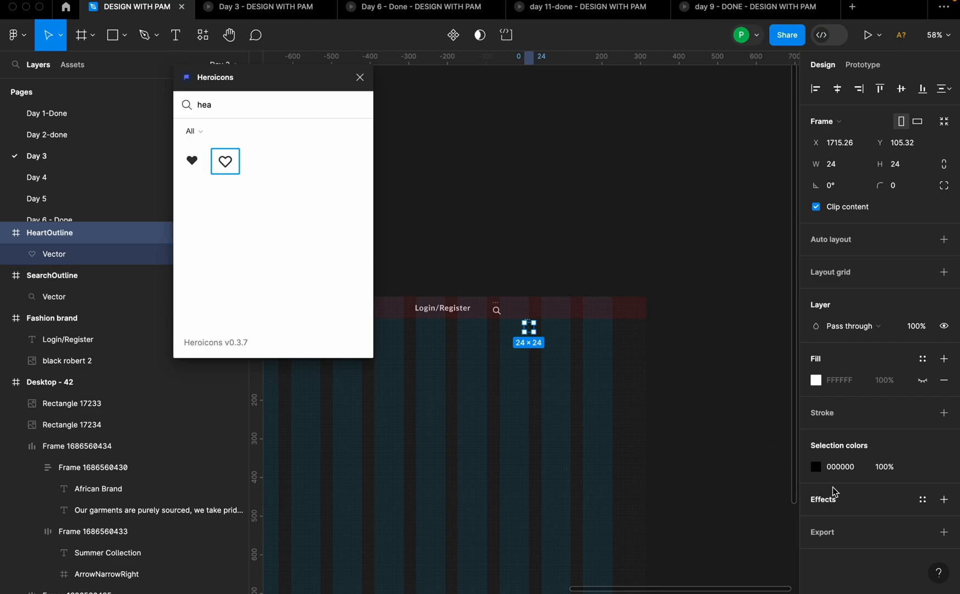
click(816, 380)
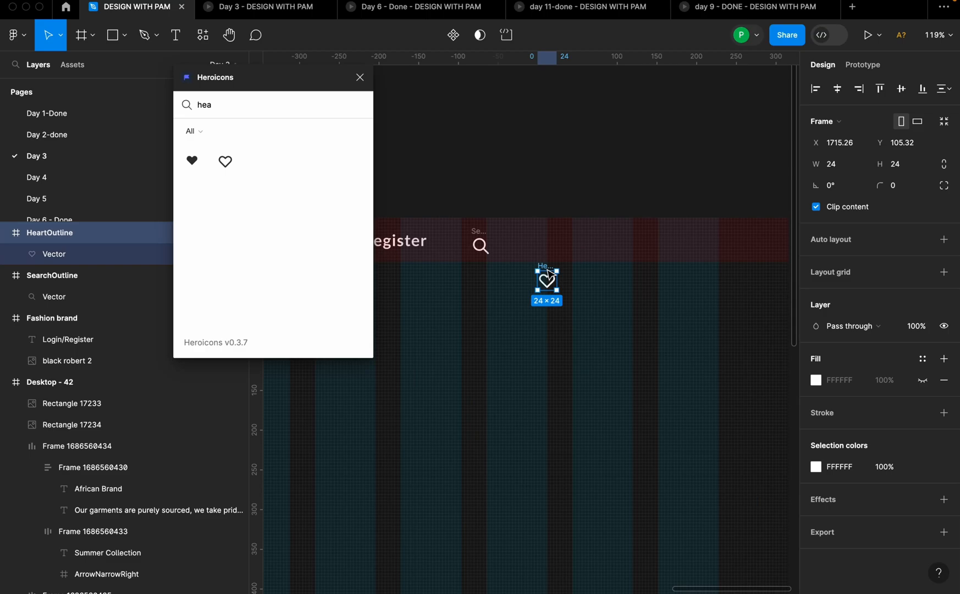
drag(547, 279, 523, 245)
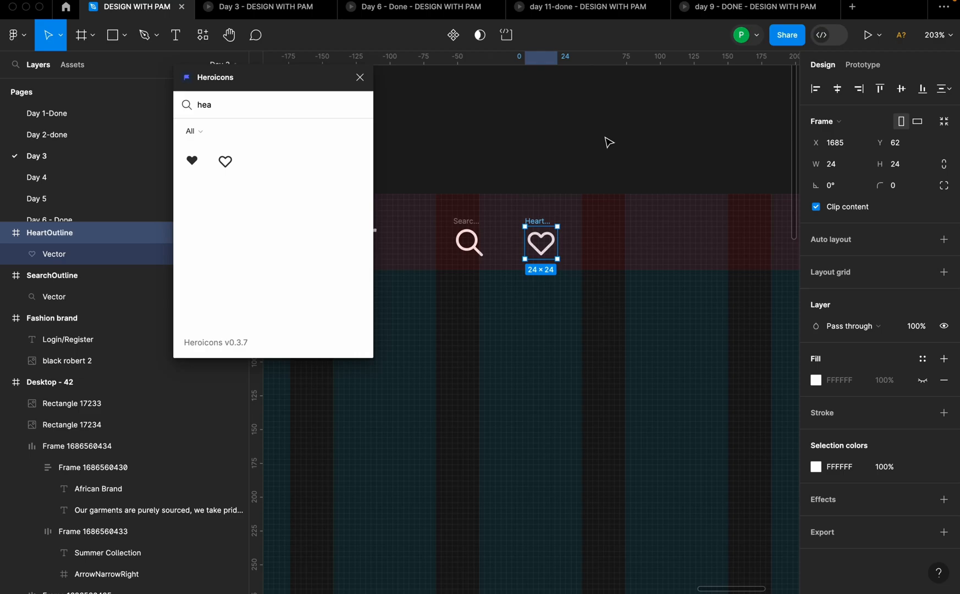
mouse_move(622, 147)
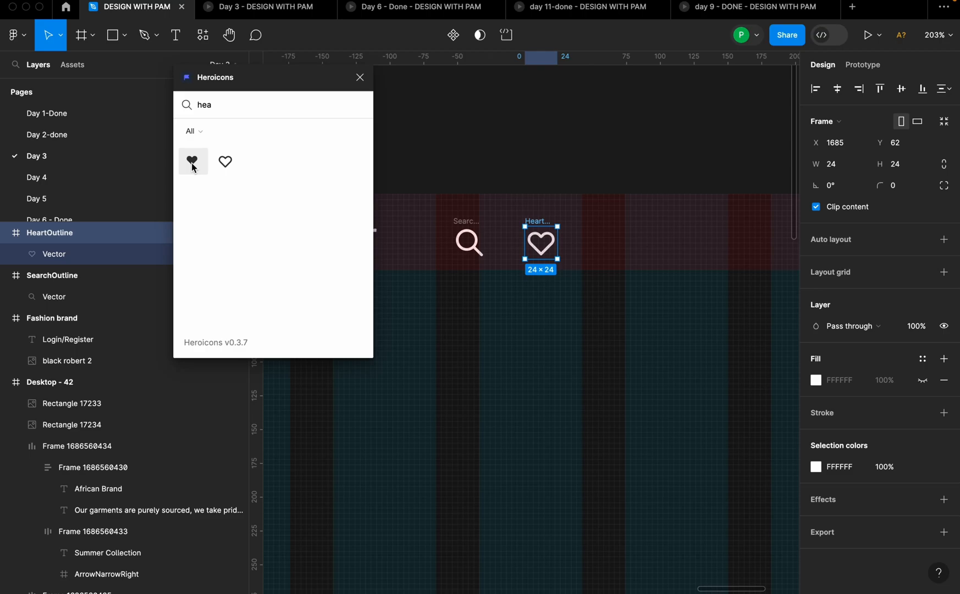
mouse_move(201, 167)
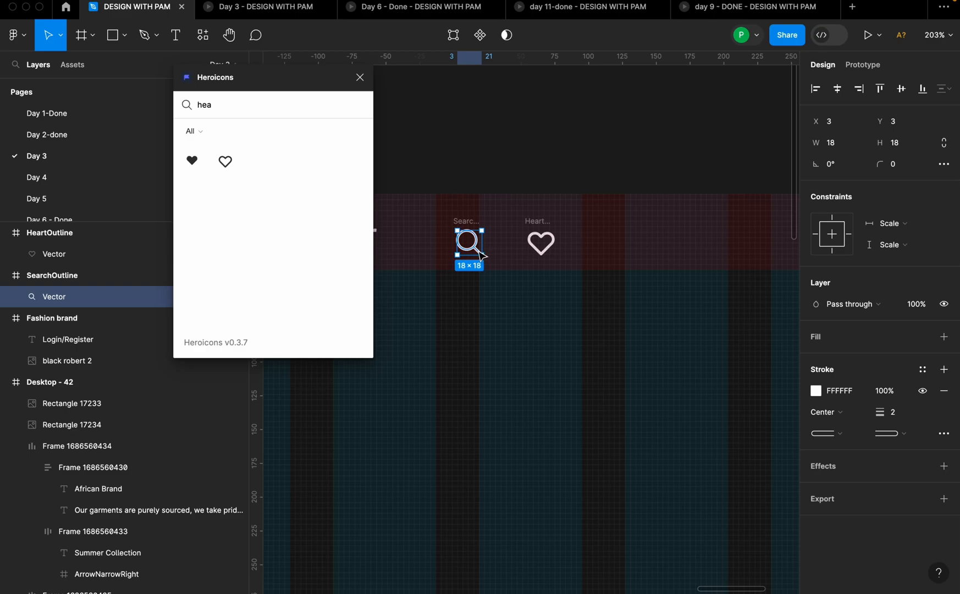
click(541, 243)
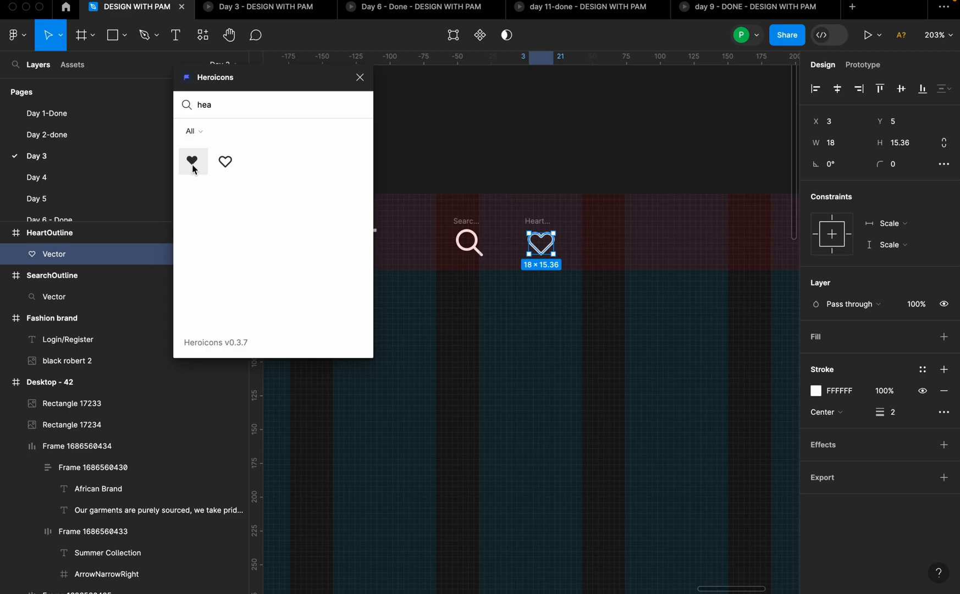
mouse_move(496, 276)
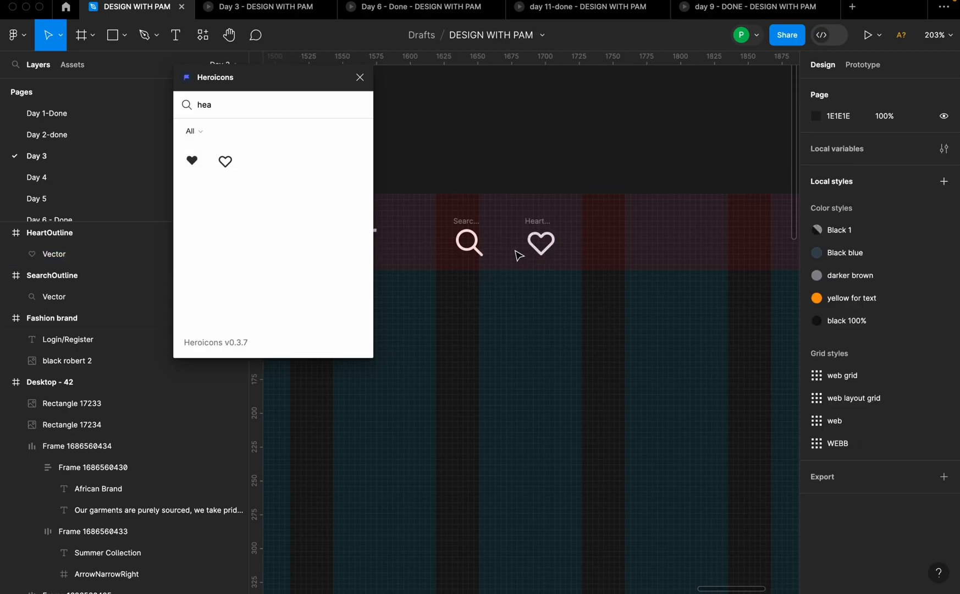
click(540, 245)
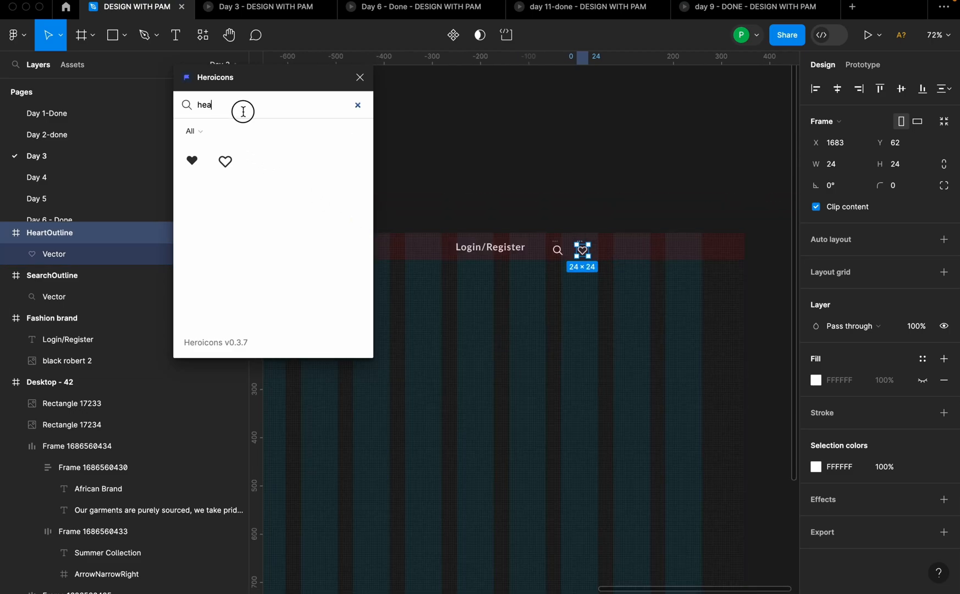
Insert the Heroicons outlined shopping cart and line it up after the heart icon.
text(shop)
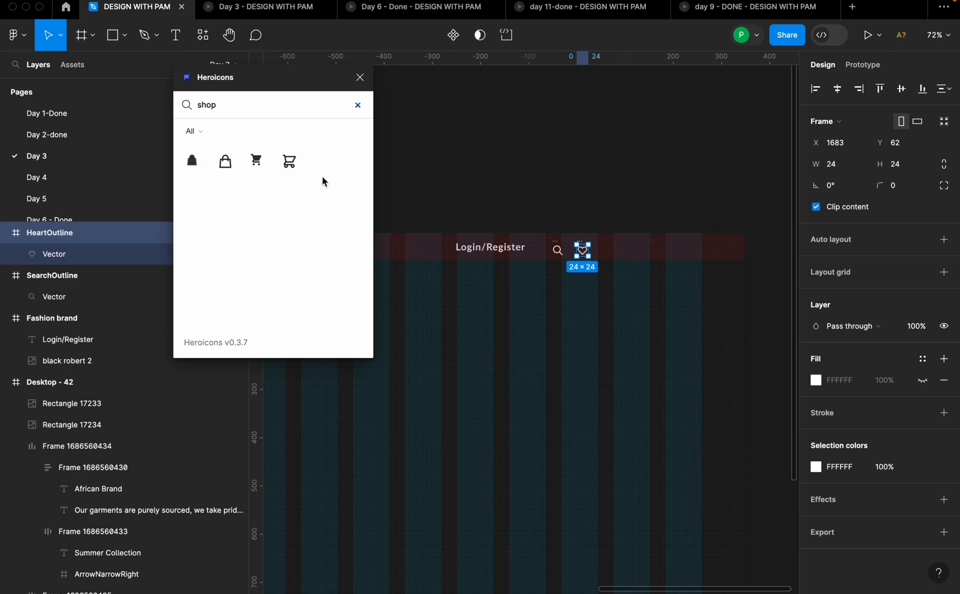
click(288, 161)
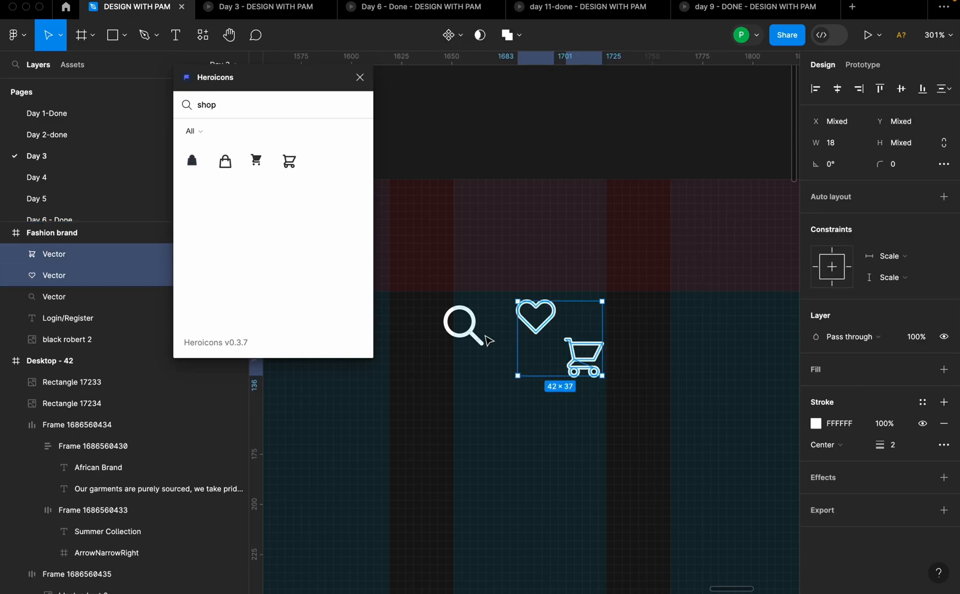
click(463, 326)
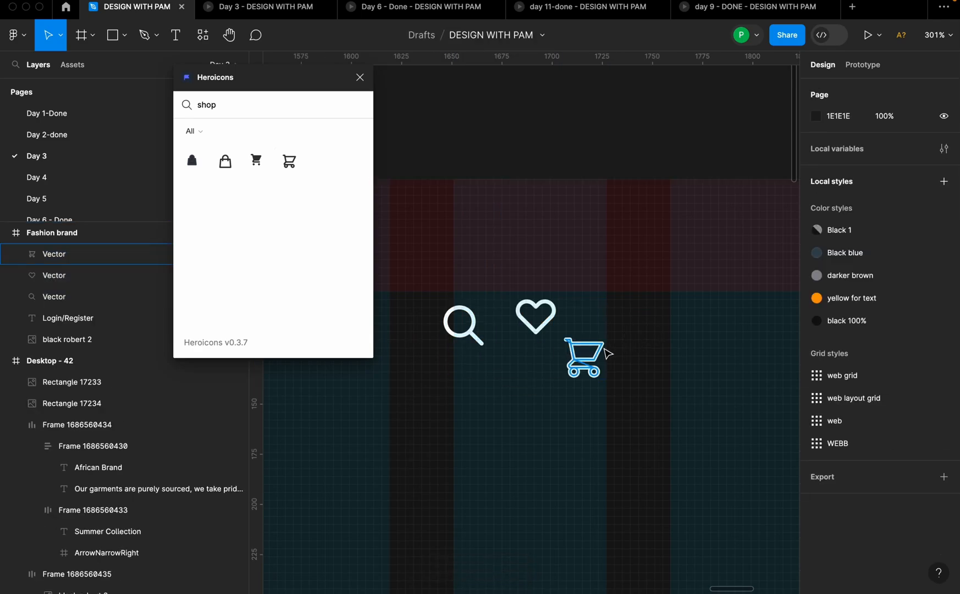
click(534, 317)
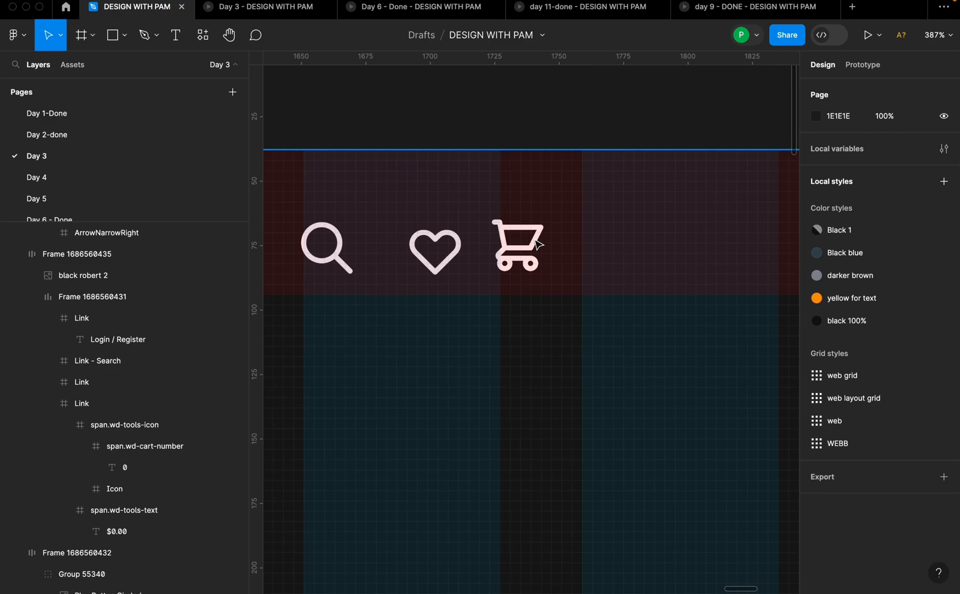
Draw a small ellipse badge at the cart icon's top-right corner.
scroll(down, 3)
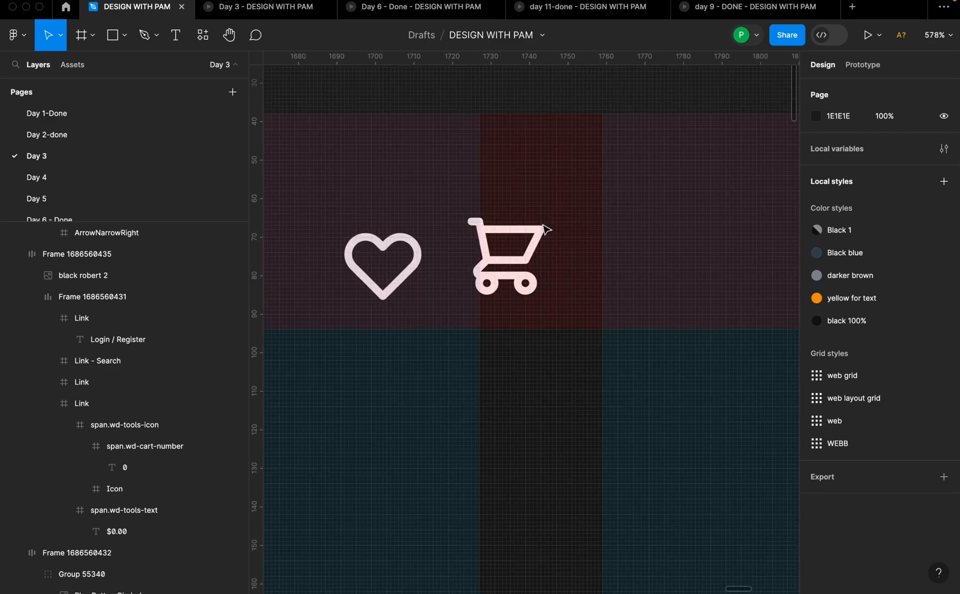
click(505, 254)
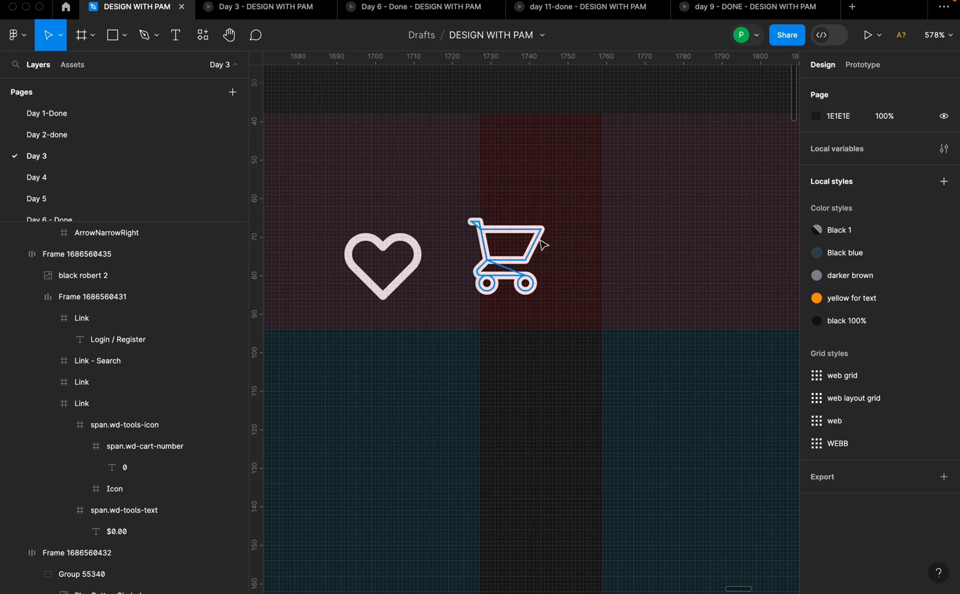
click(115, 35)
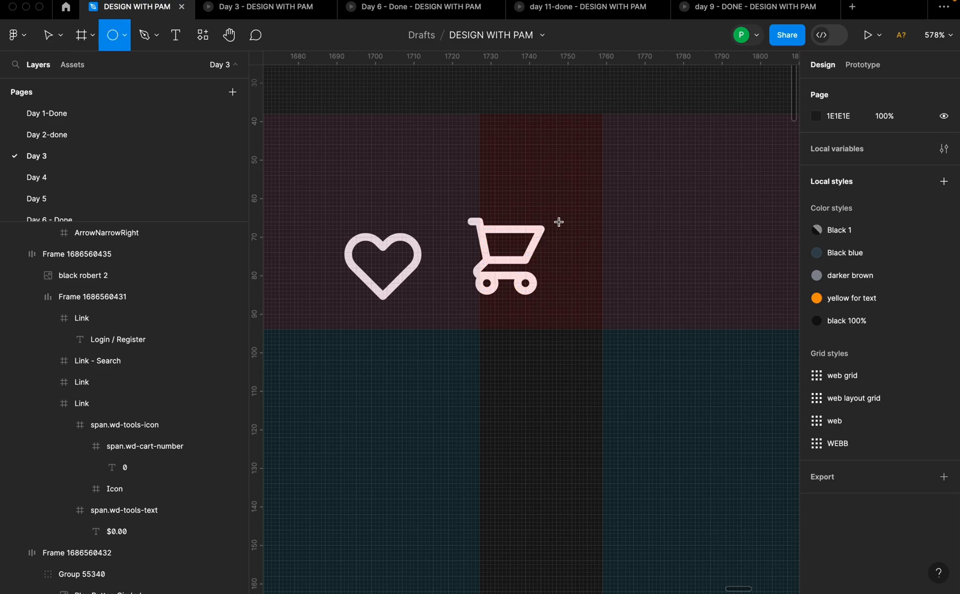
click(554, 208)
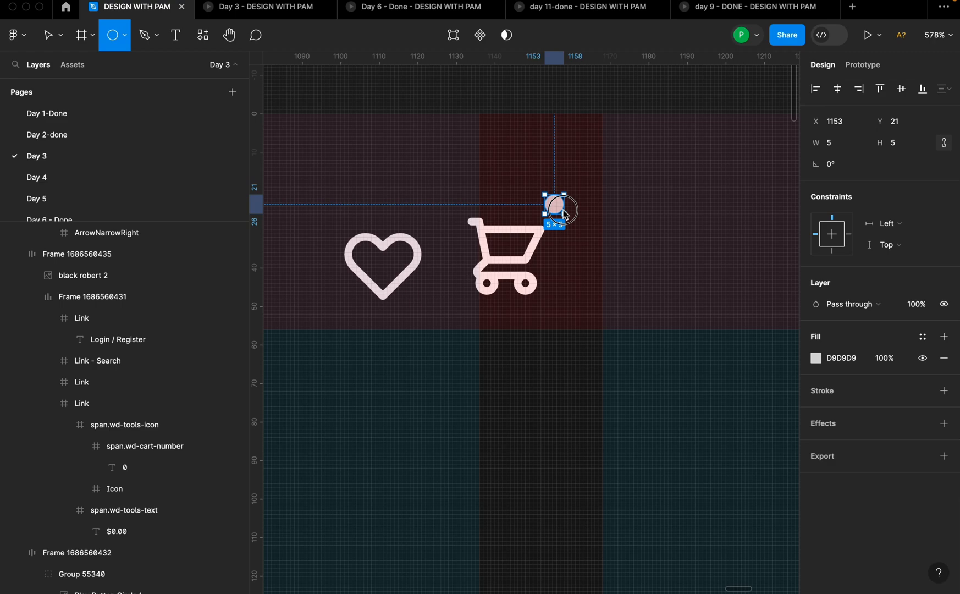
drag(554, 211, 578, 223)
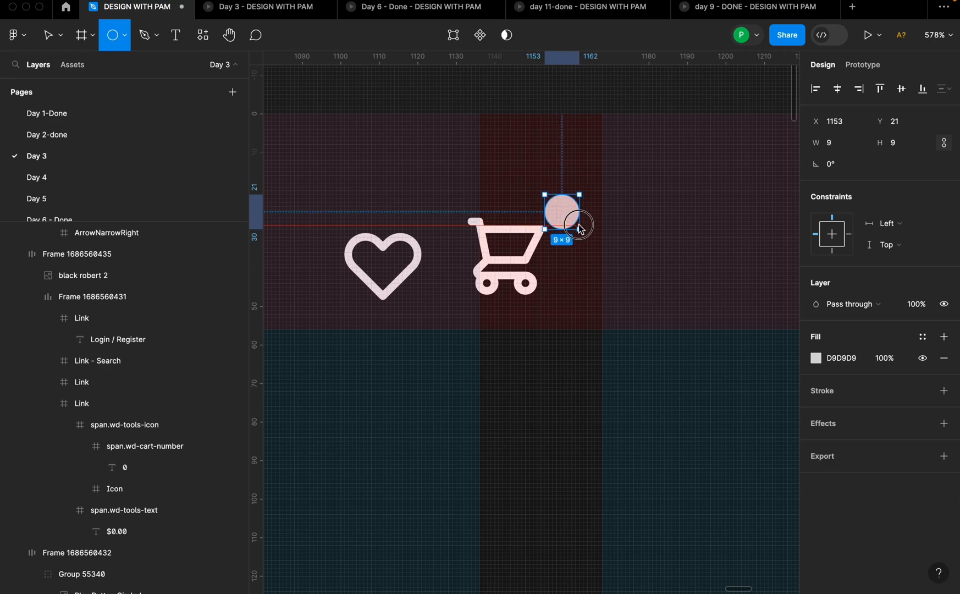
drag(581, 222, 586, 228)
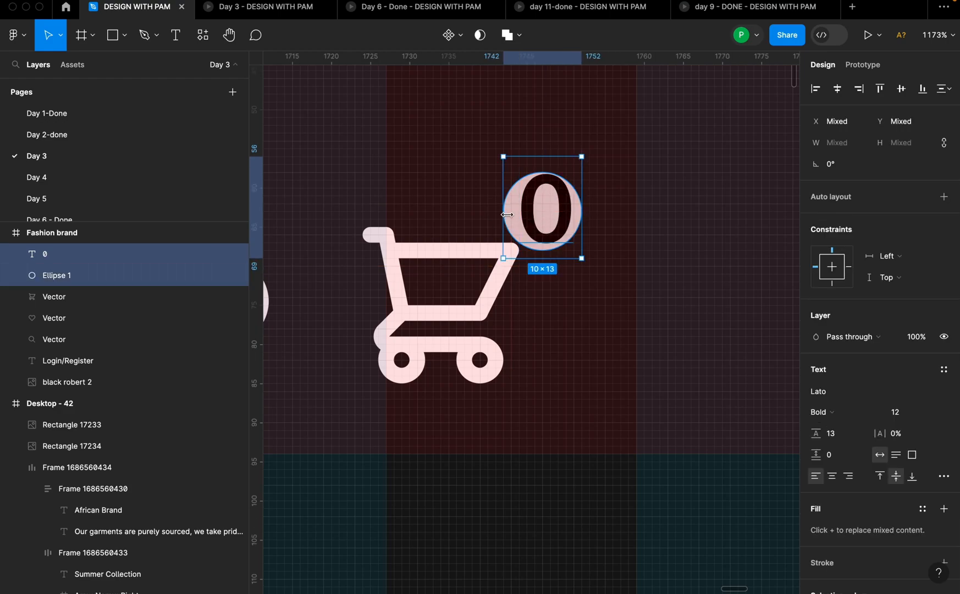
Shrink the badge's 0 text and group it with the circle as one piece.
scroll(down, 3)
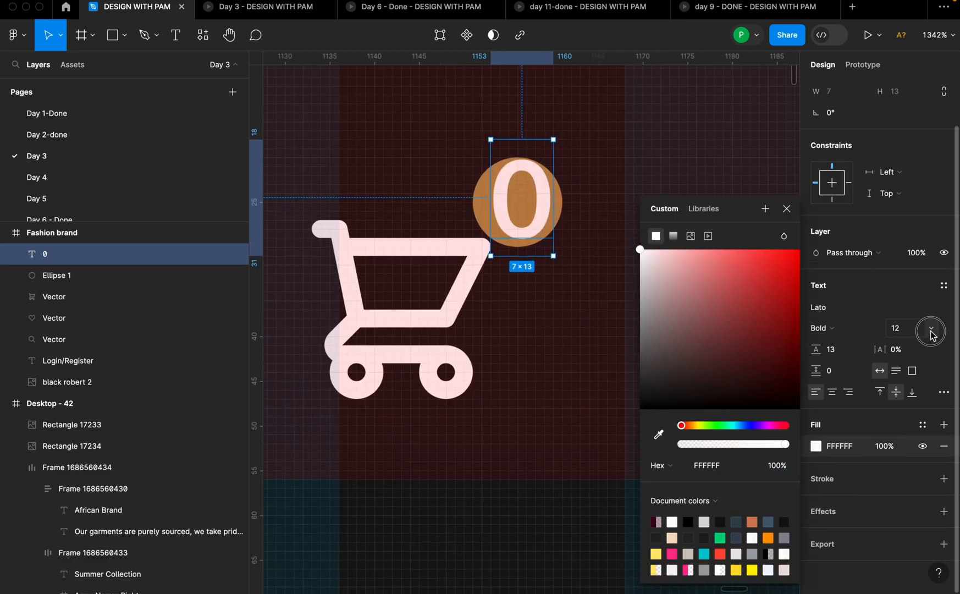
click(930, 331)
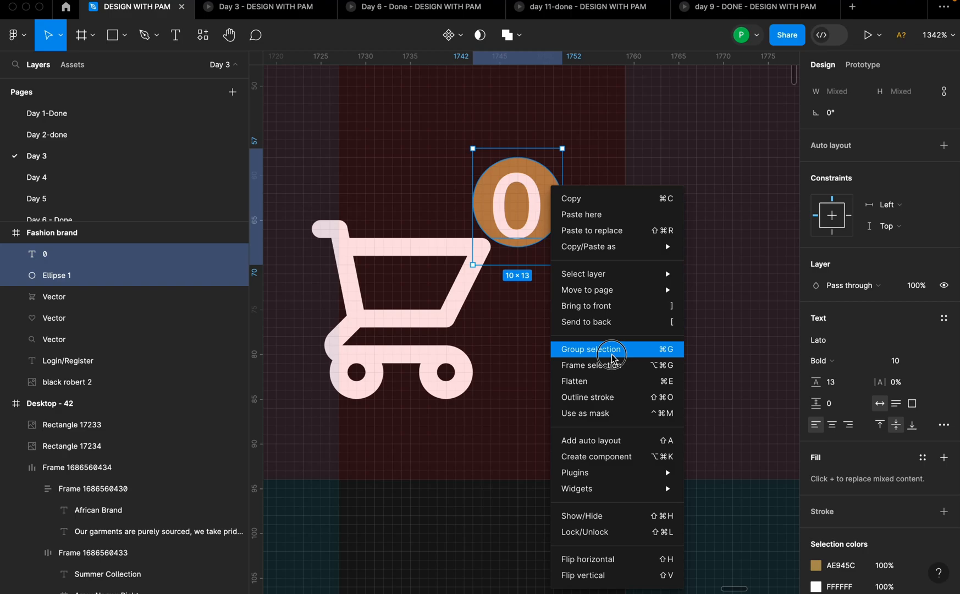
click(591, 349)
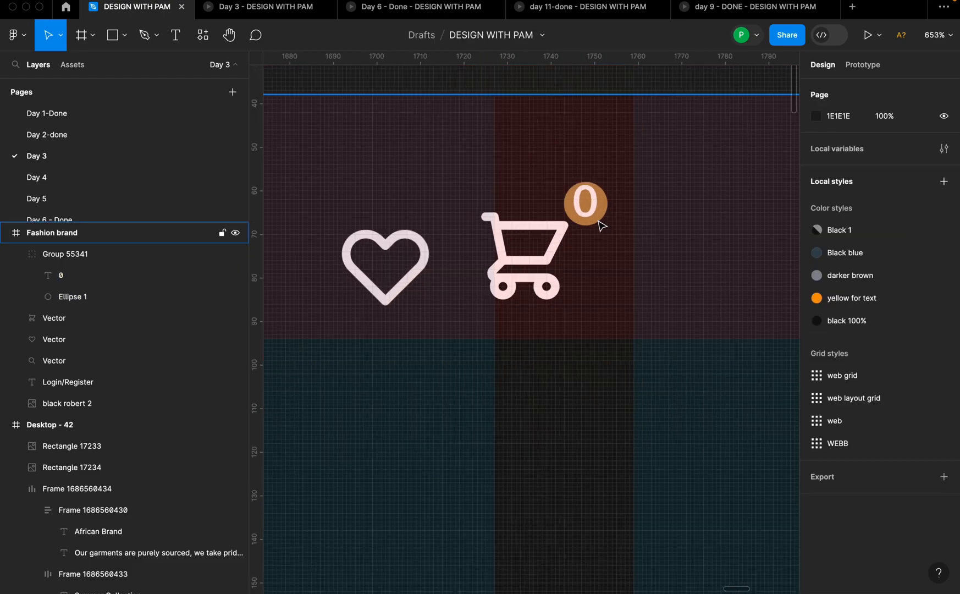
click(583, 203)
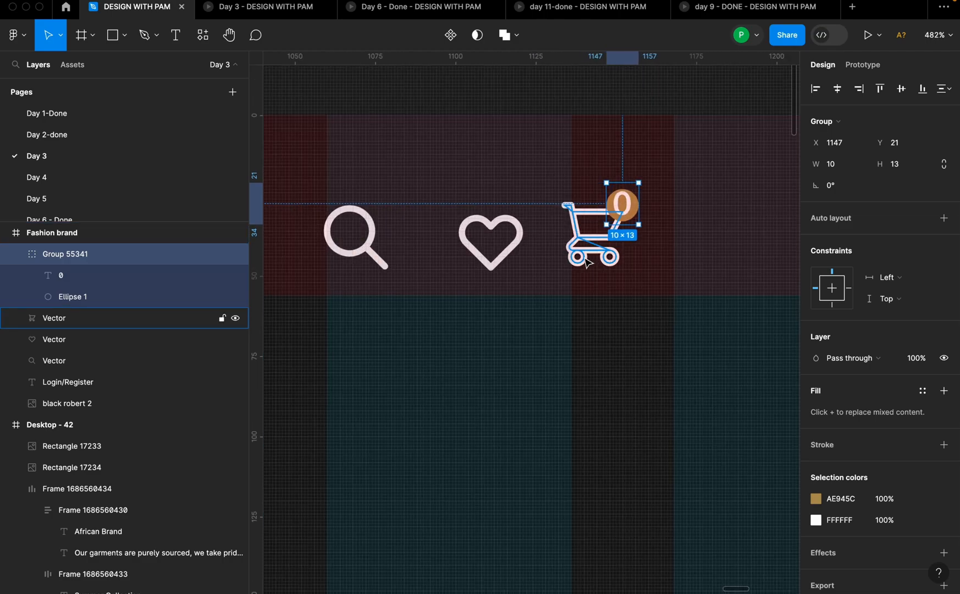
Wrap the three icons and Login/Register into an auto layout row with gap 5.
right_click(606, 215)
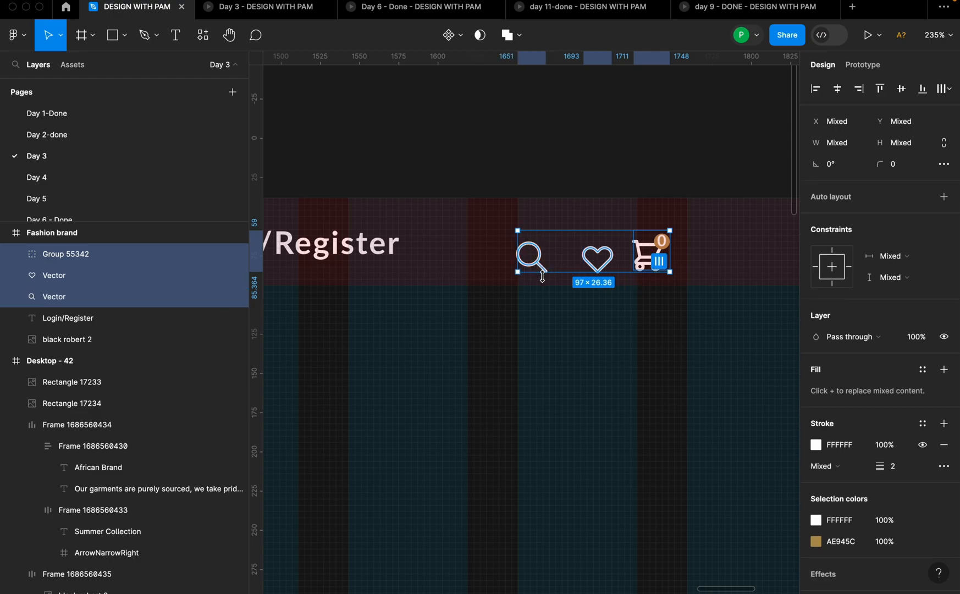
key(shift+a)
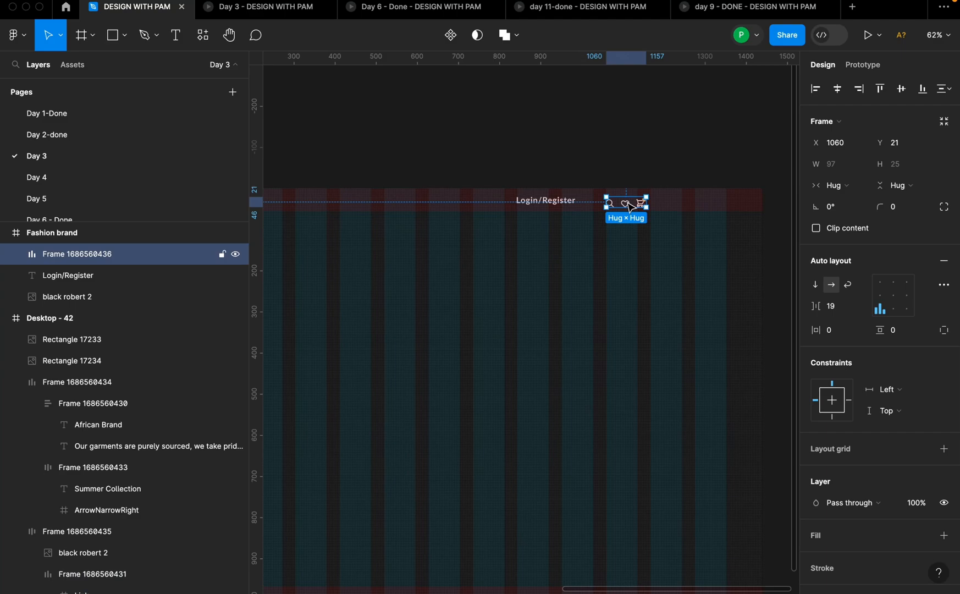
click(831, 306)
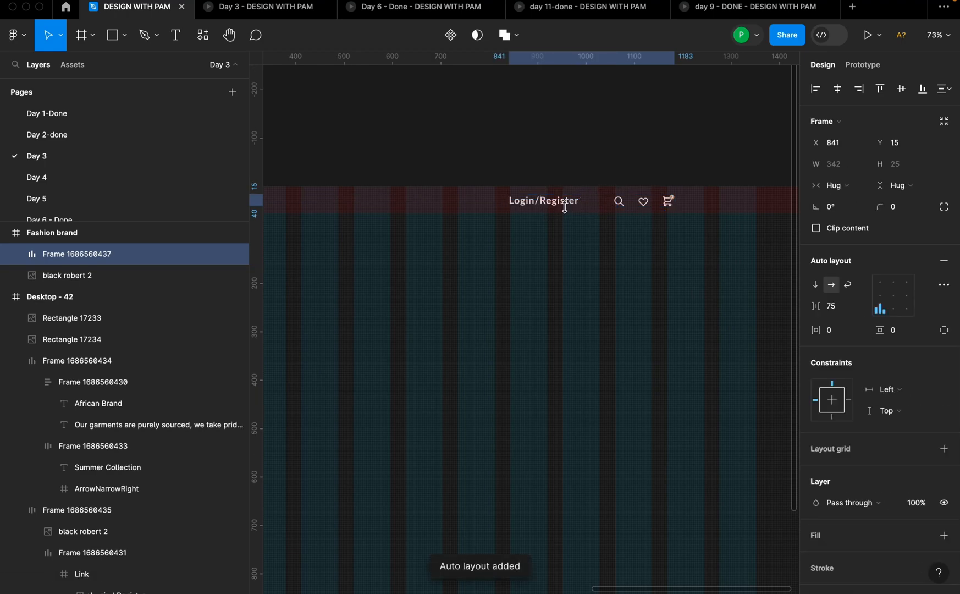
click(831, 306)
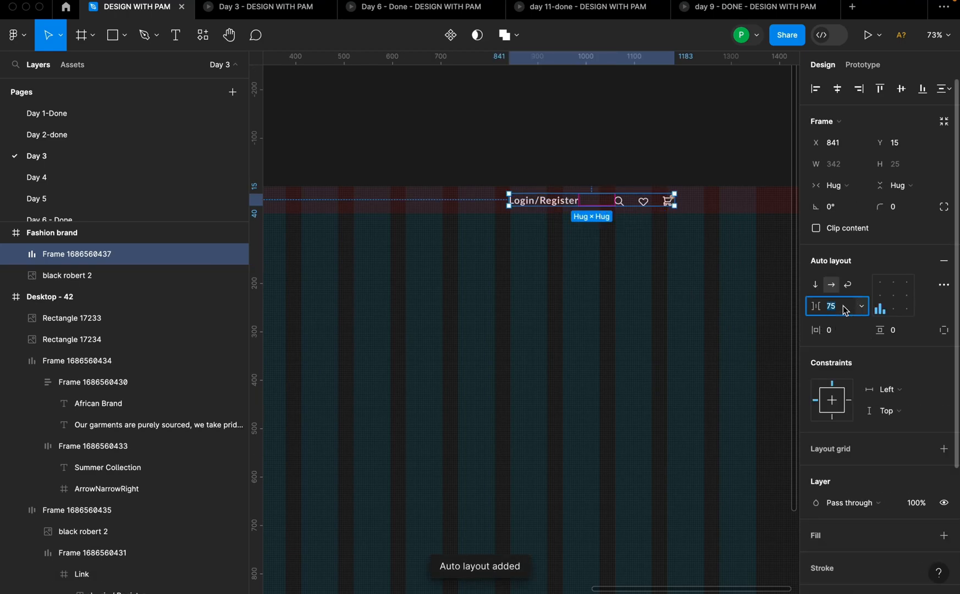
text(5)
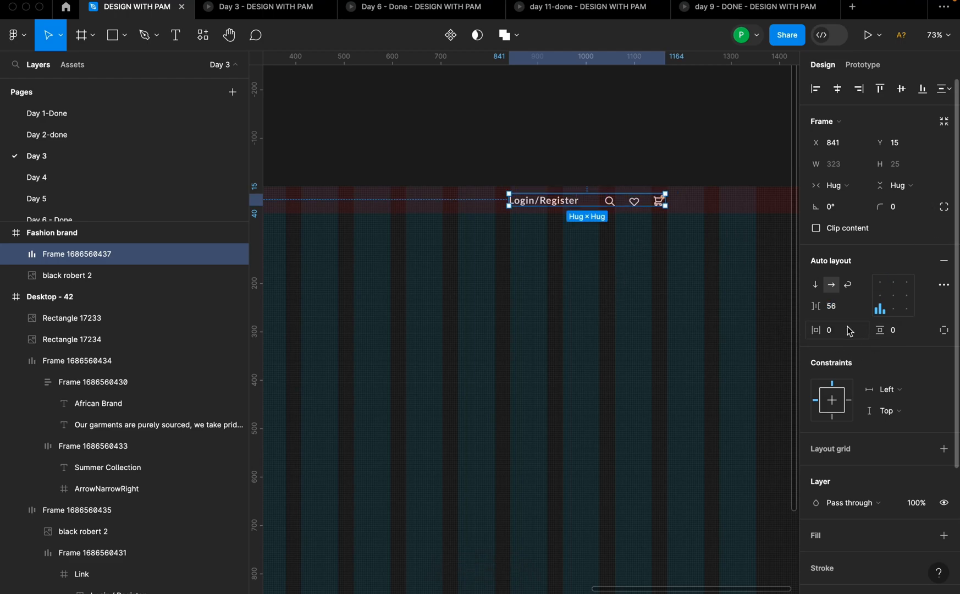
click(831, 305)
text(72)
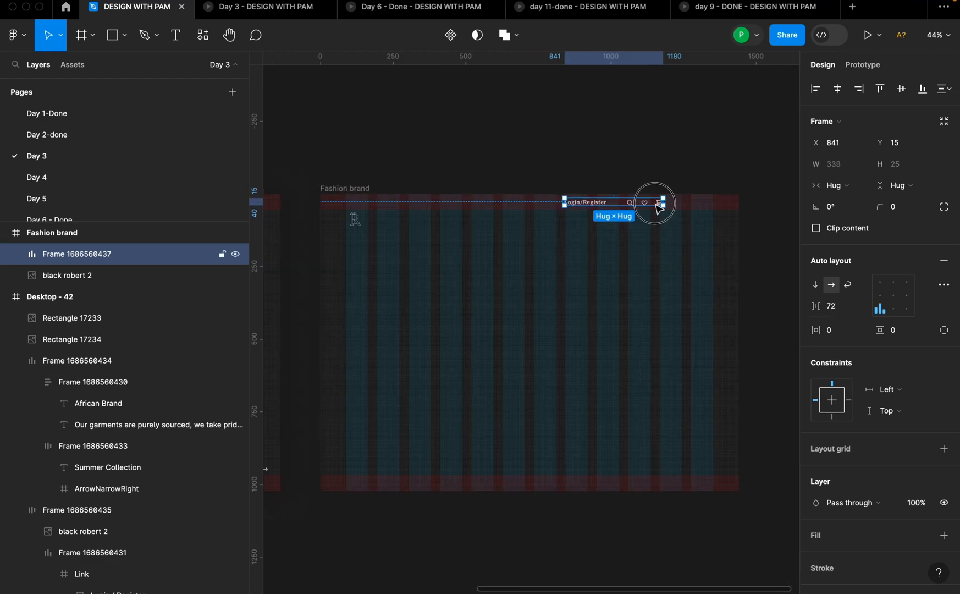
Drag the header row toward the frame's top right.
drag(655, 202, 700, 202)
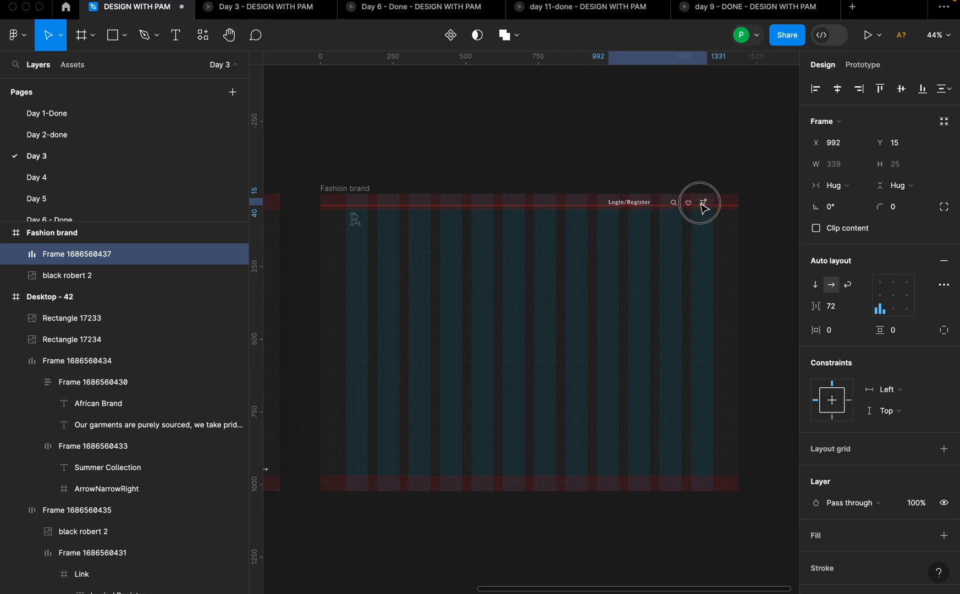
drag(699, 203, 687, 205)
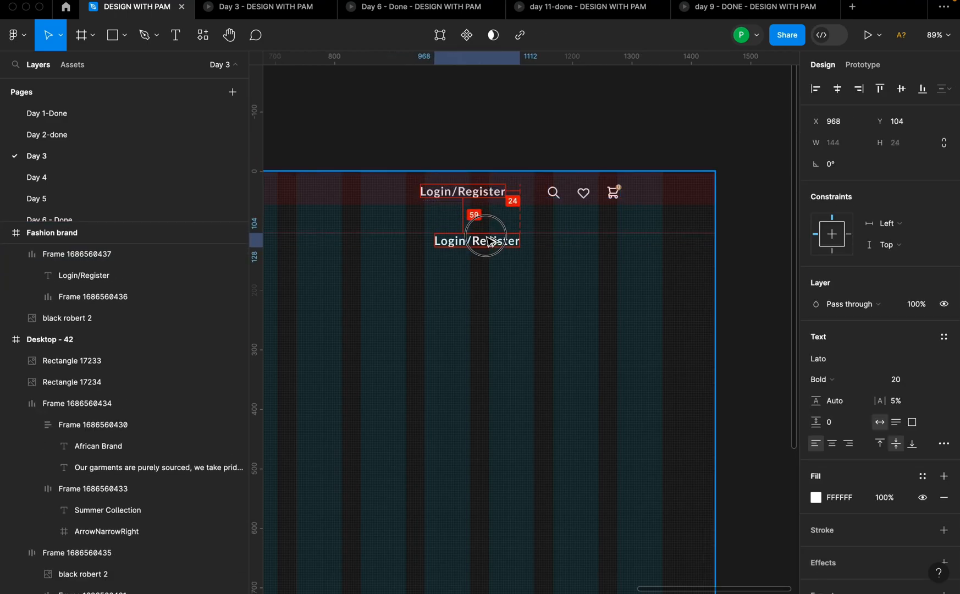
Edit the copied Login/Register text into a '$0.' price label beside the cart.
click(476, 239)
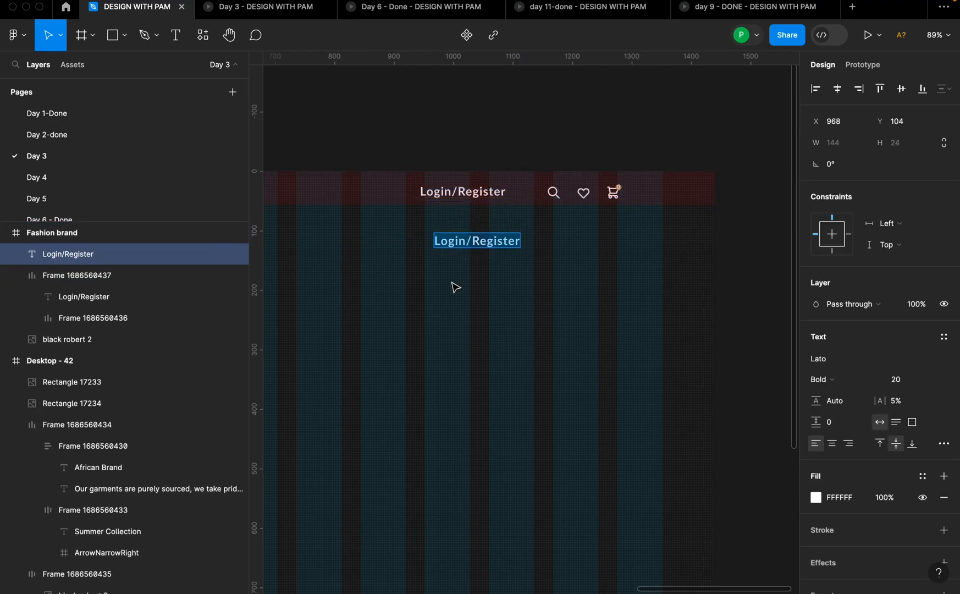
text($0.00)
text(R)
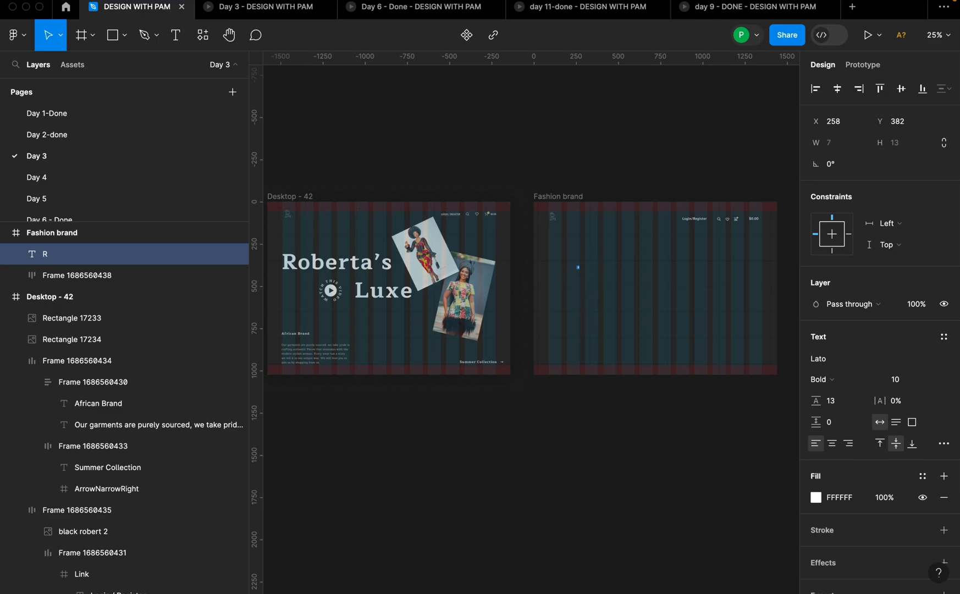
Type the Roberta's headline, set it in Maitree and widen its box to fit.
text(oberta's)
text(ma)
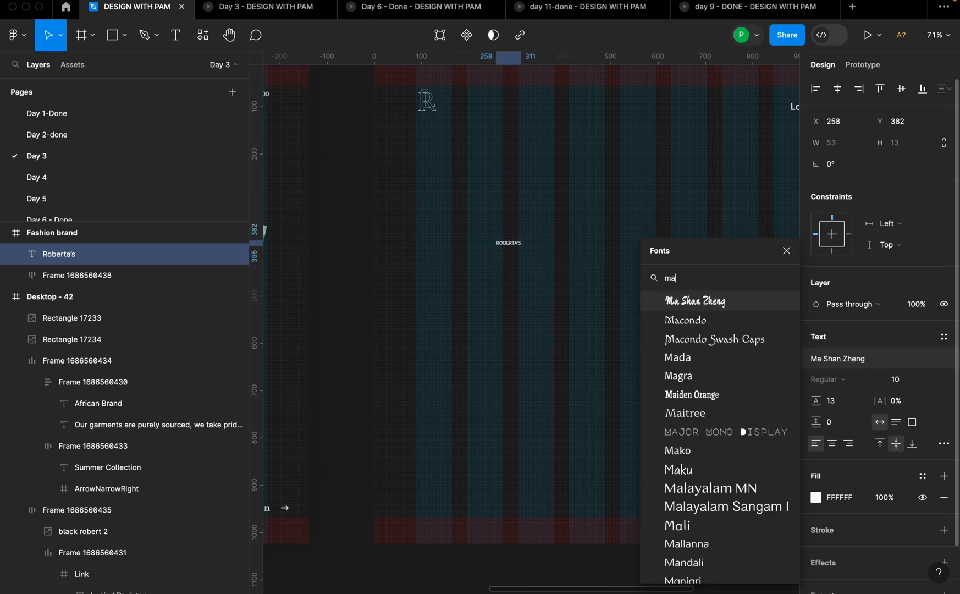
click(684, 413)
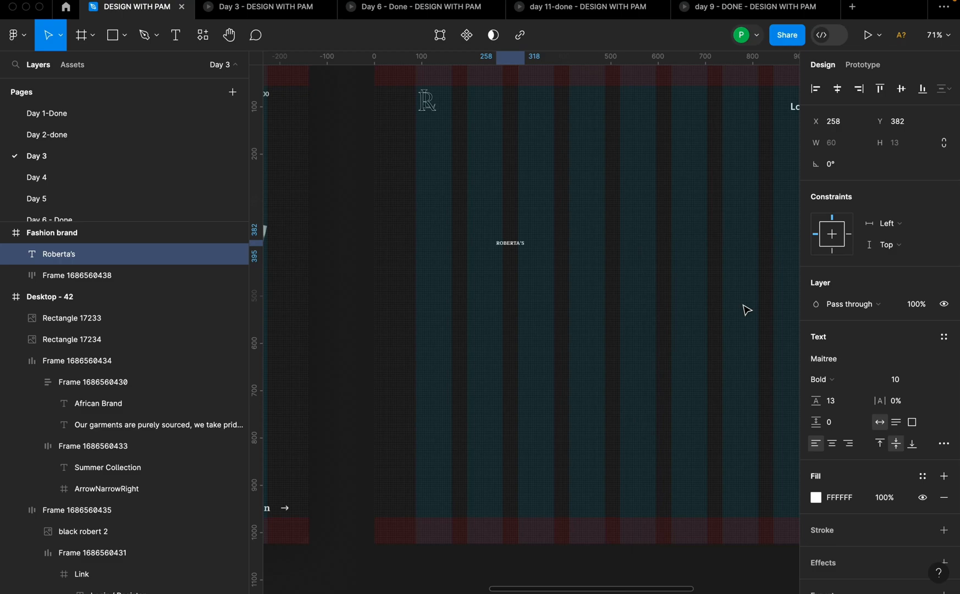
click(509, 243)
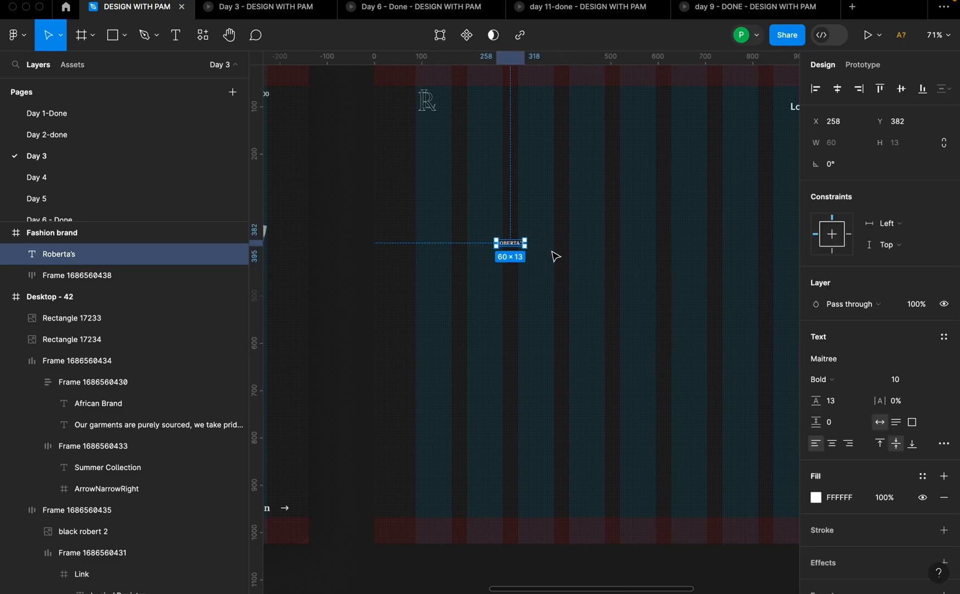
mouse_move(580, 255)
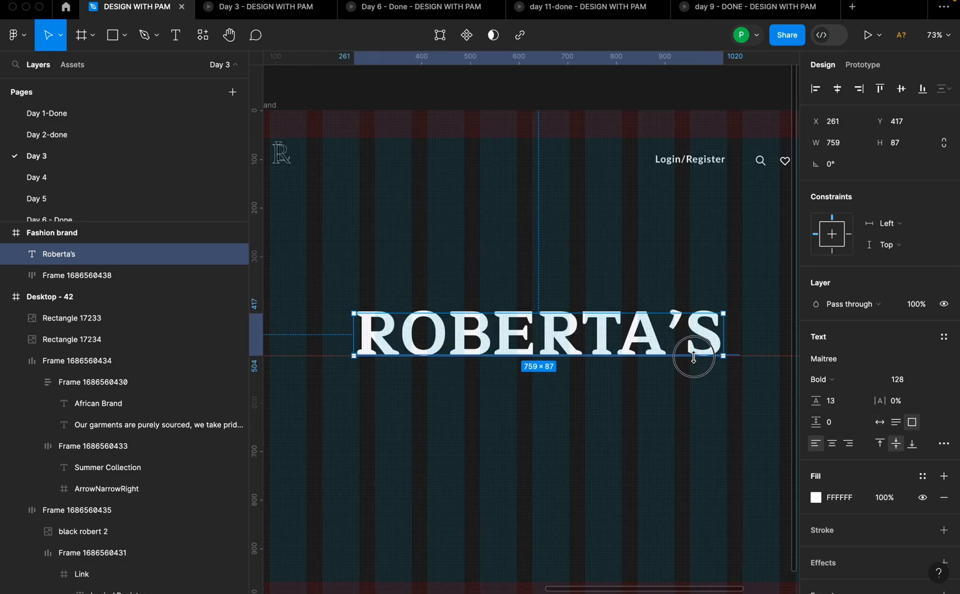
drag(694, 357, 695, 377)
text(5)
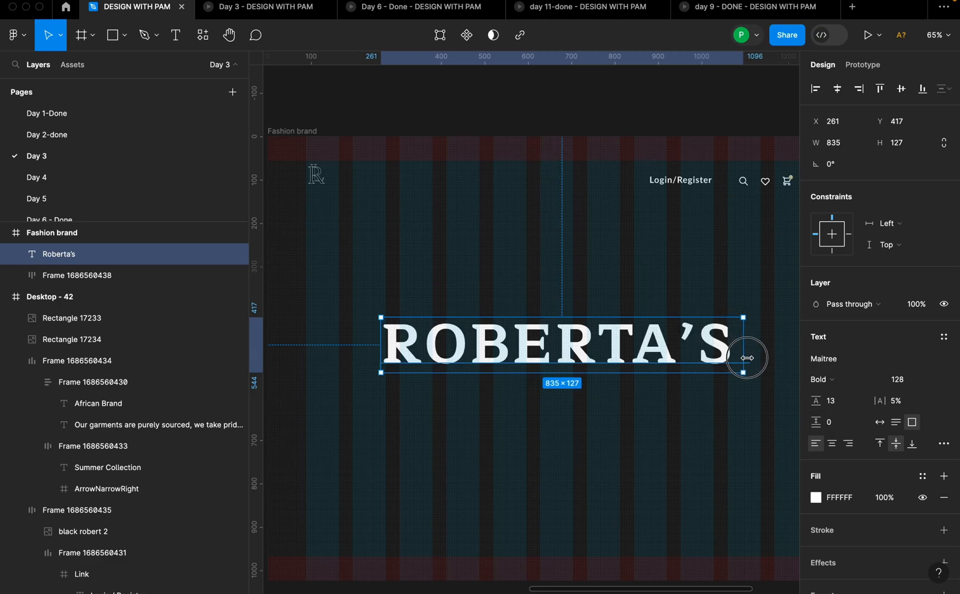
Drag the ROBERTA'S headline up into the upper left of the frame.
drag(744, 359, 683, 309)
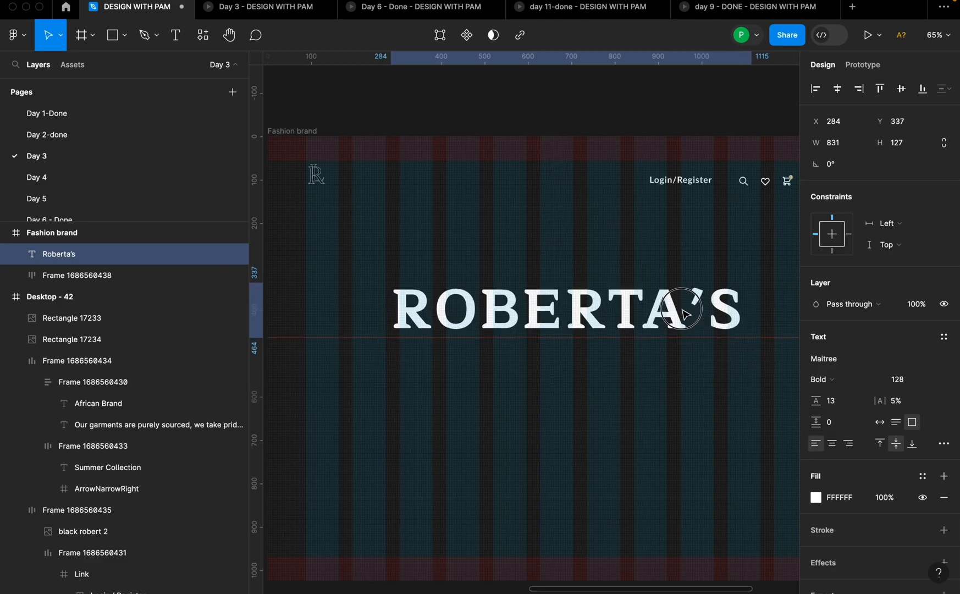
drag(679, 309, 687, 288)
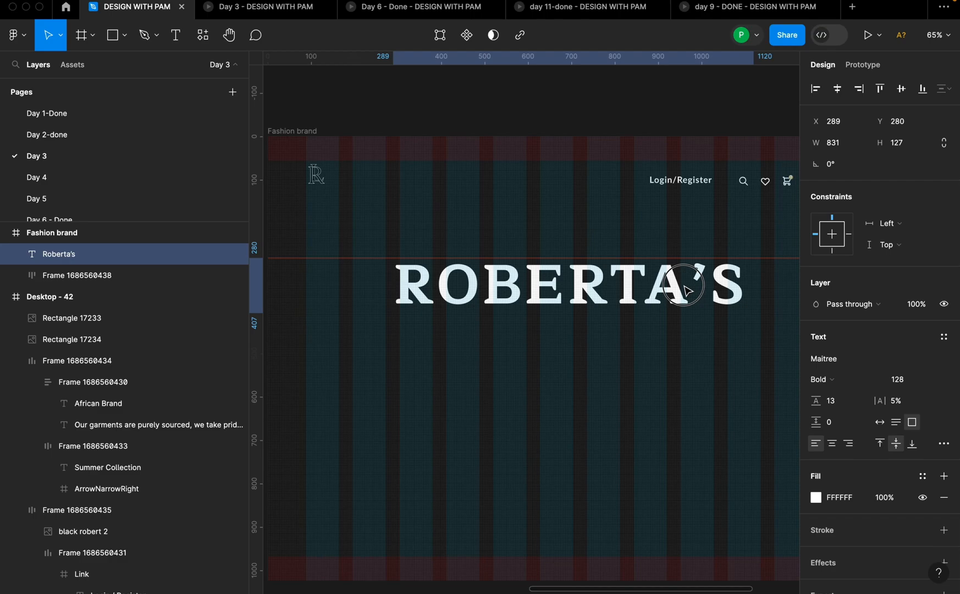
drag(686, 288, 597, 284)
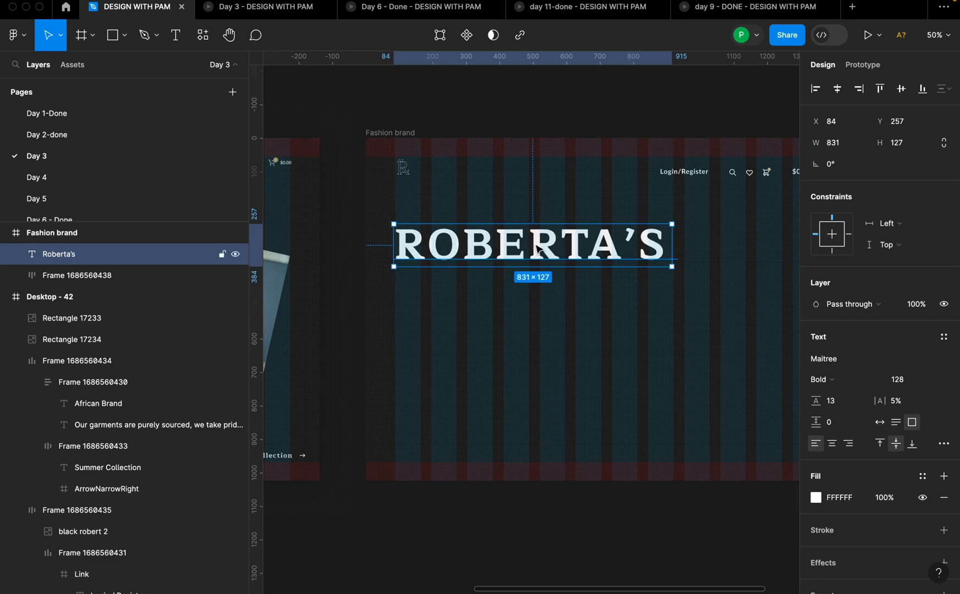
mouse_move(548, 260)
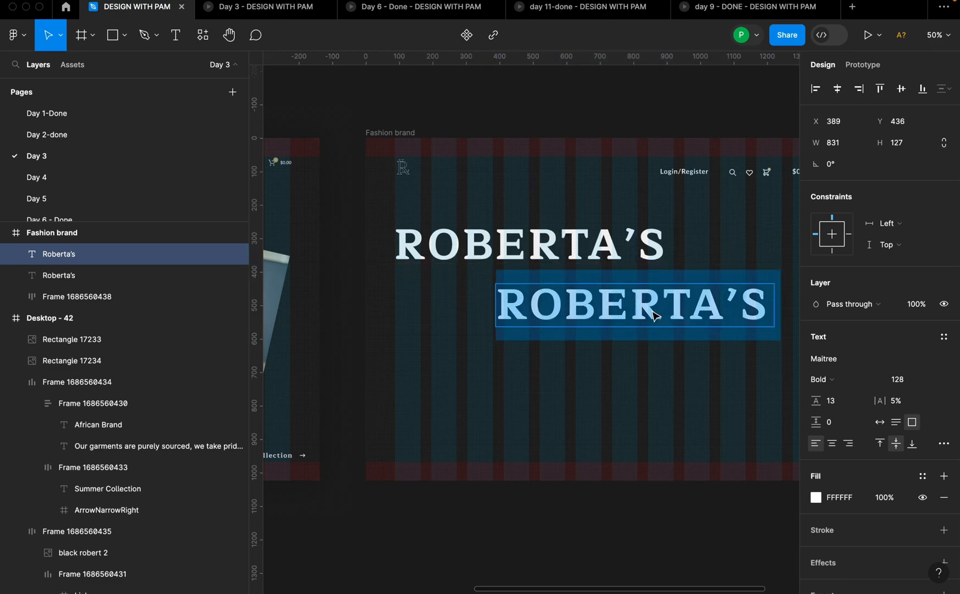
Retype the duplicated headline as LUXE and place it below and right of ROBERTA'S.
text(LUXE)
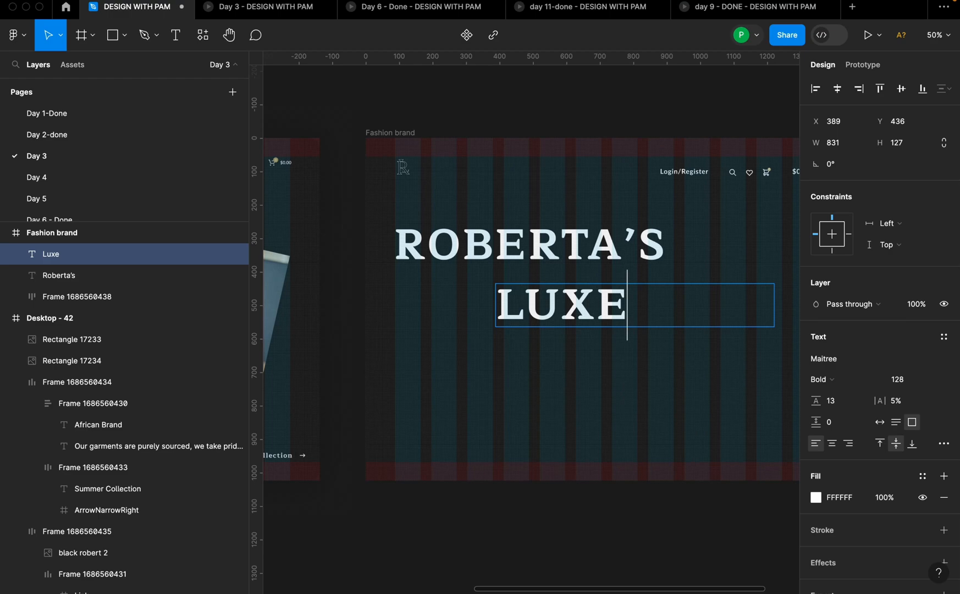
drag(771, 312, 633, 313)
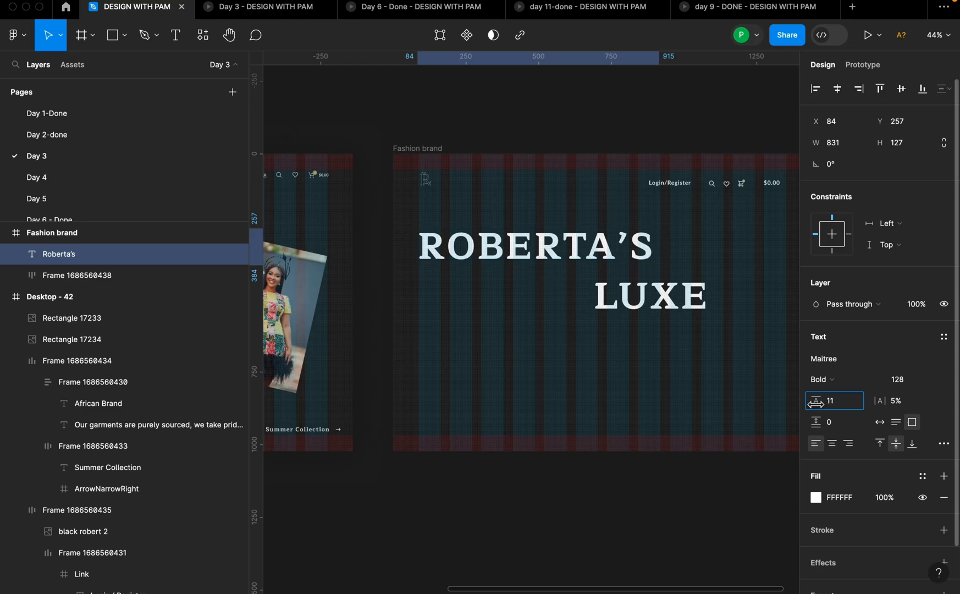
text(6)
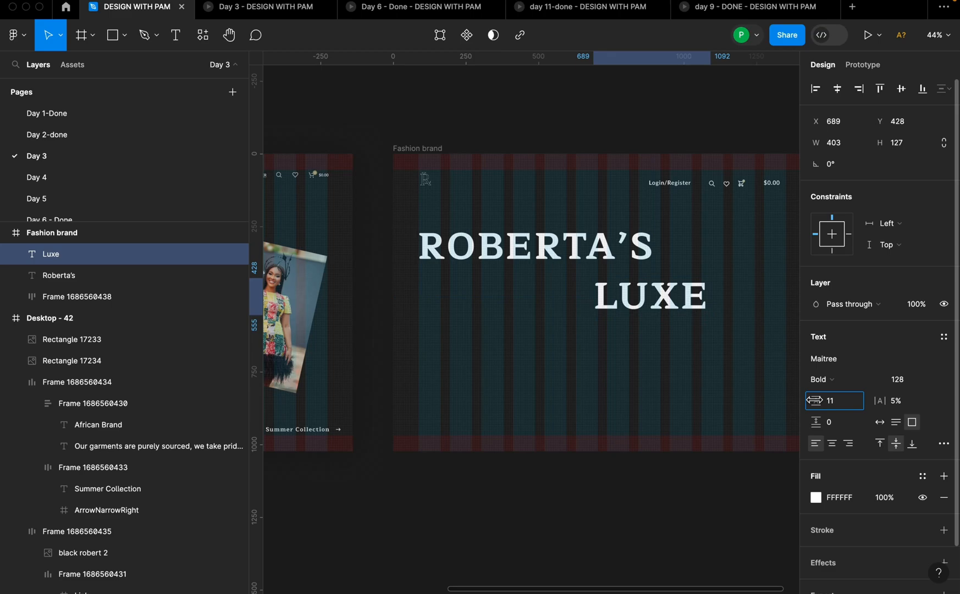
text(1)
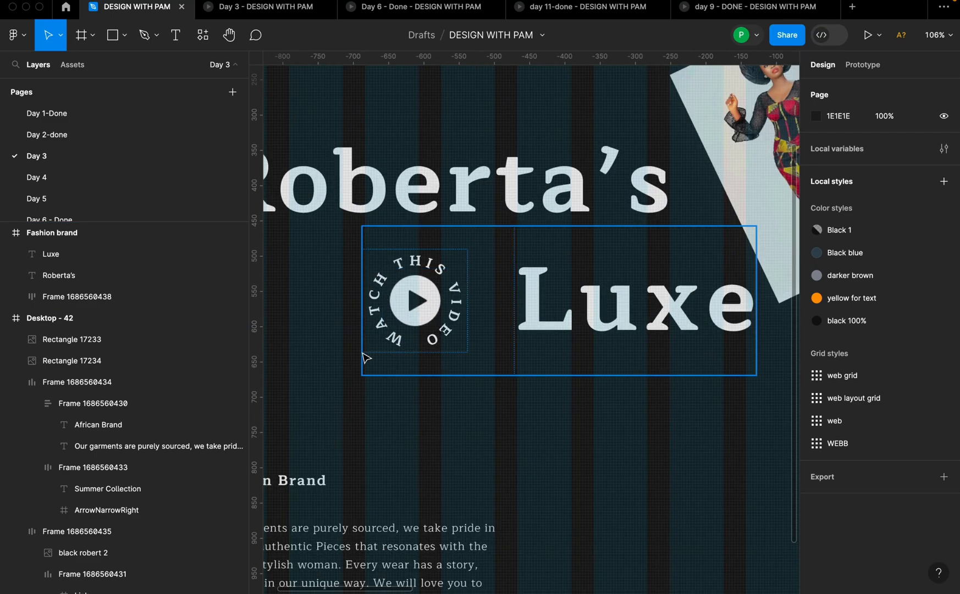
Add a new text layer reading Watch this vidoe beneath the headline.
scroll(down, 3)
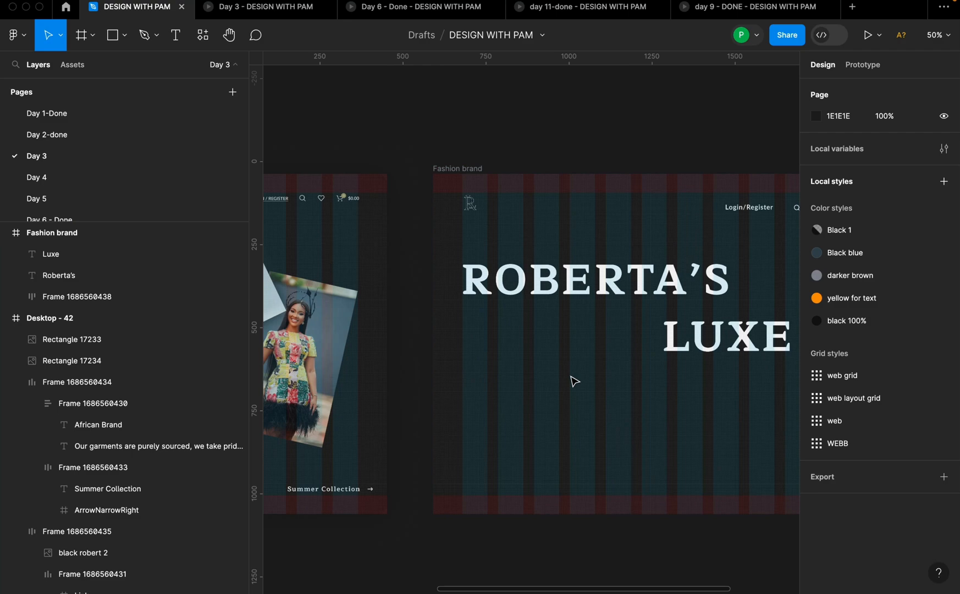
click(176, 35)
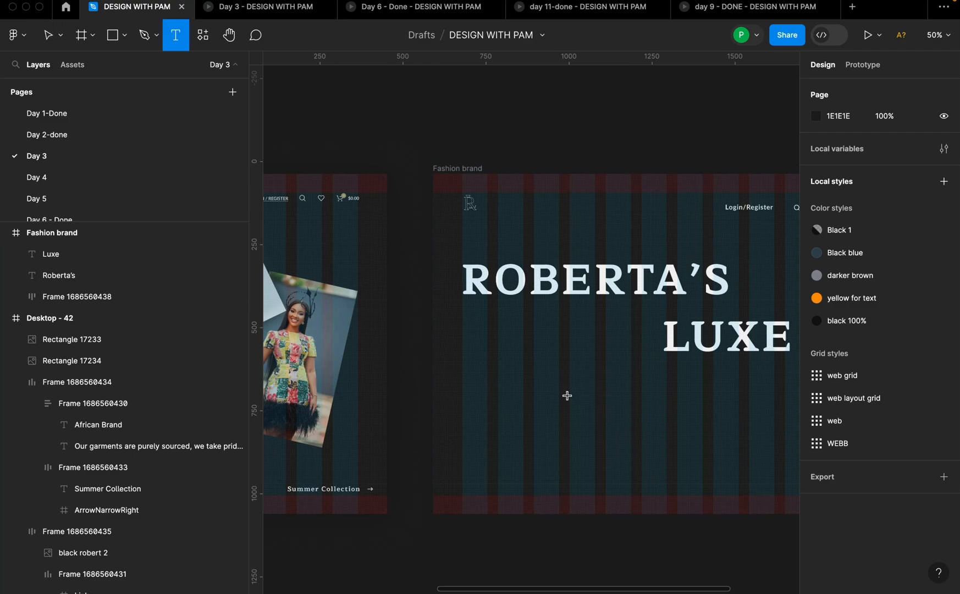
text(WATCH TH)
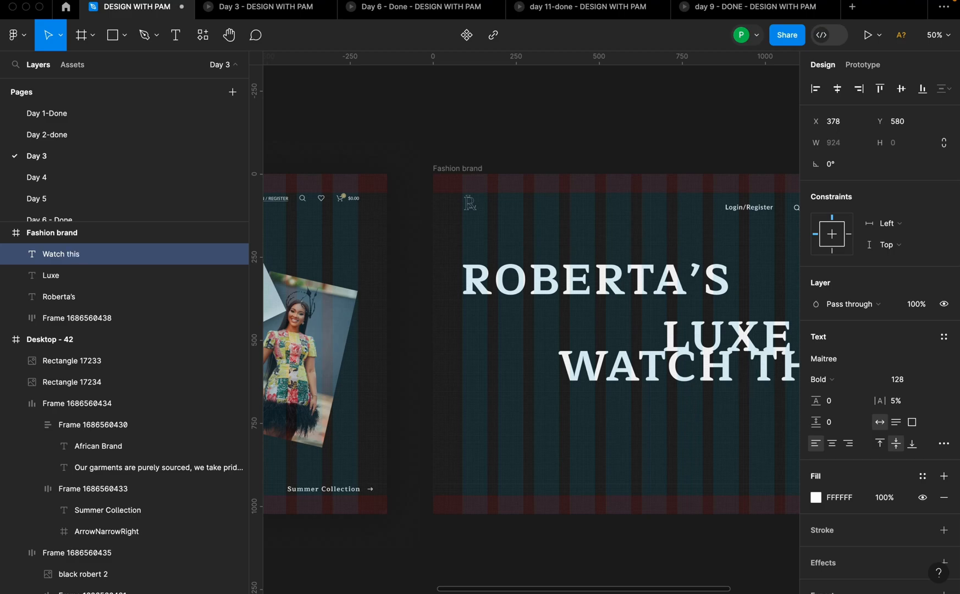
text(vidoe)
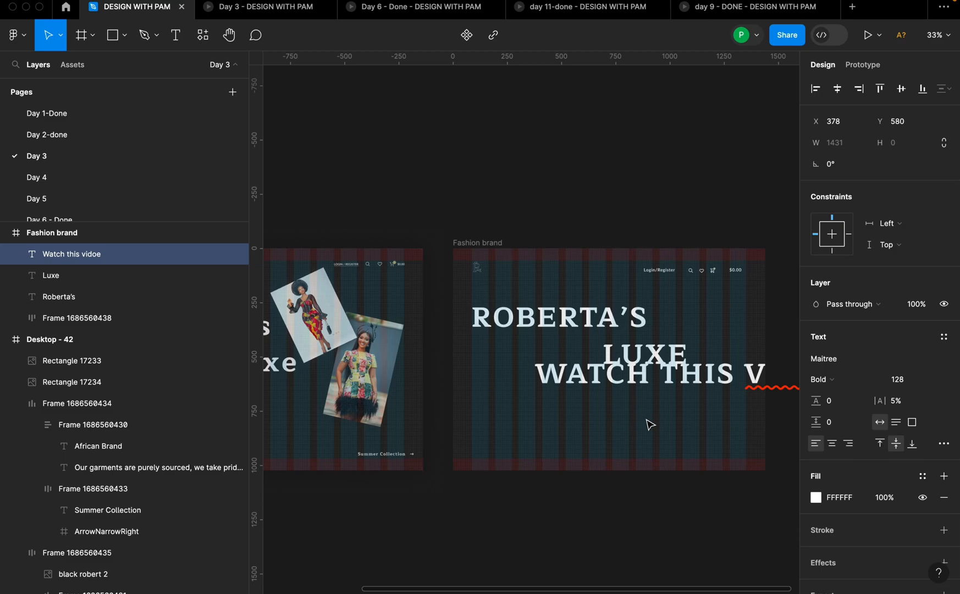
Reduce the Watch this vidoe text to font size 20.
scroll(down, 3)
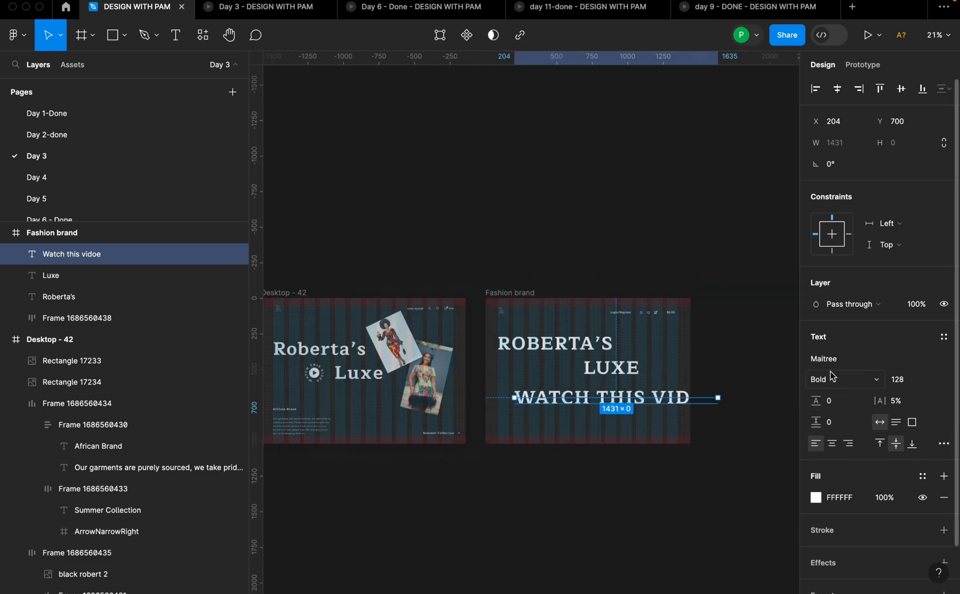
click(823, 359)
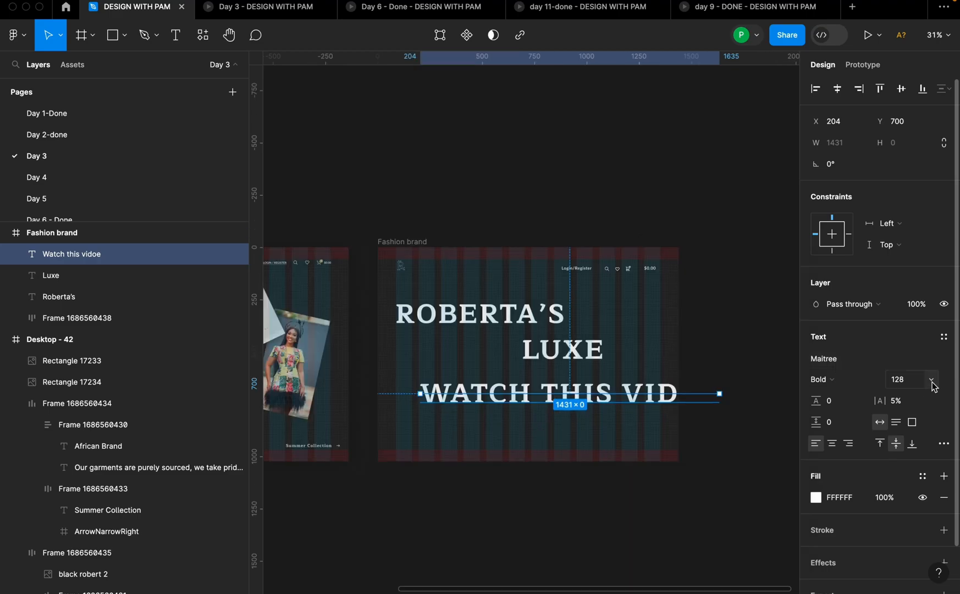
click(930, 379)
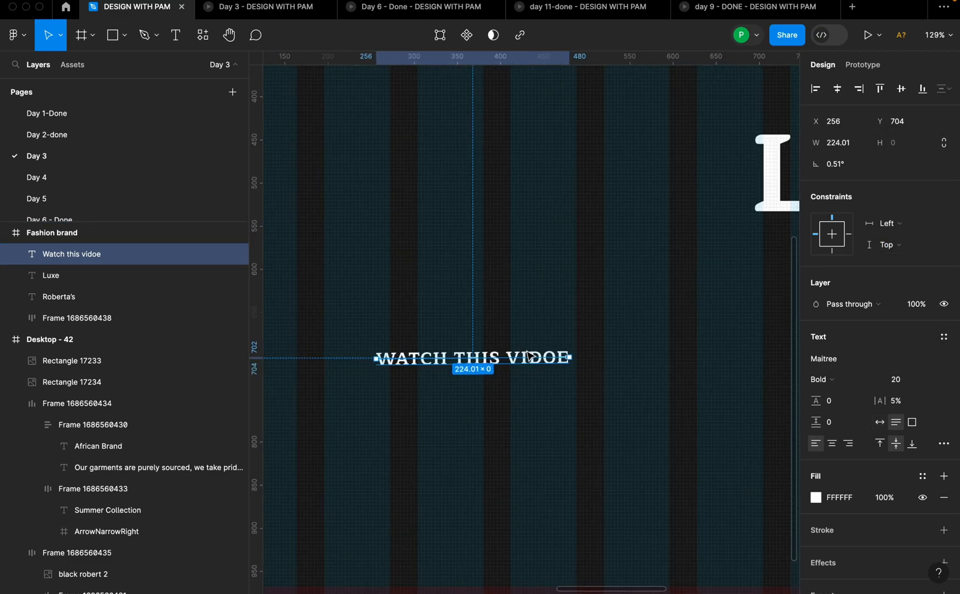
right_click(450, 357)
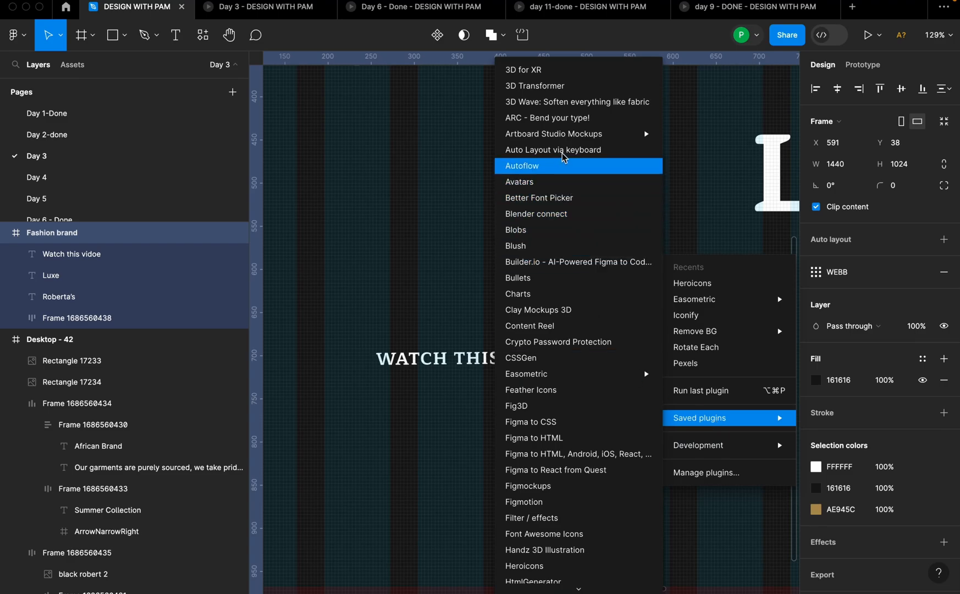
mouse_move(553, 134)
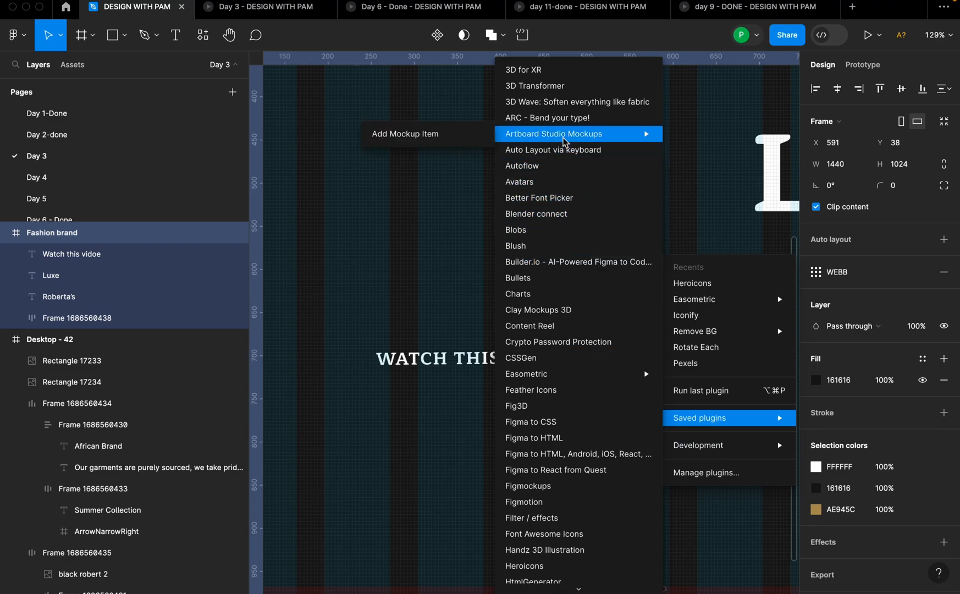
click(547, 117)
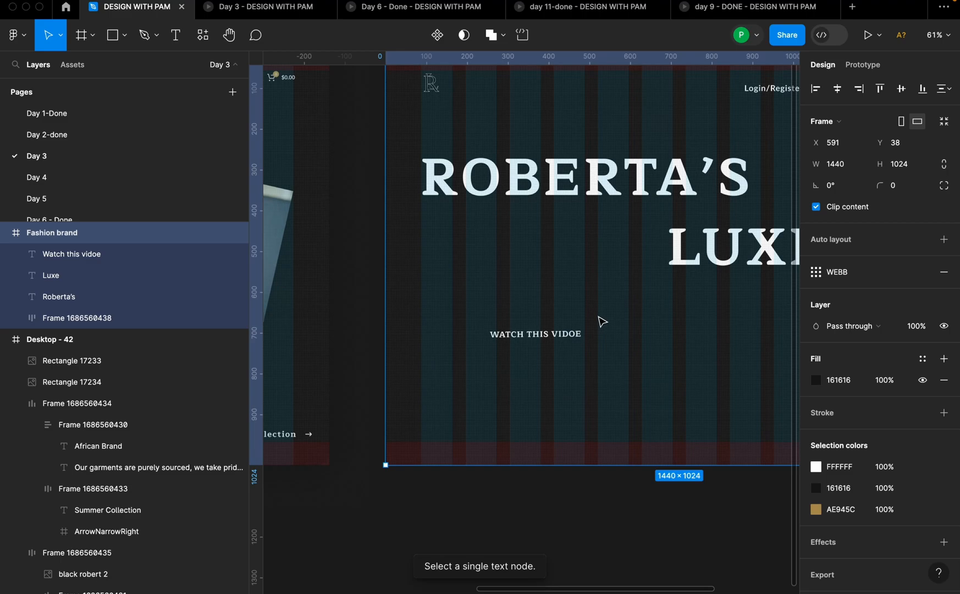
right_click(535, 333)
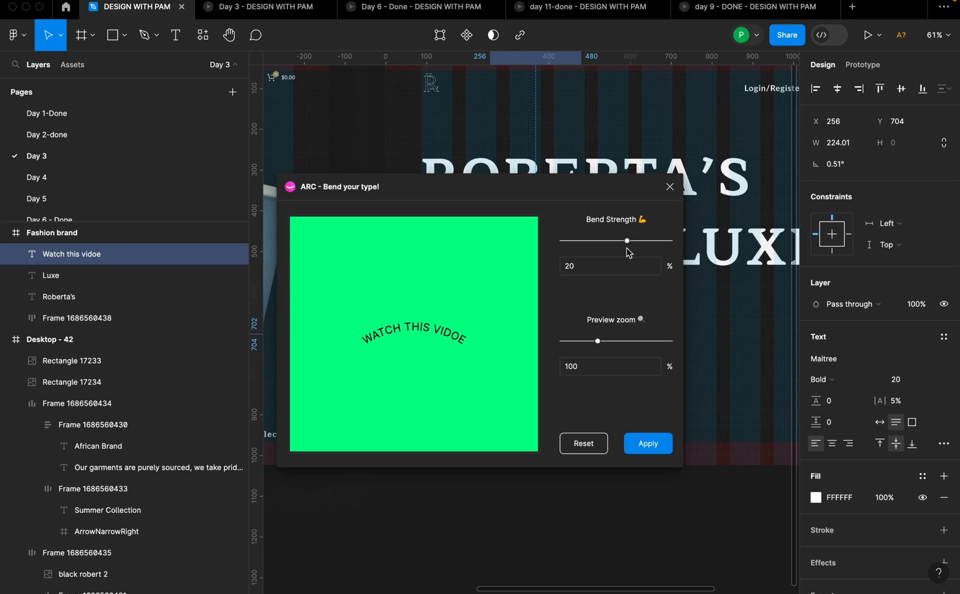
mouse_move(627, 246)
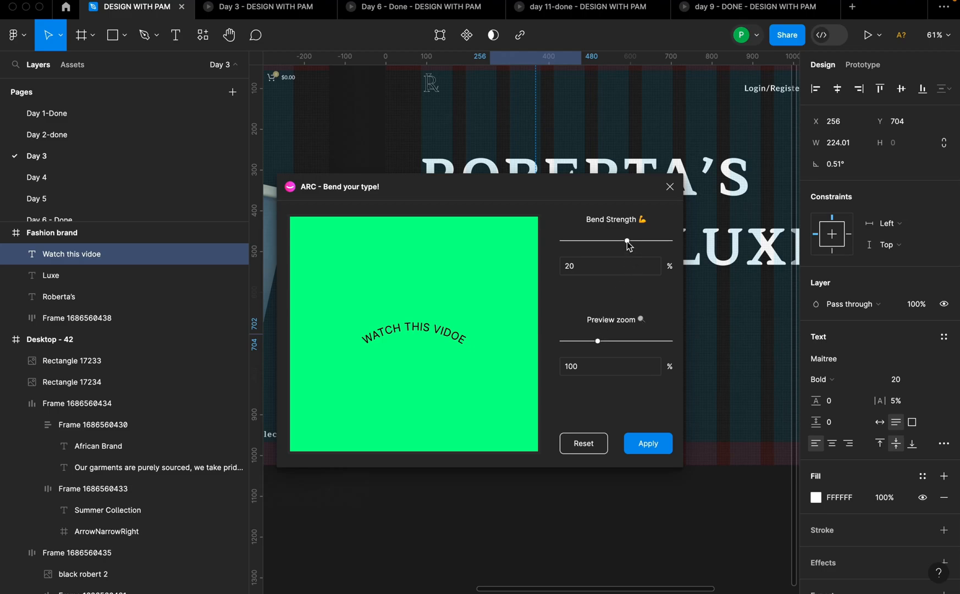
drag(626, 241, 654, 241)
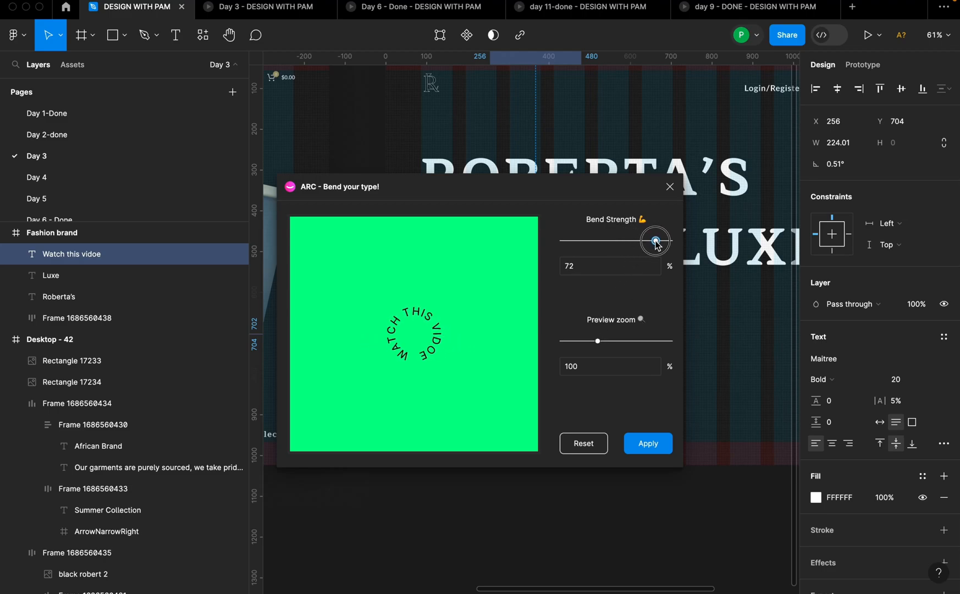
drag(665, 239, 655, 239)
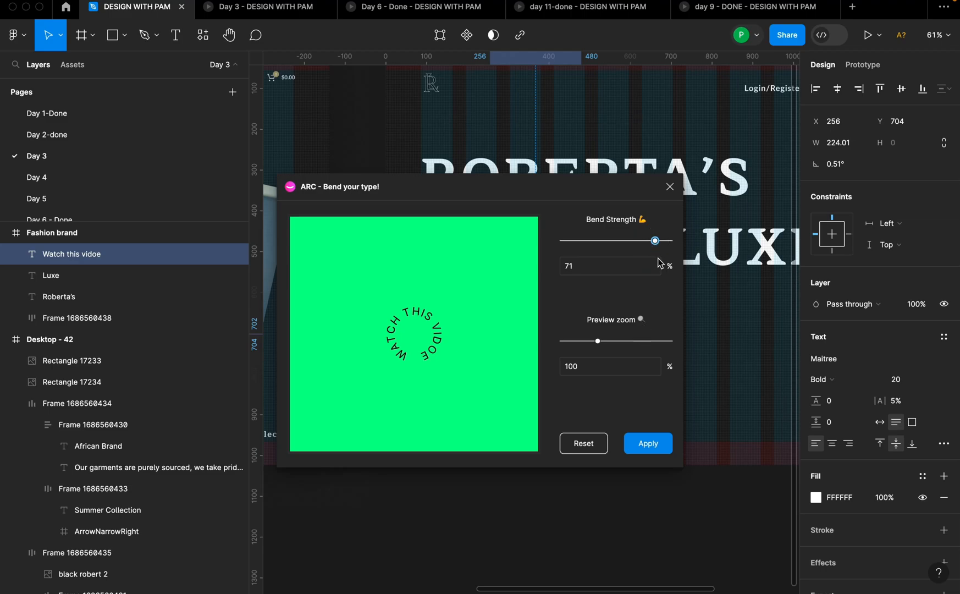
drag(654, 240, 656, 241)
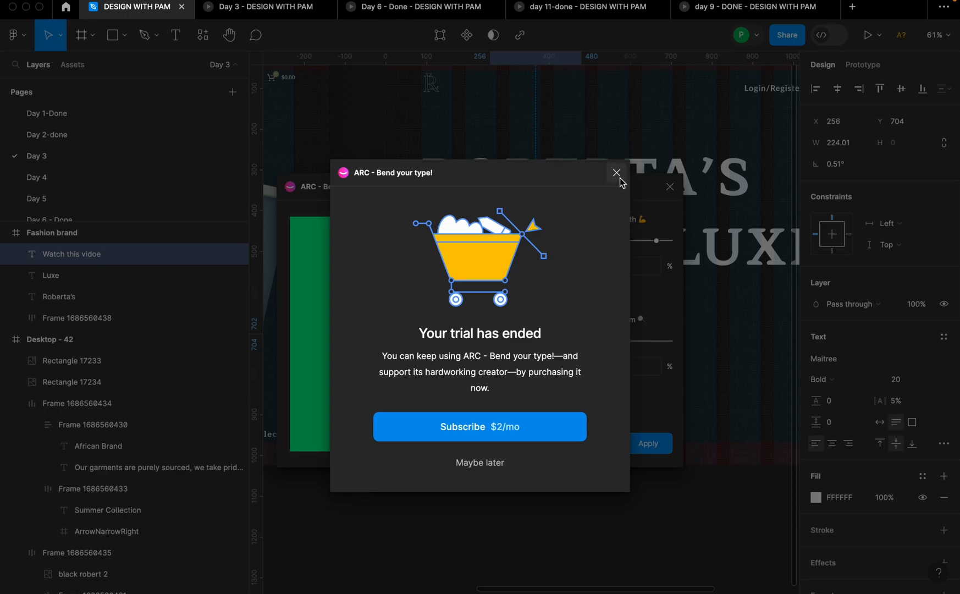
click(616, 173)
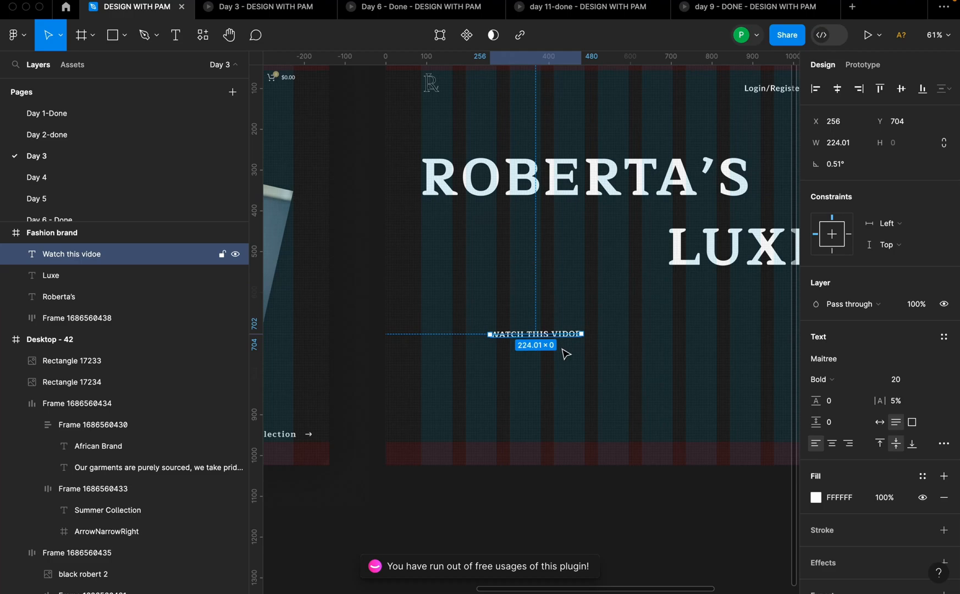
scroll(down, 3)
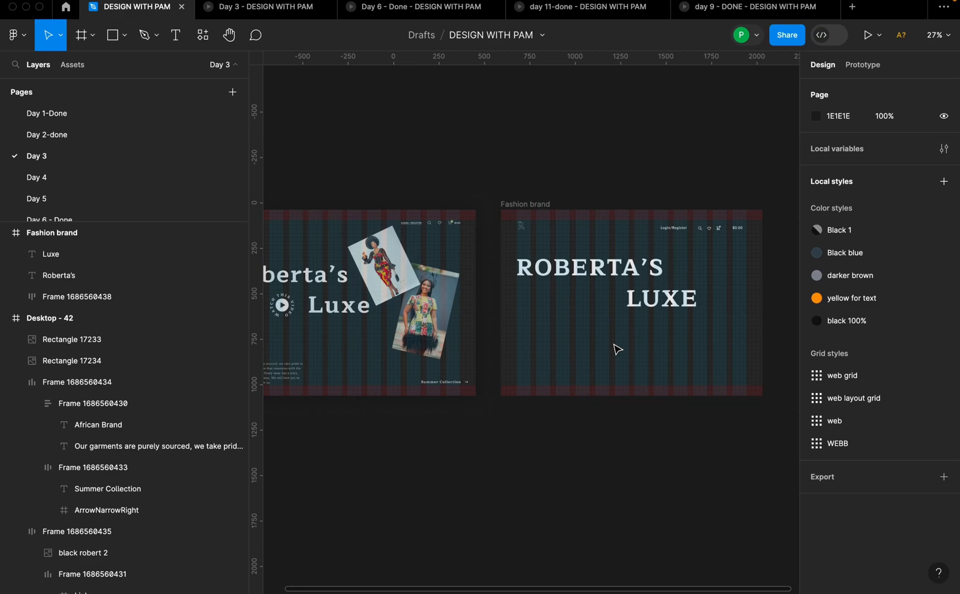
Shift the WATCH THIS VIDOE text left, place the circular play badge and draw a circle beside it.
click(565, 338)
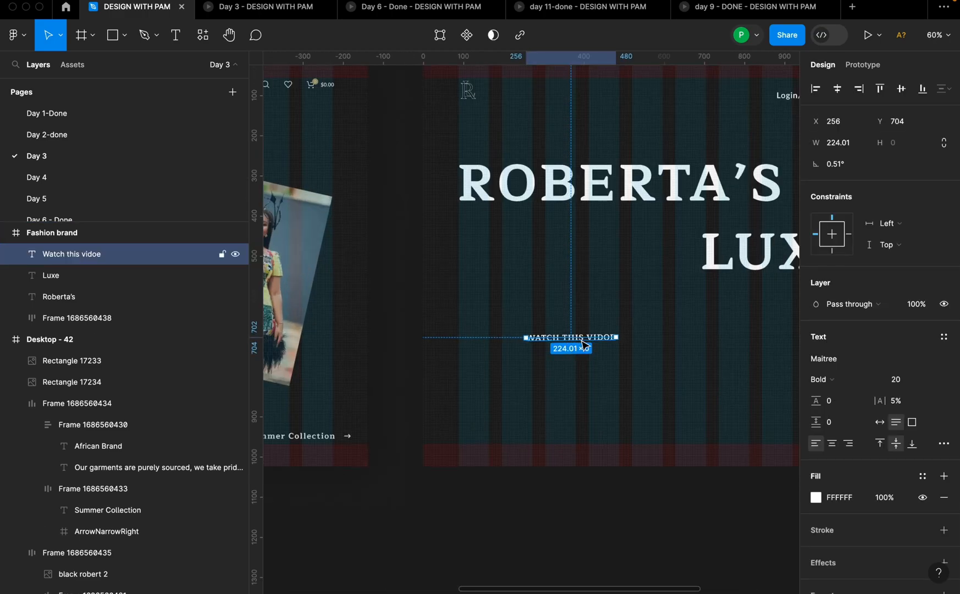
drag(570, 337, 514, 332)
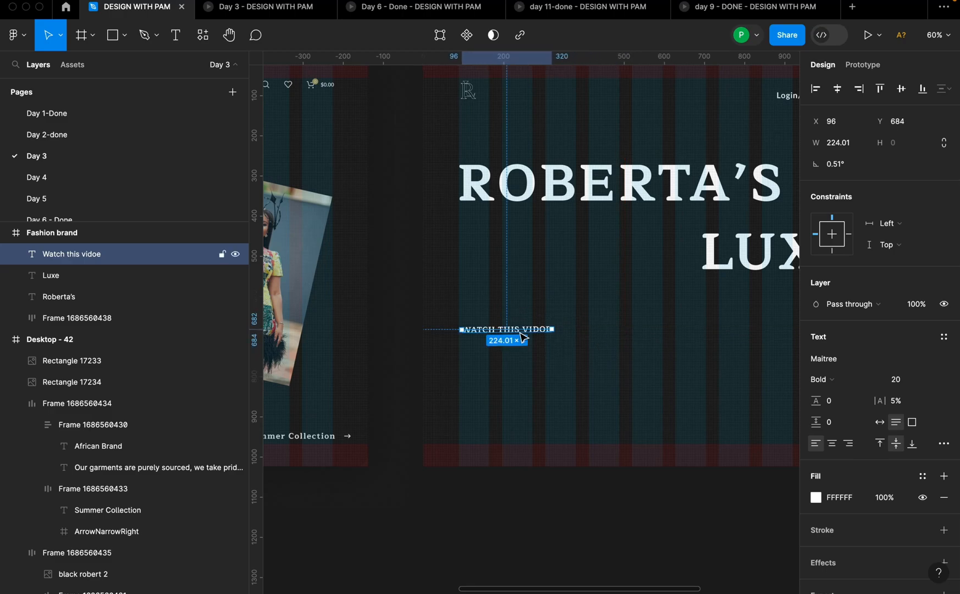
mouse_move(527, 344)
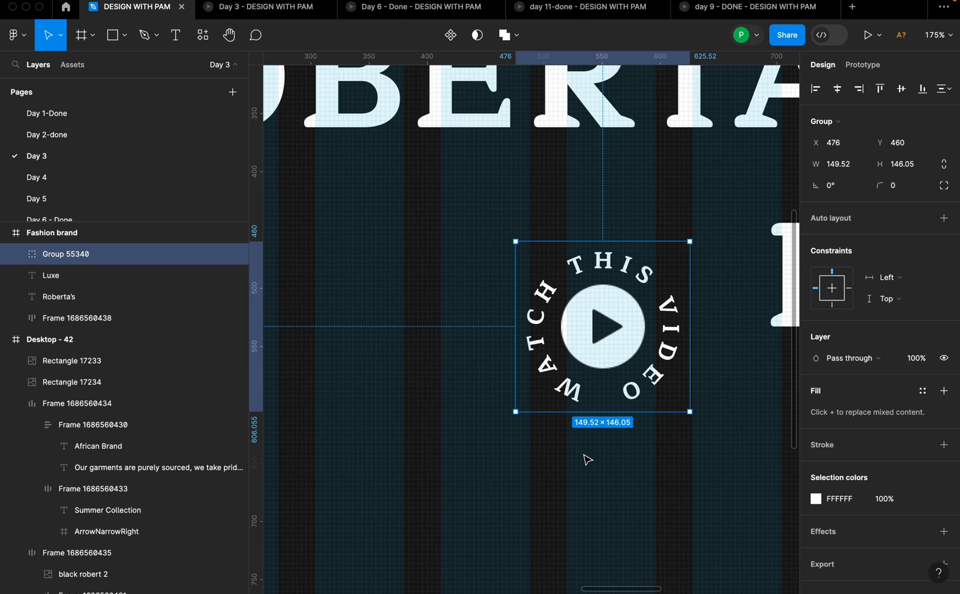
click(112, 35)
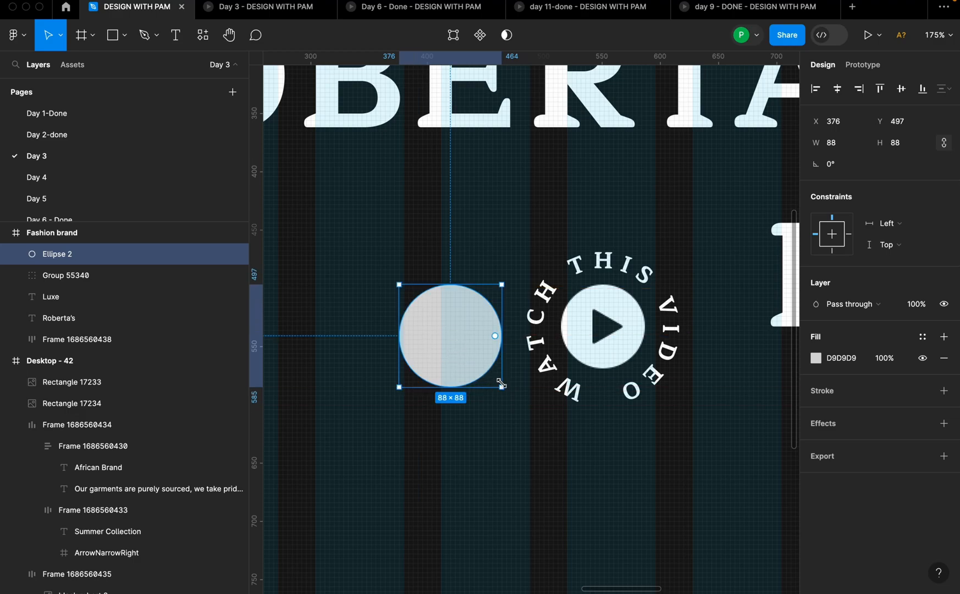
drag(502, 385, 495, 374)
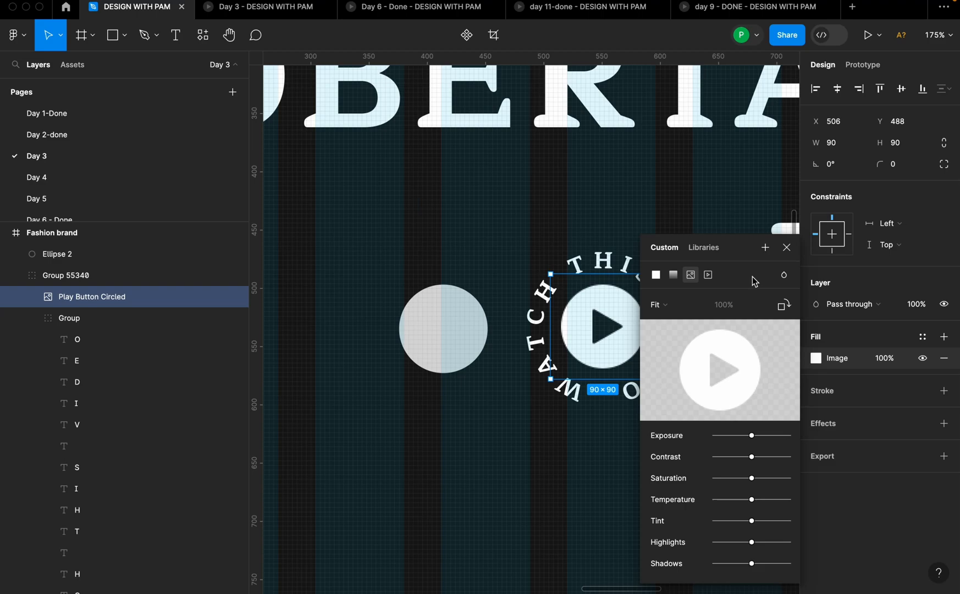
click(788, 247)
text(L)
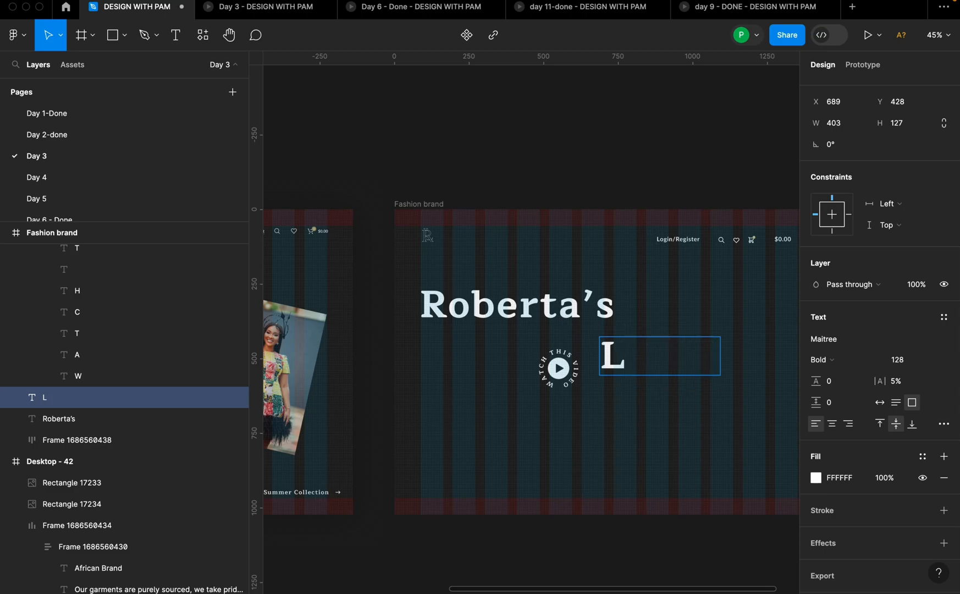
Retype the second headline as Luxe and confirm it.
text(U)
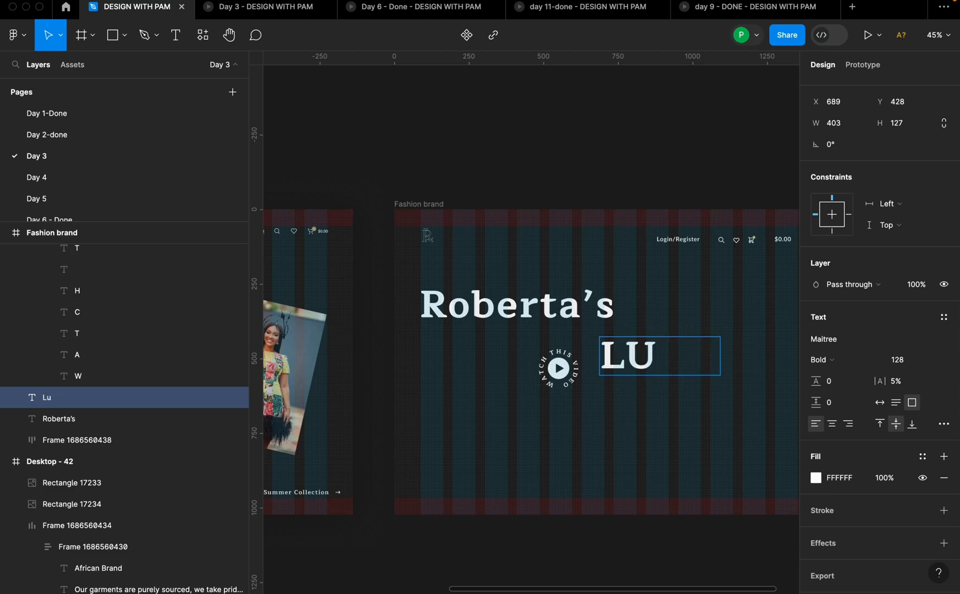
text(XE)
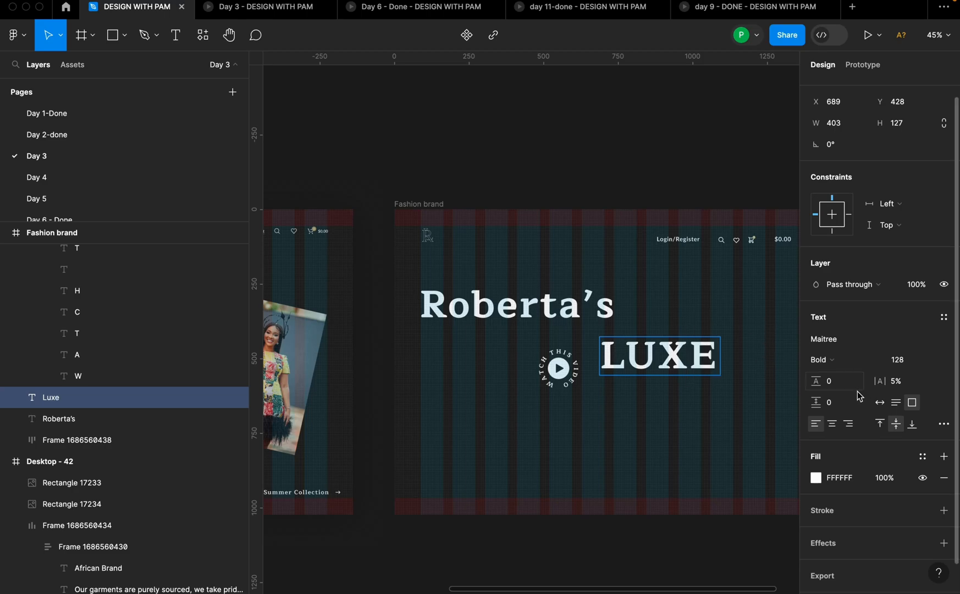
click(658, 356)
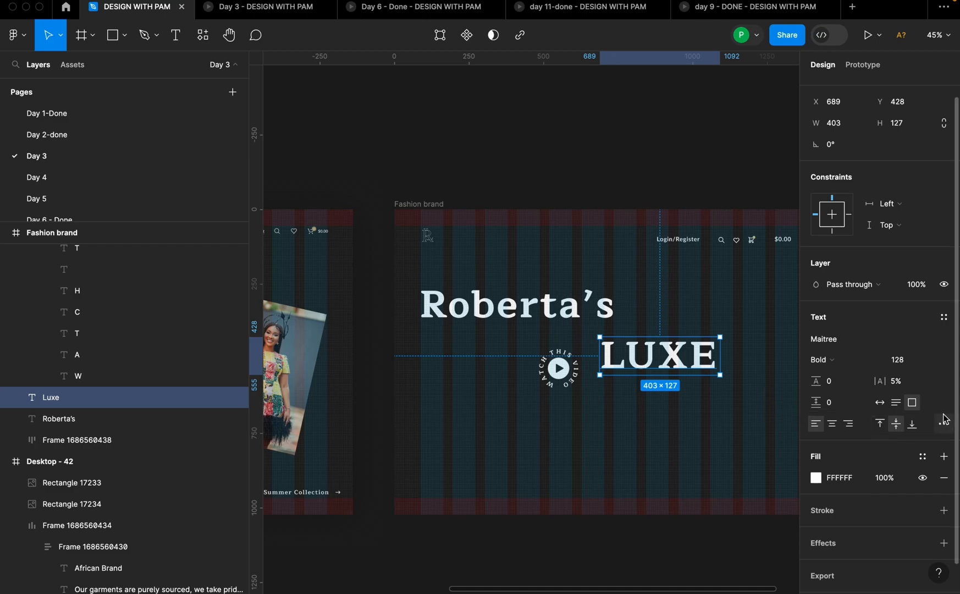
Set the Luxe heading's Case to As typed in Type settings.
click(943, 423)
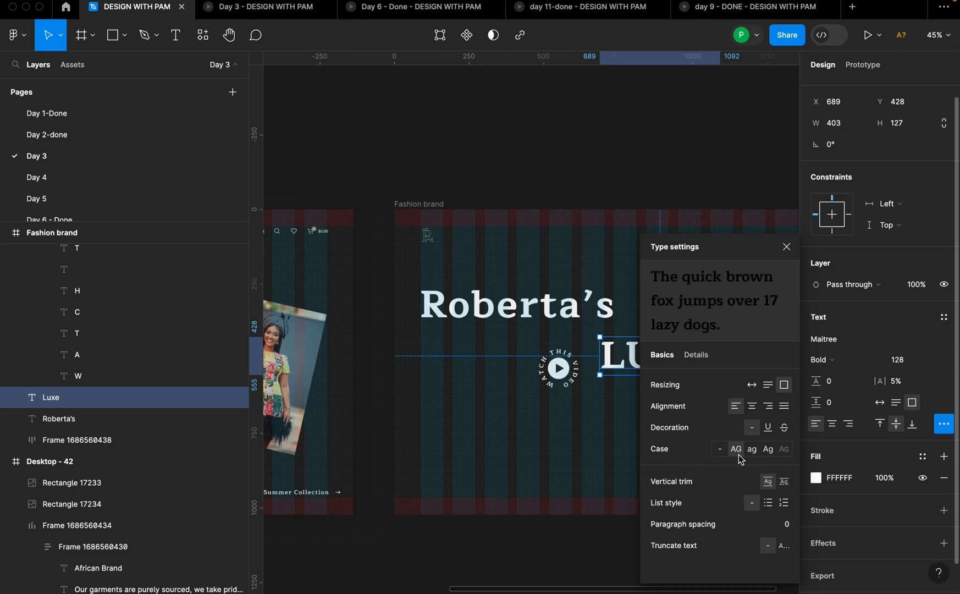
click(736, 448)
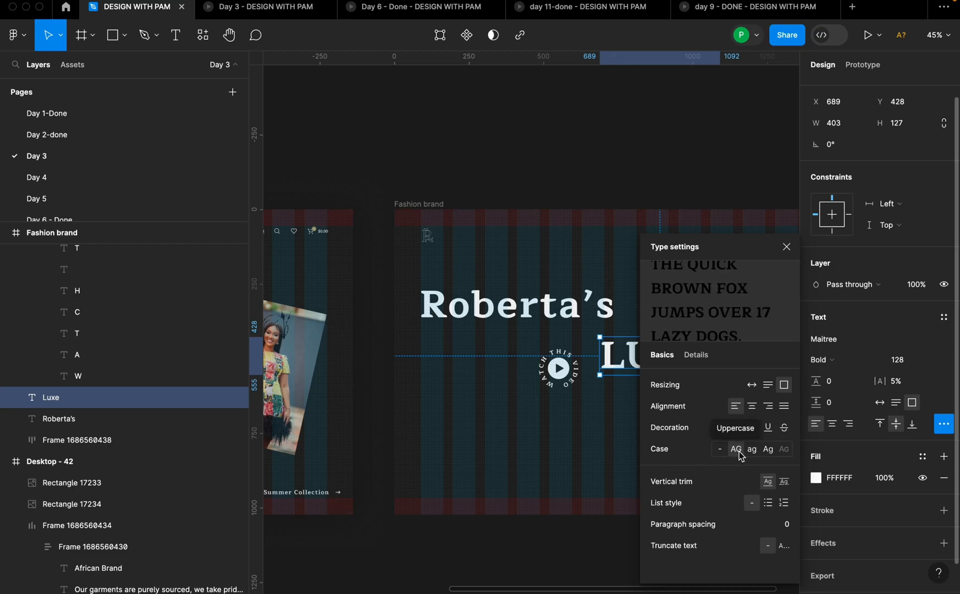
click(719, 448)
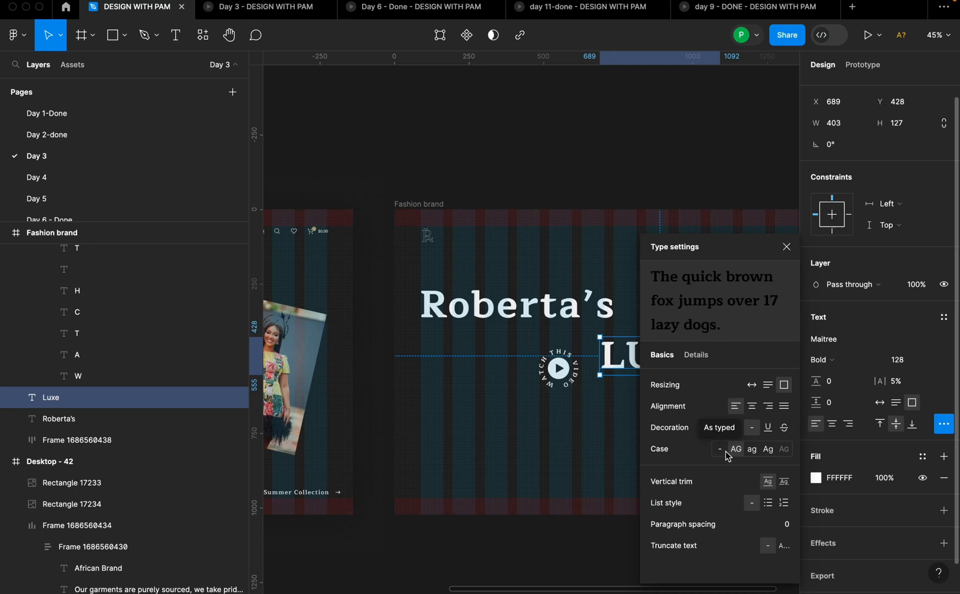
click(721, 449)
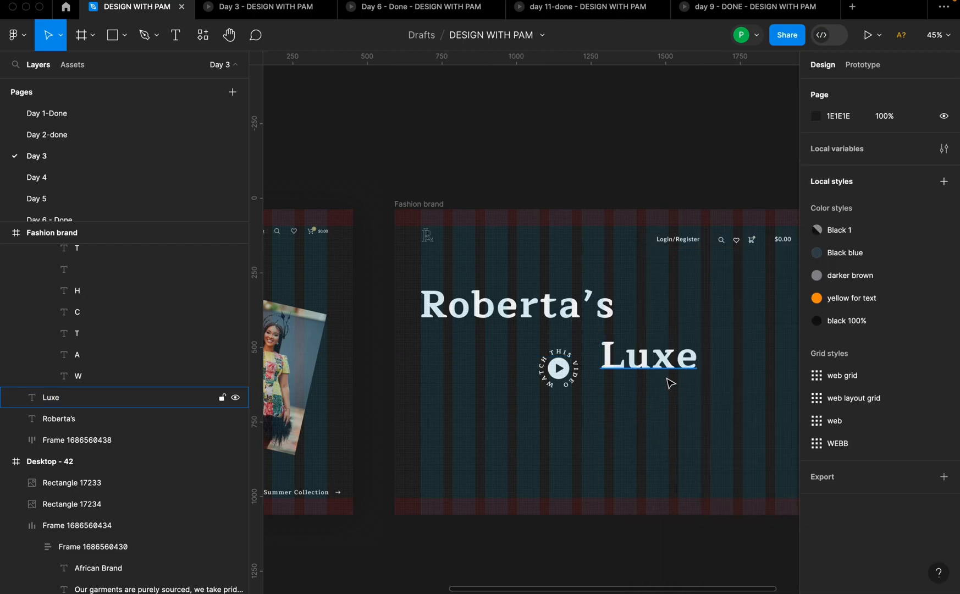
Draw a grey placeholder rectangle on the right side of the frame with the Rectangle tool.
scroll(down, 3)
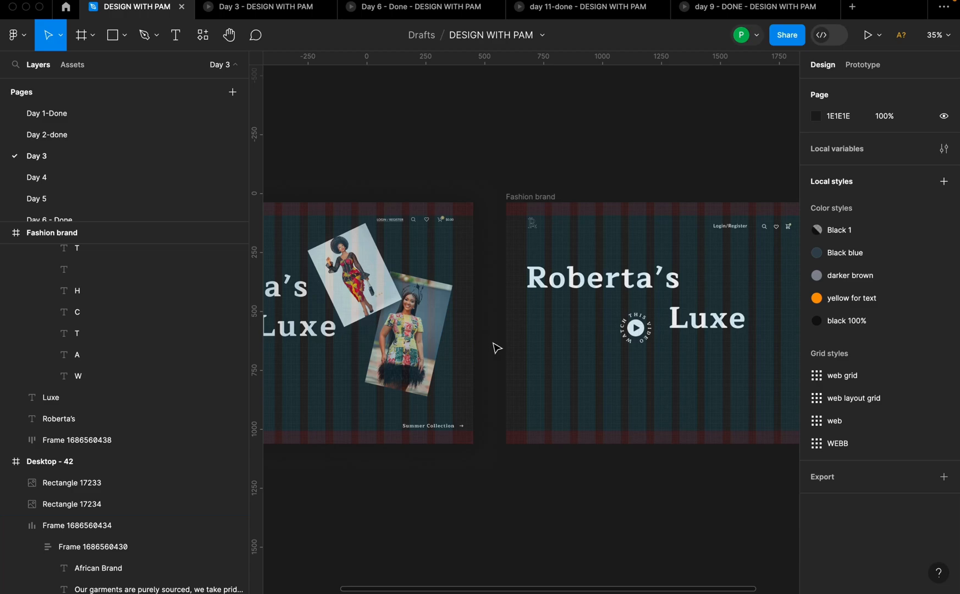
click(112, 35)
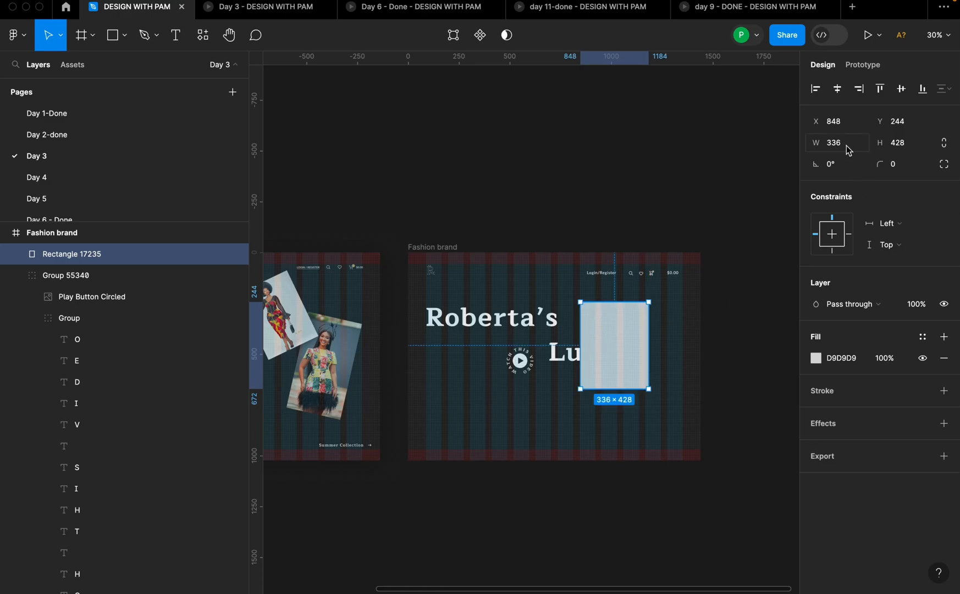
Resize the rectangle to 272 × 358 and move it toward the right edge below the header.
click(837, 142)
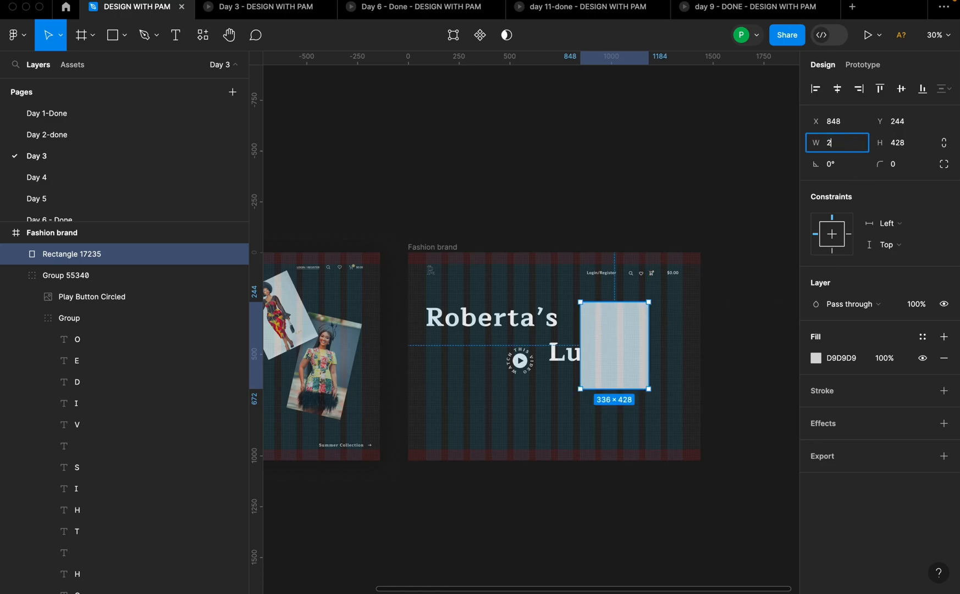
text(272)
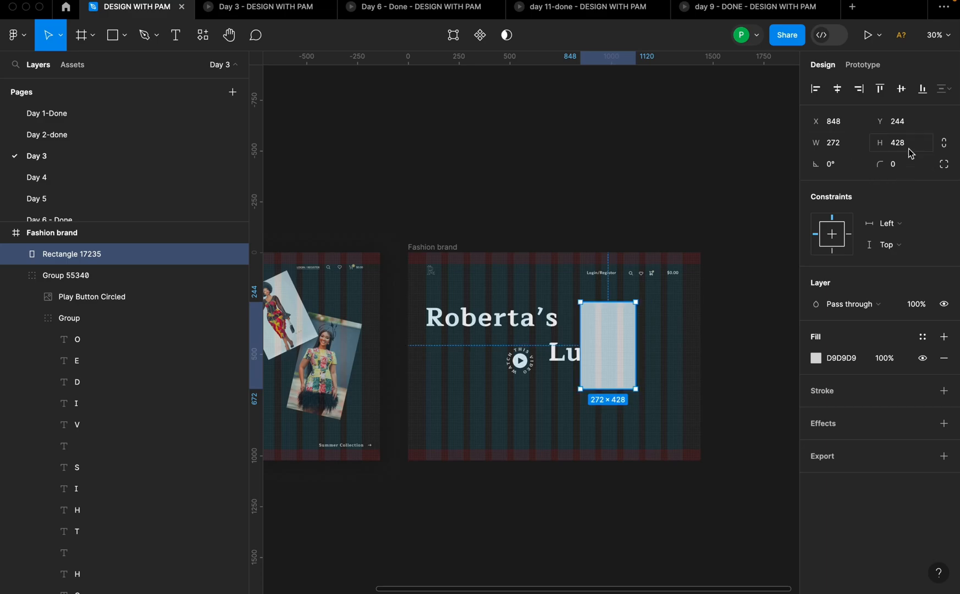
click(900, 142)
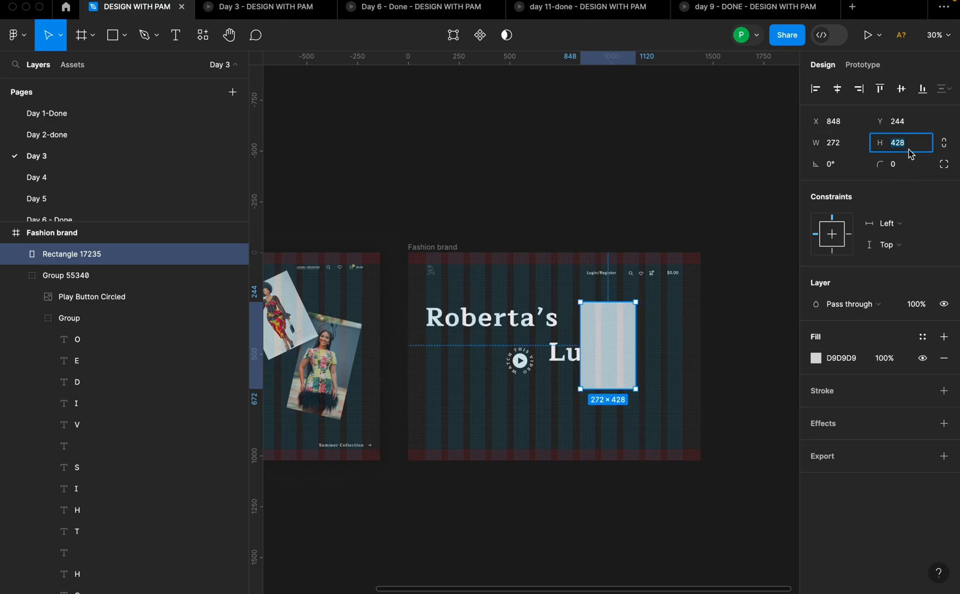
text(358)
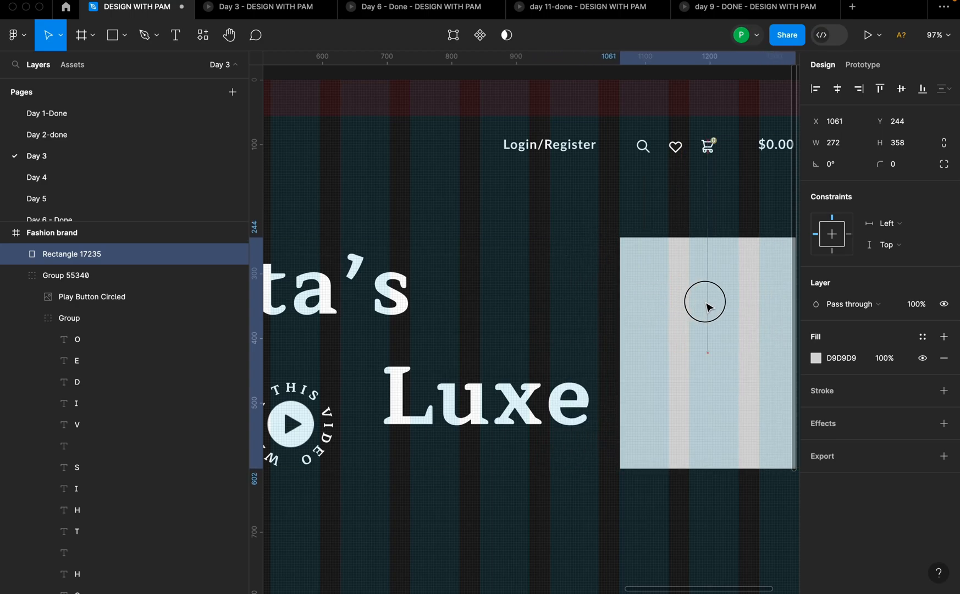
drag(705, 300, 705, 305)
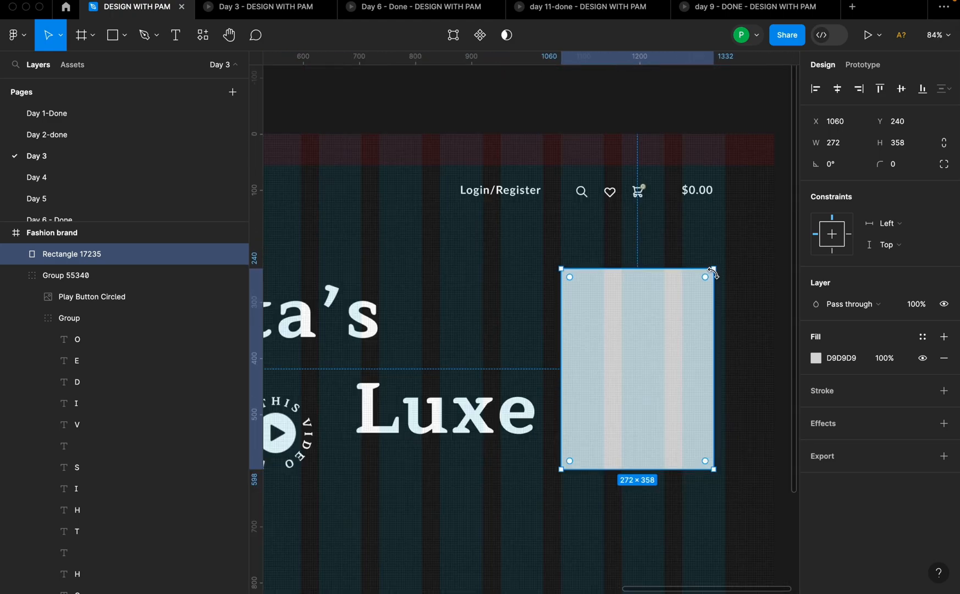
Tilt the placeholder rectangle to about 14 degrees.
drag(710, 272, 707, 257)
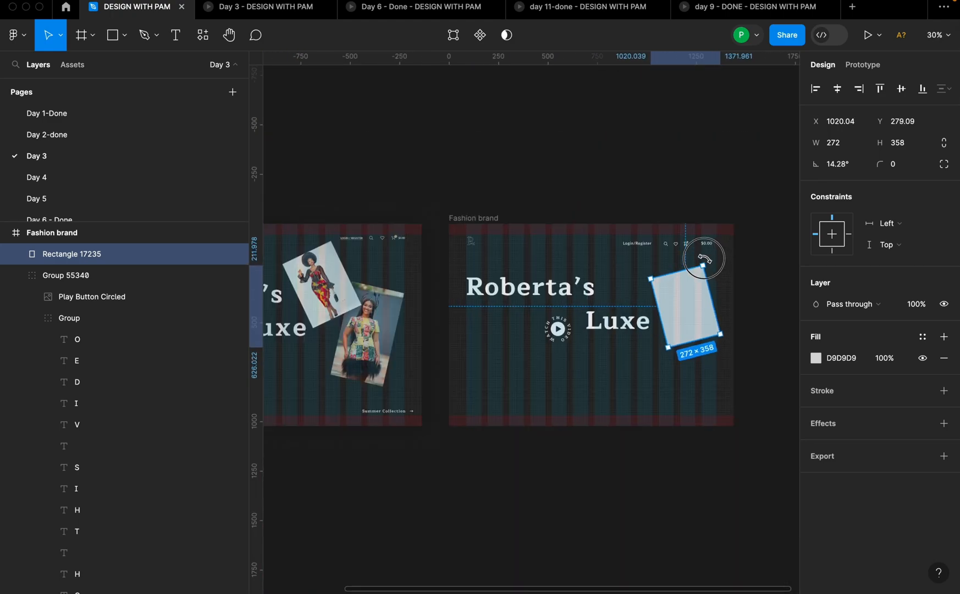
drag(703, 257, 678, 291)
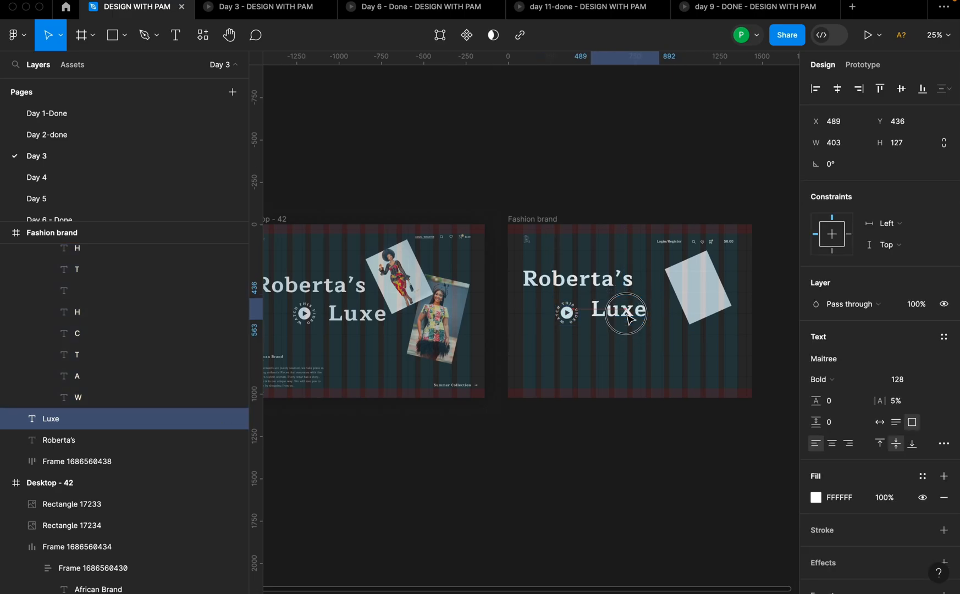
Nudge the Luxe heading and set the play badge beside it beneath Roberta's.
drag(624, 316, 627, 311)
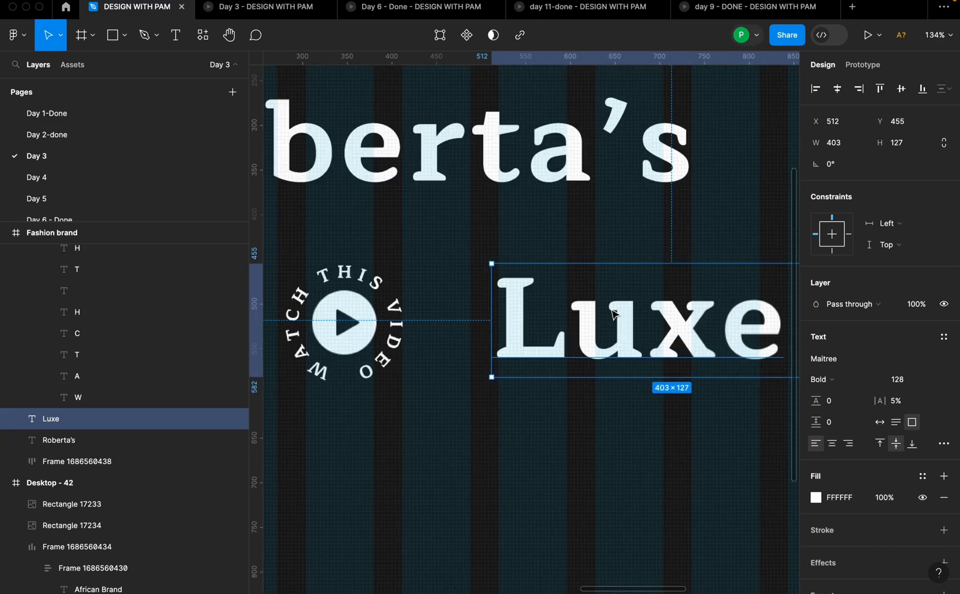
drag(613, 315, 594, 315)
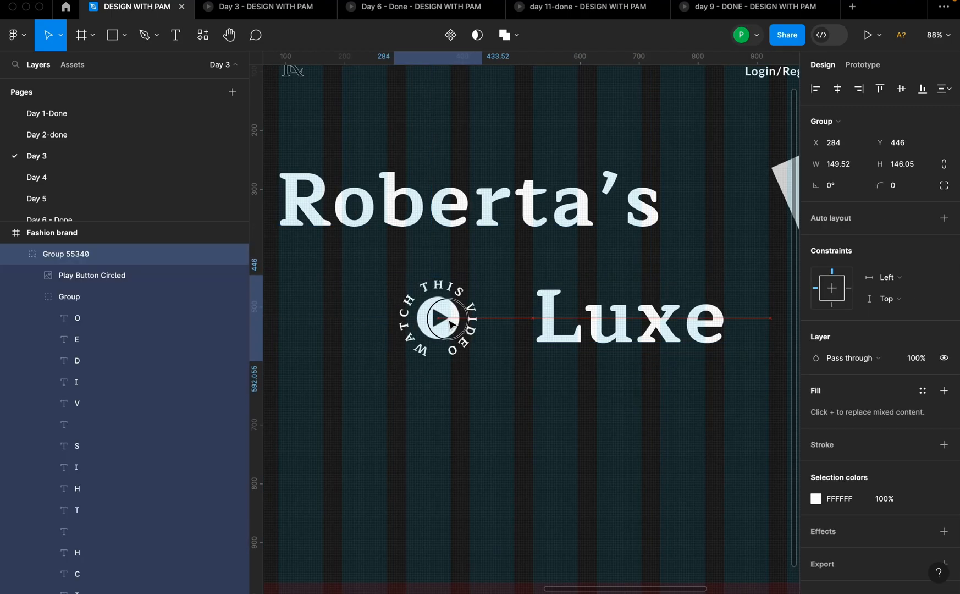
drag(441, 318, 453, 320)
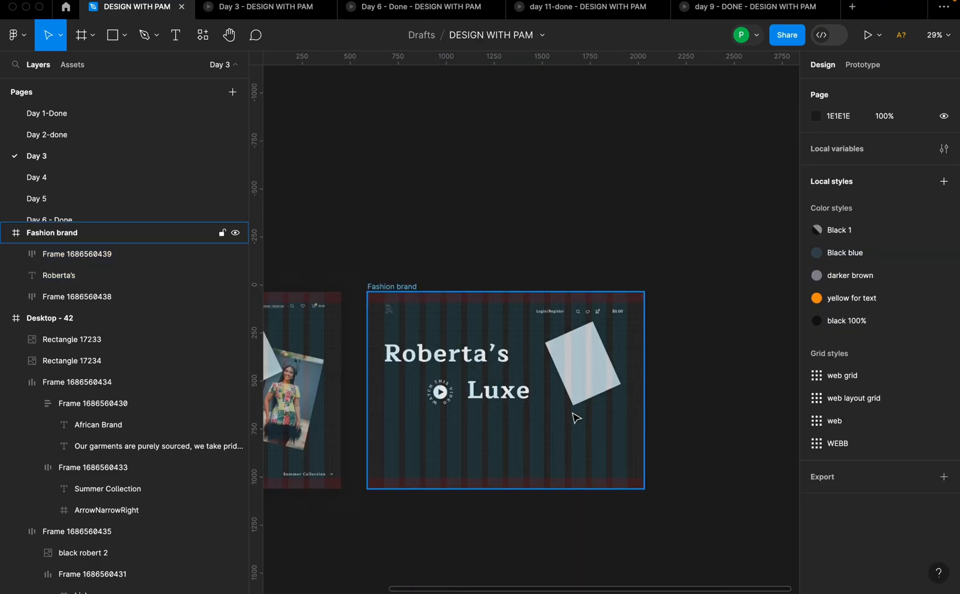
Add a second grey rectangle under the tilted one.
click(546, 359)
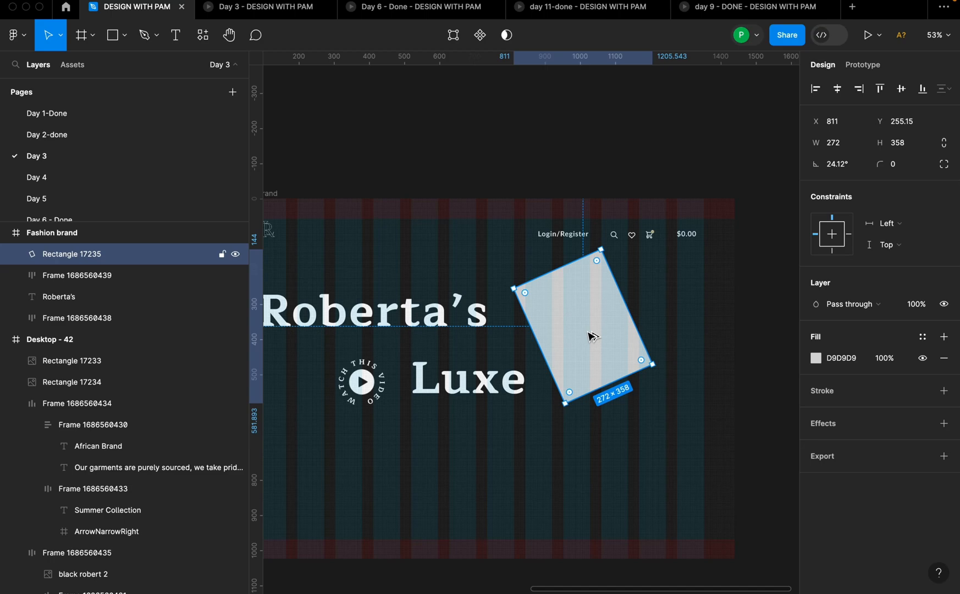
click(111, 36)
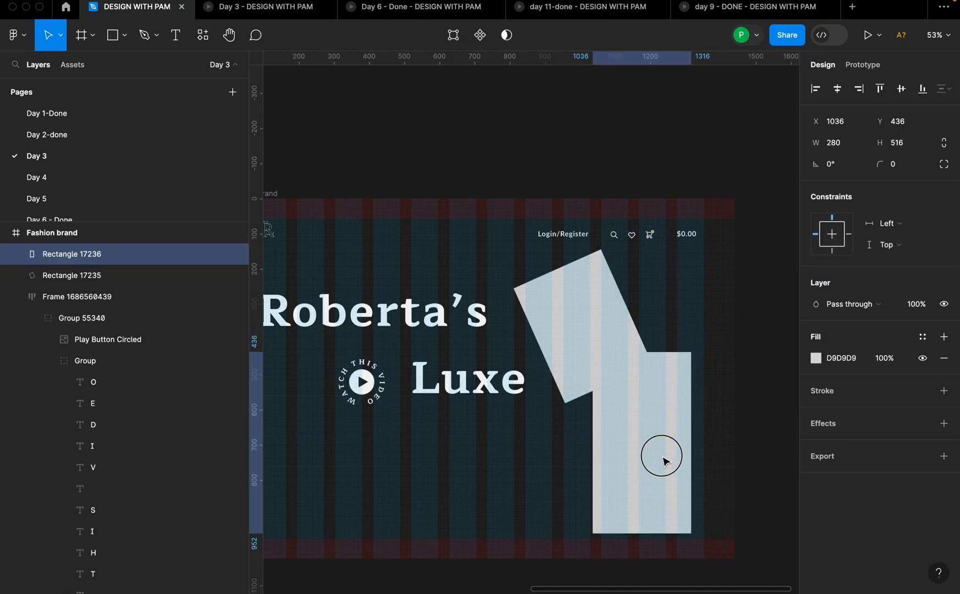
drag(661, 457, 659, 461)
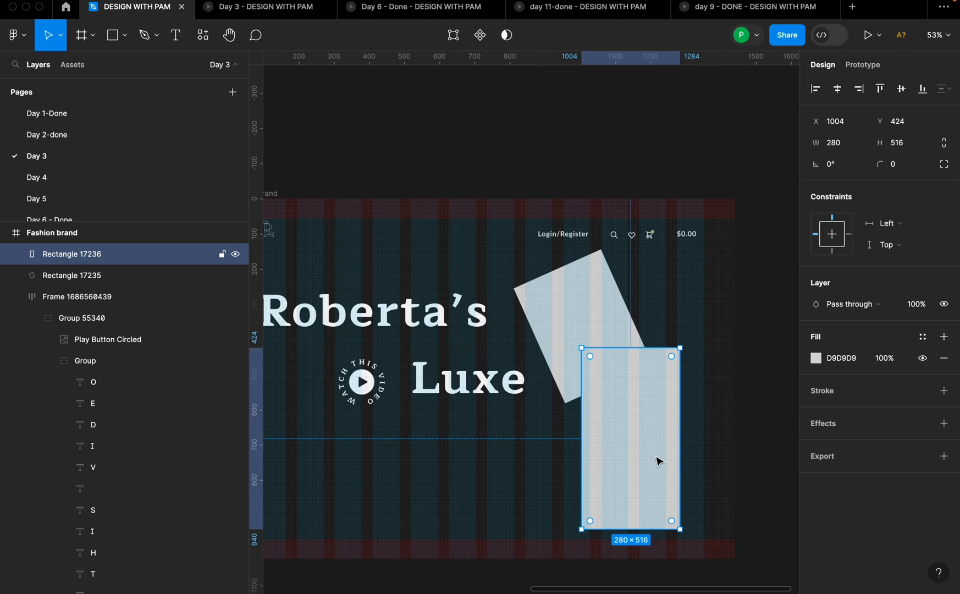
Size the upright rectangle to 272 × 482 and shift it slightly right and down.
click(837, 142)
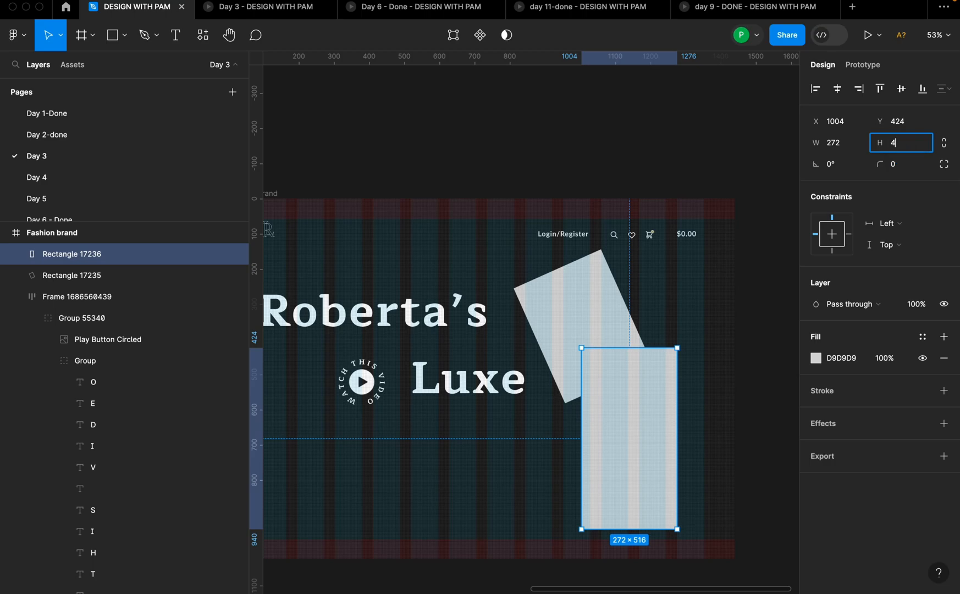
text(482)
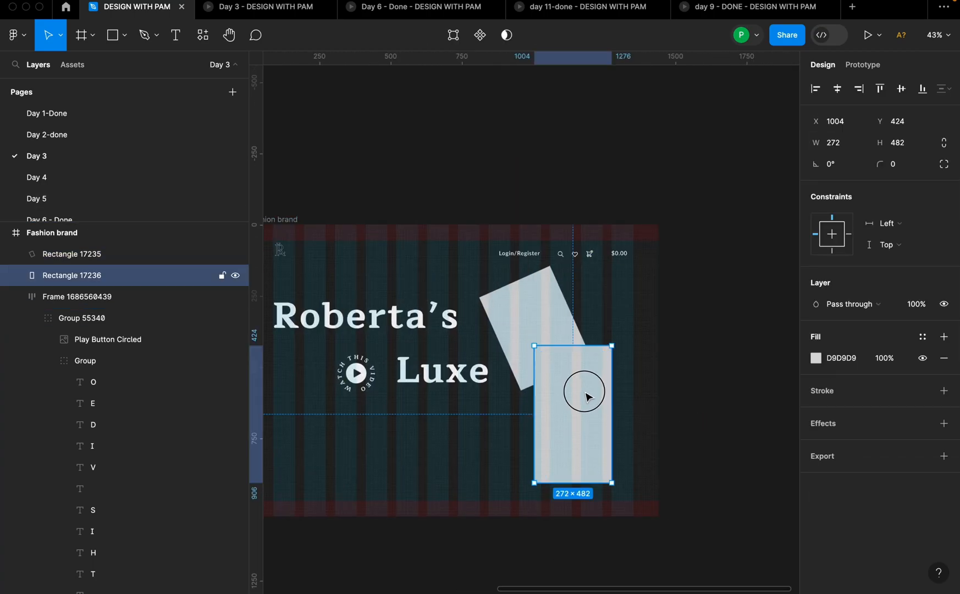
drag(584, 392, 597, 399)
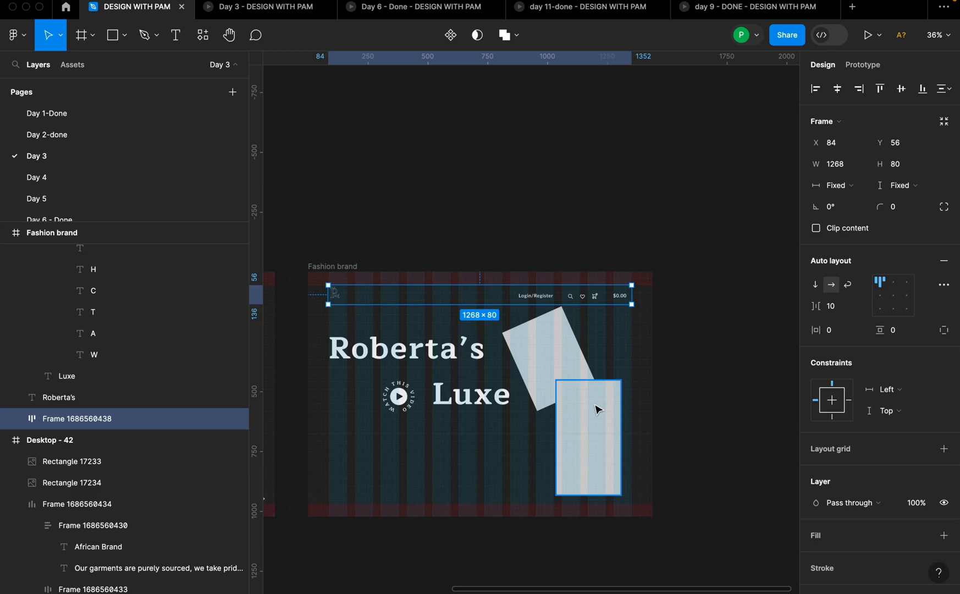
Launch the Pexels plugin from the upright rectangle's context menu.
right_click(587, 410)
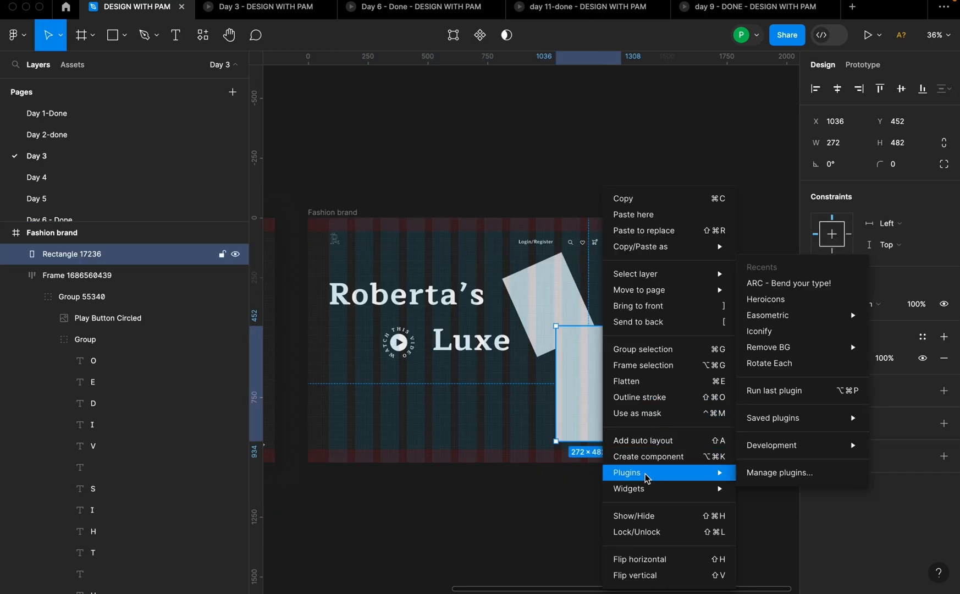
mouse_move(769, 348)
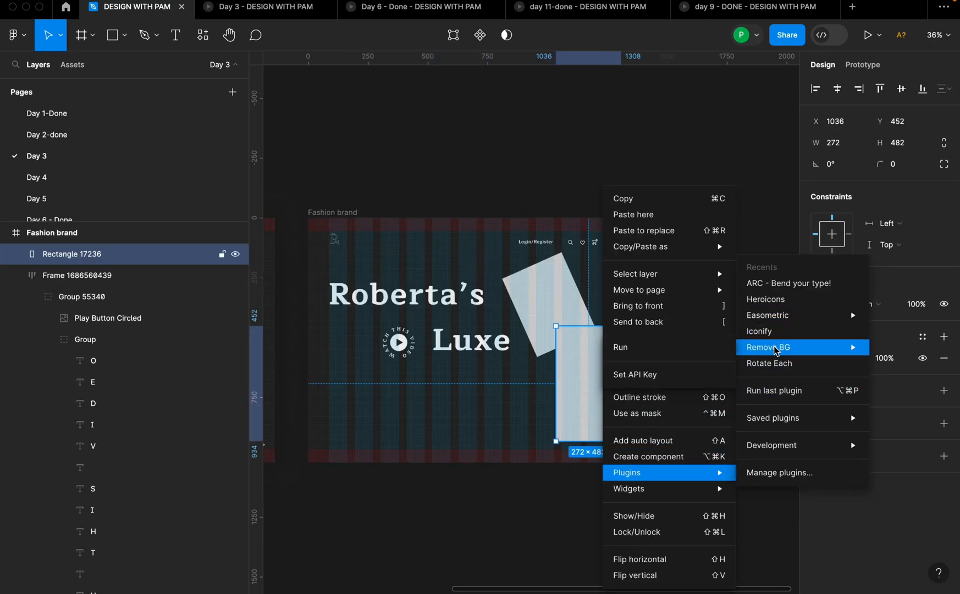
mouse_move(790, 331)
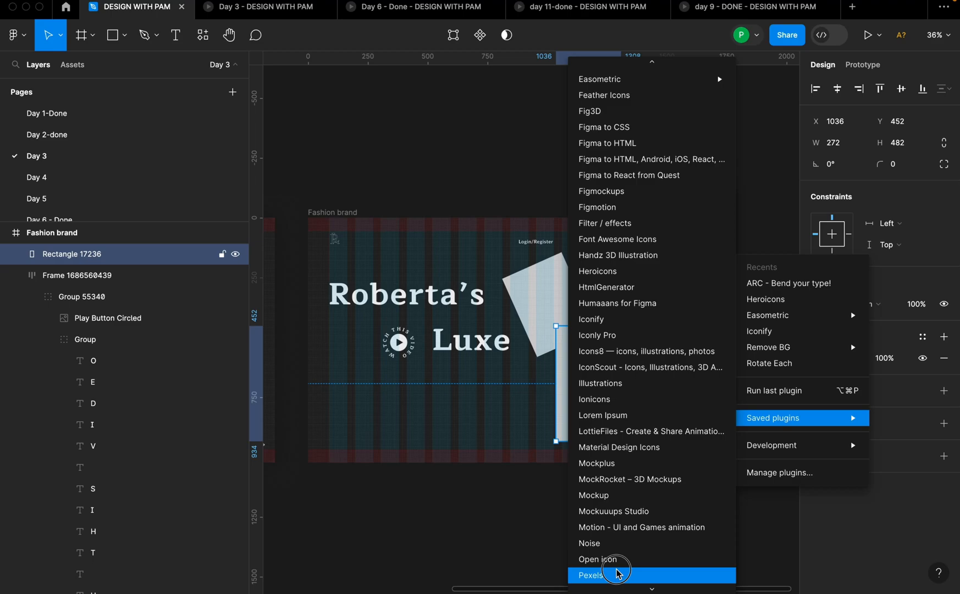
click(591, 575)
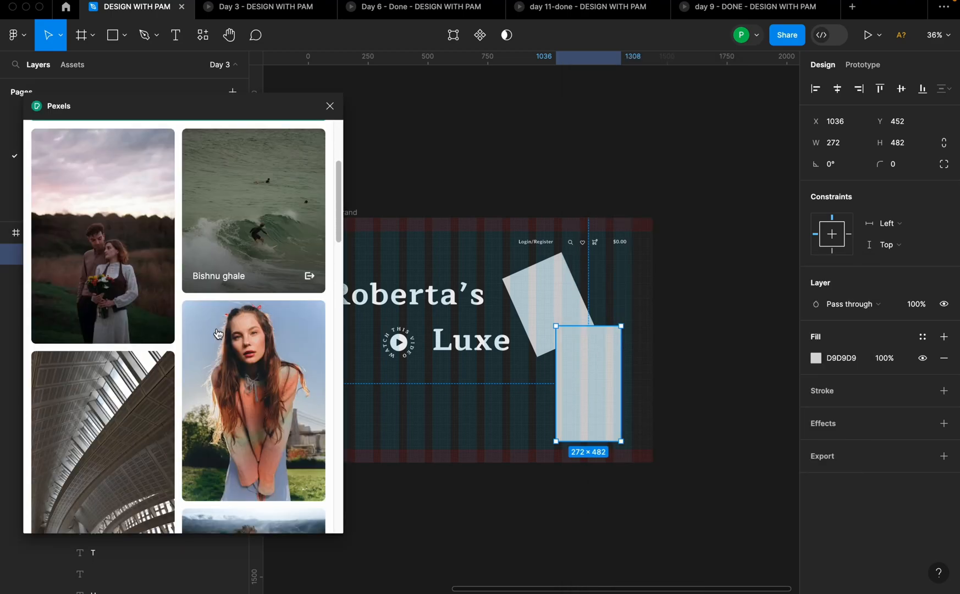
Search Pexels for FASHION MODEL and fill the rectangles, the tilted one with the fur-hat portrait.
scroll(down, 3)
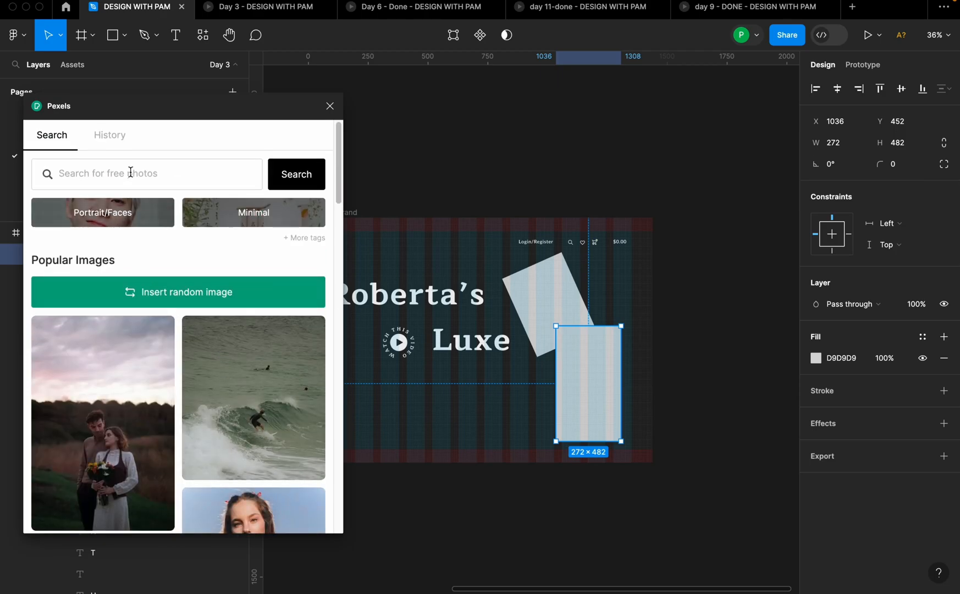
text(FASHION MODEL)
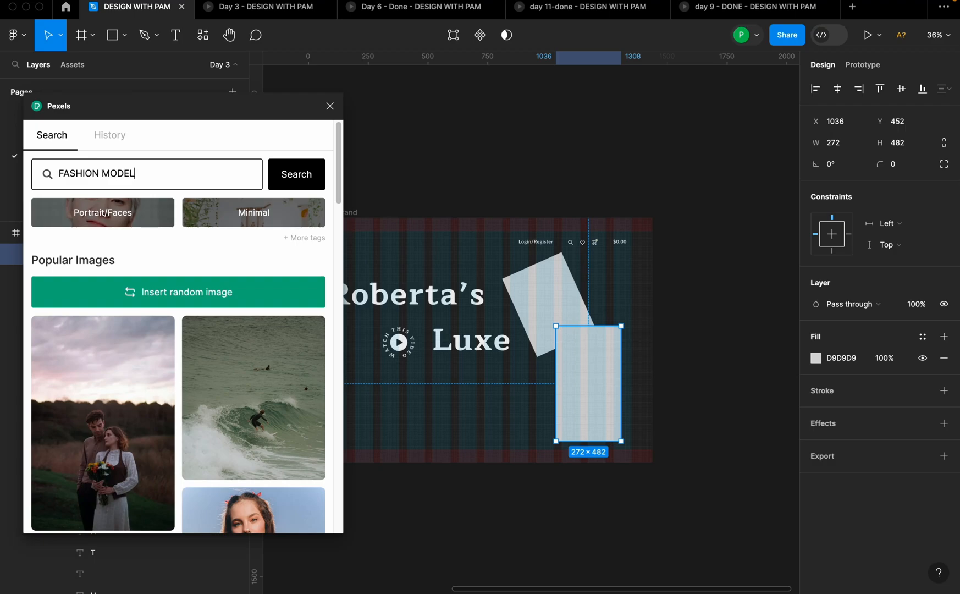
click(296, 174)
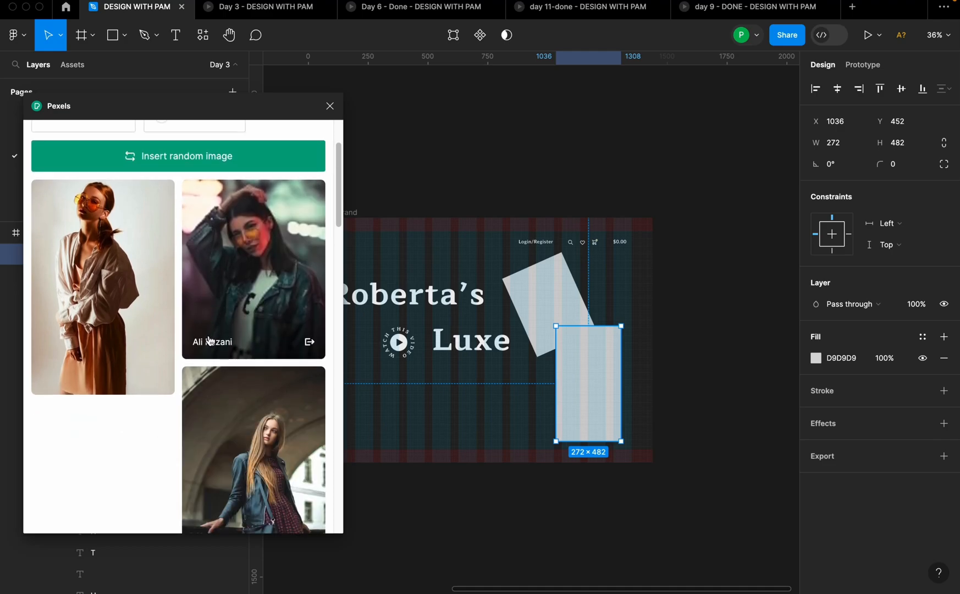
scroll(down, 3)
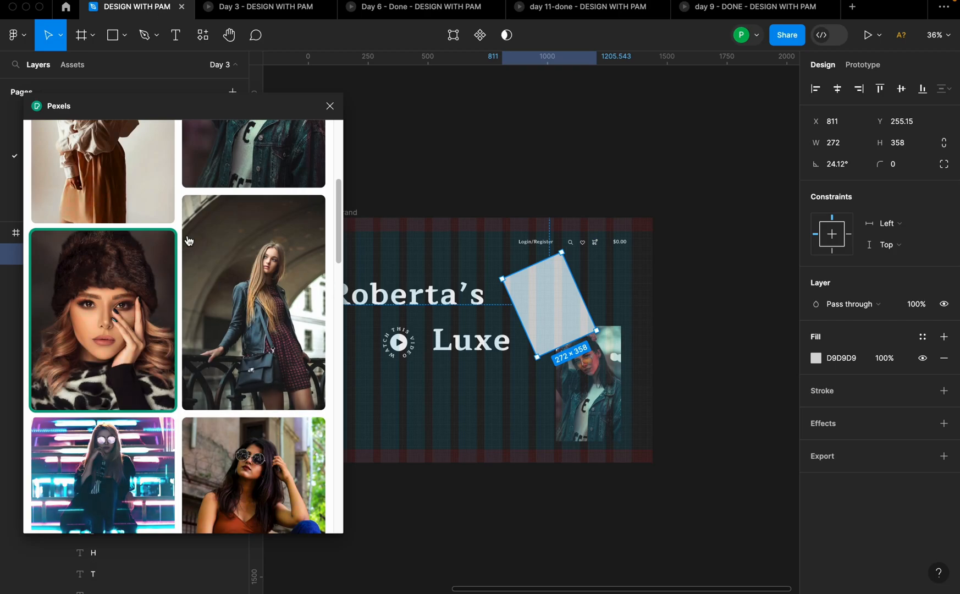
click(102, 318)
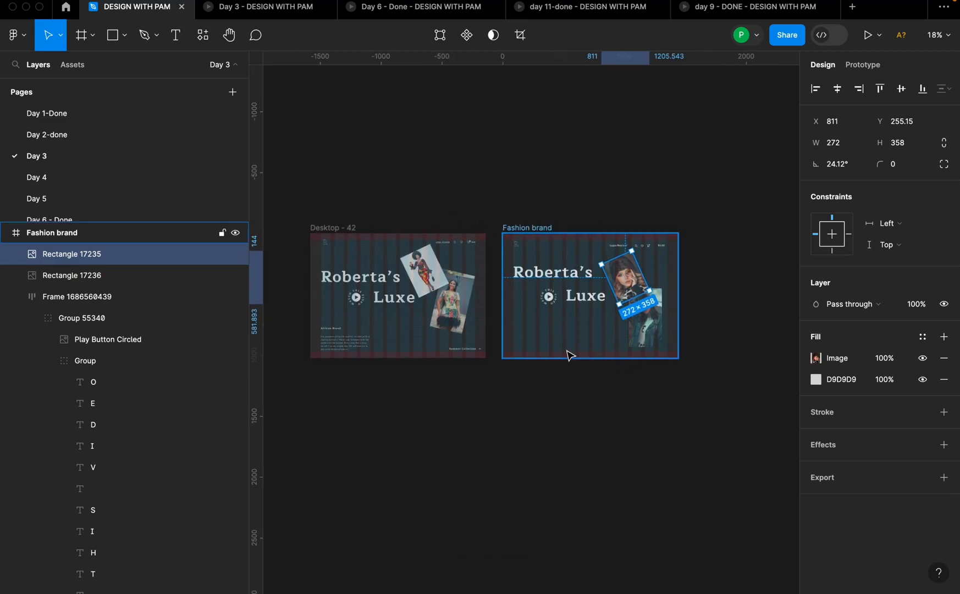
Rotate Rectangle 17236 about -16° so the denim-jacket photo leans onto the fur-hat portrait.
scroll(down, 3)
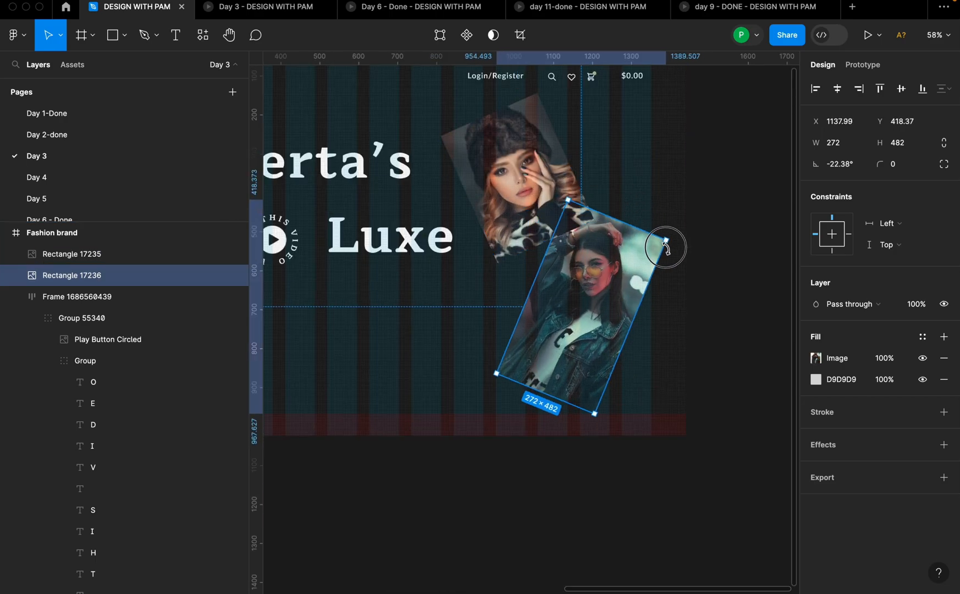
drag(667, 246, 668, 253)
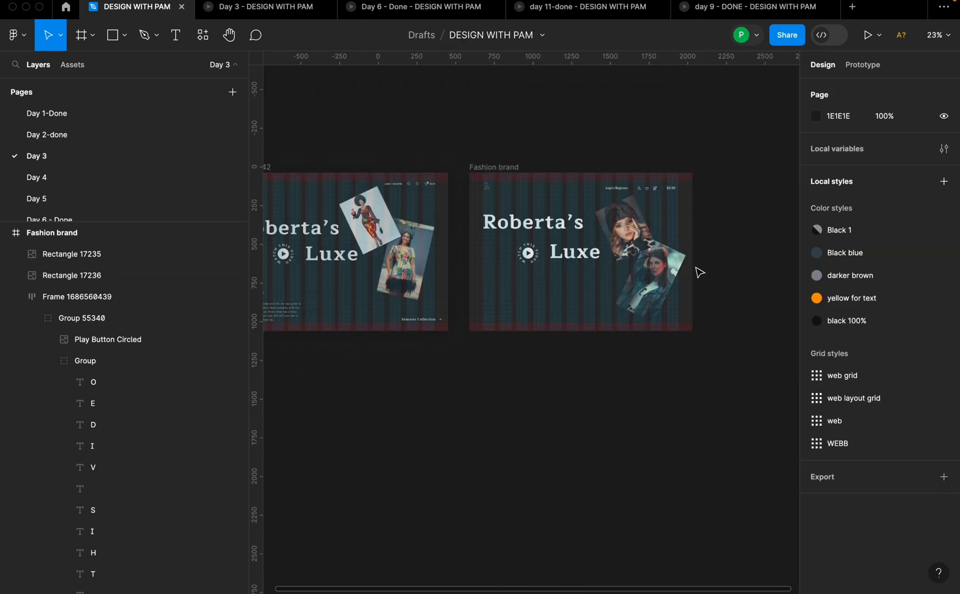
click(652, 269)
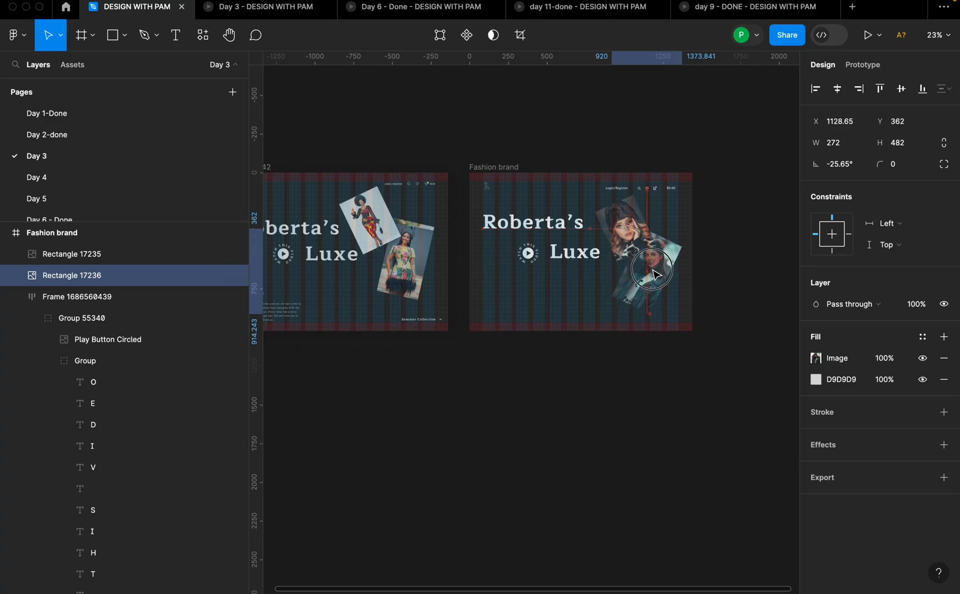
drag(652, 272, 687, 235)
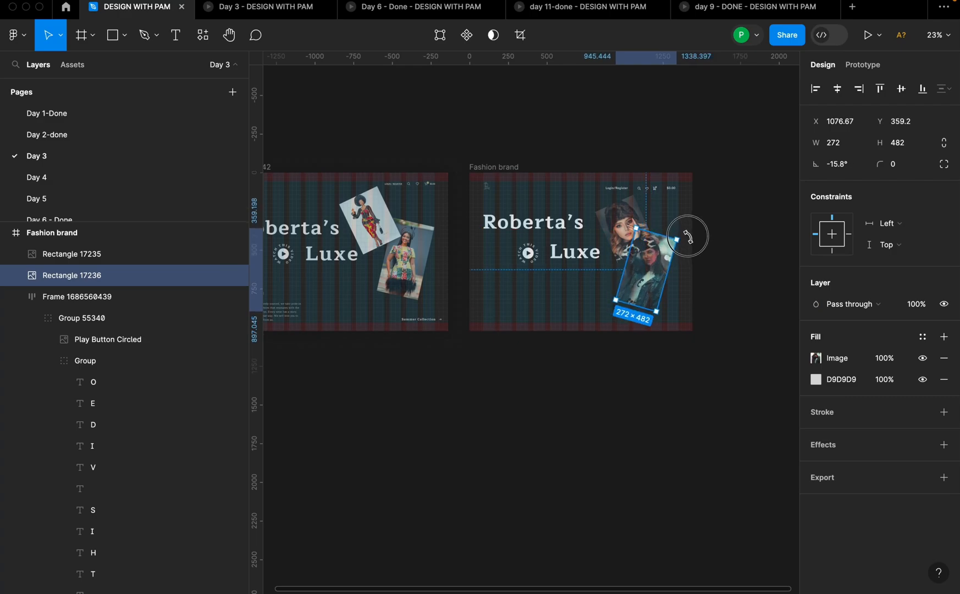
drag(686, 235, 659, 253)
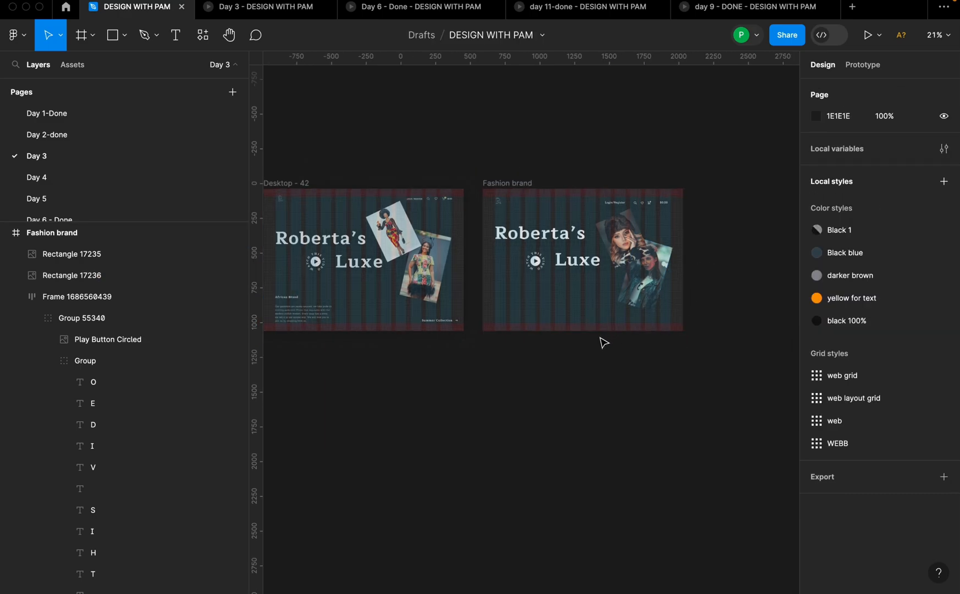
click(374, 312)
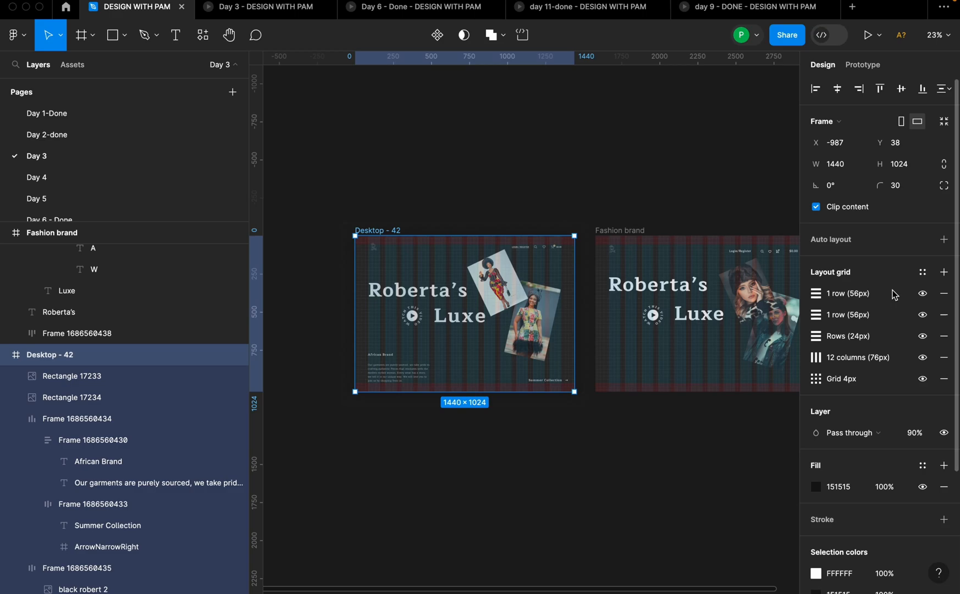
Hide Desktop - 42's layout grids and switch to the Day 1-Done page.
click(922, 336)
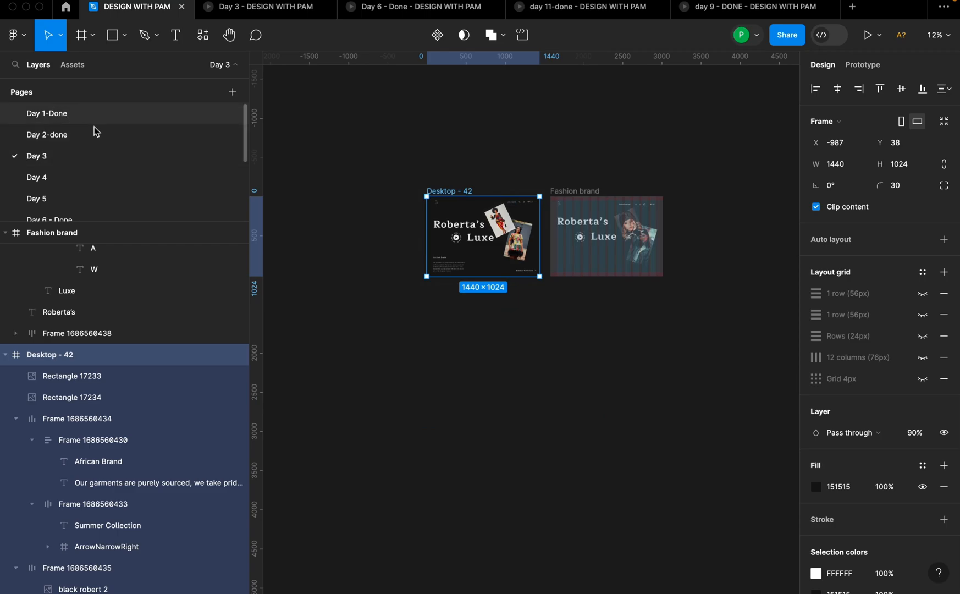
click(46, 113)
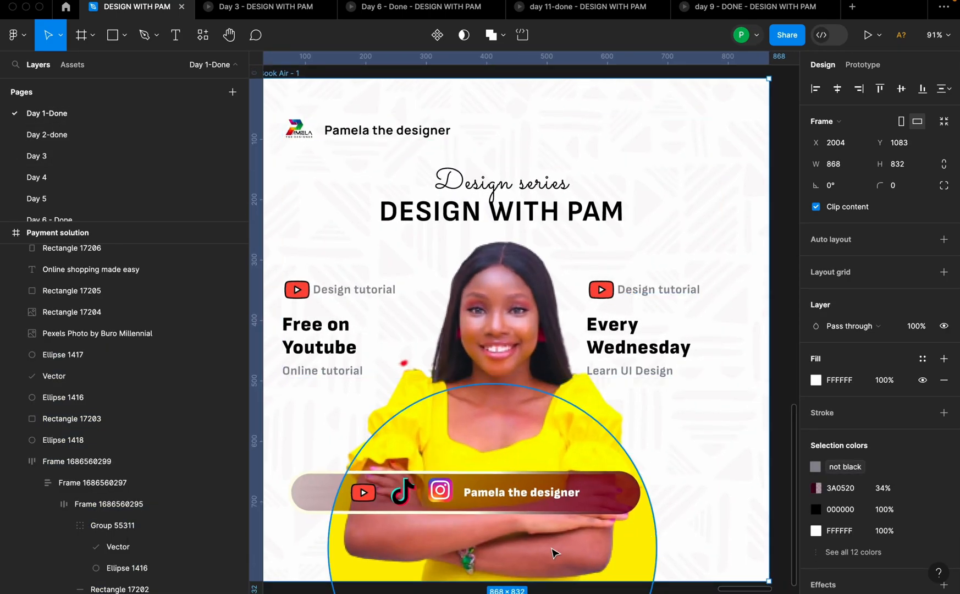
click(521, 491)
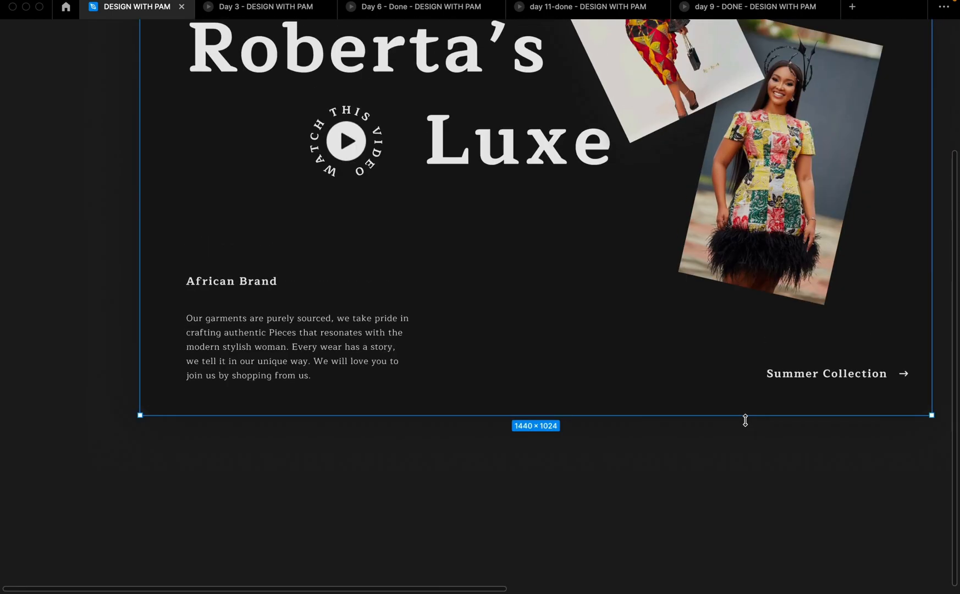
right_click(168, 251)
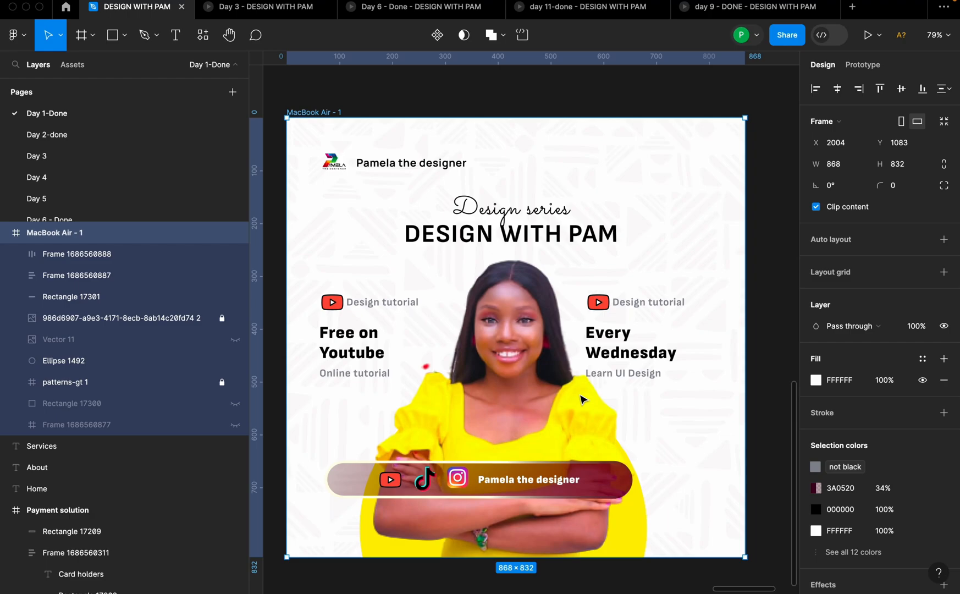
mouse_move(606, 419)
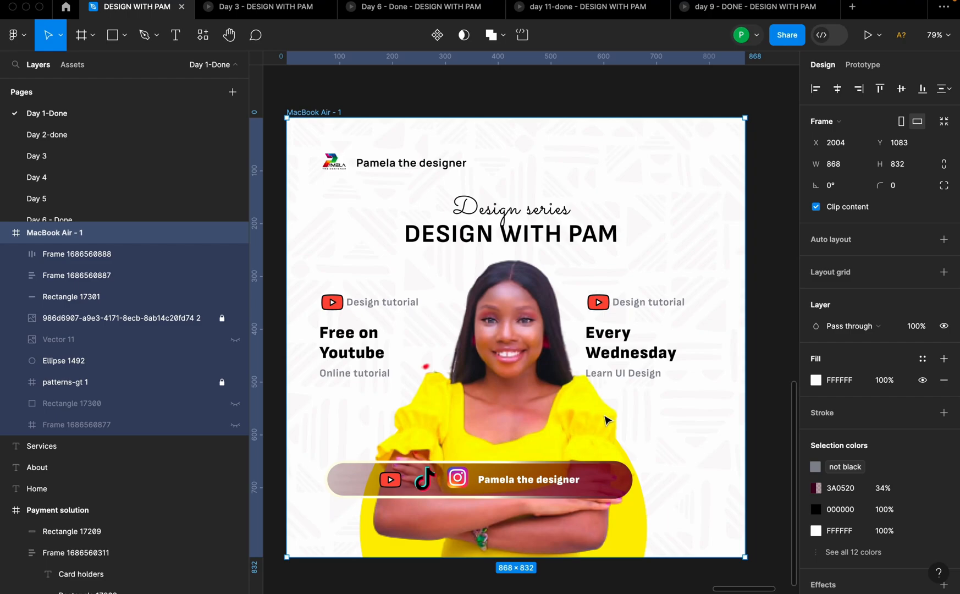